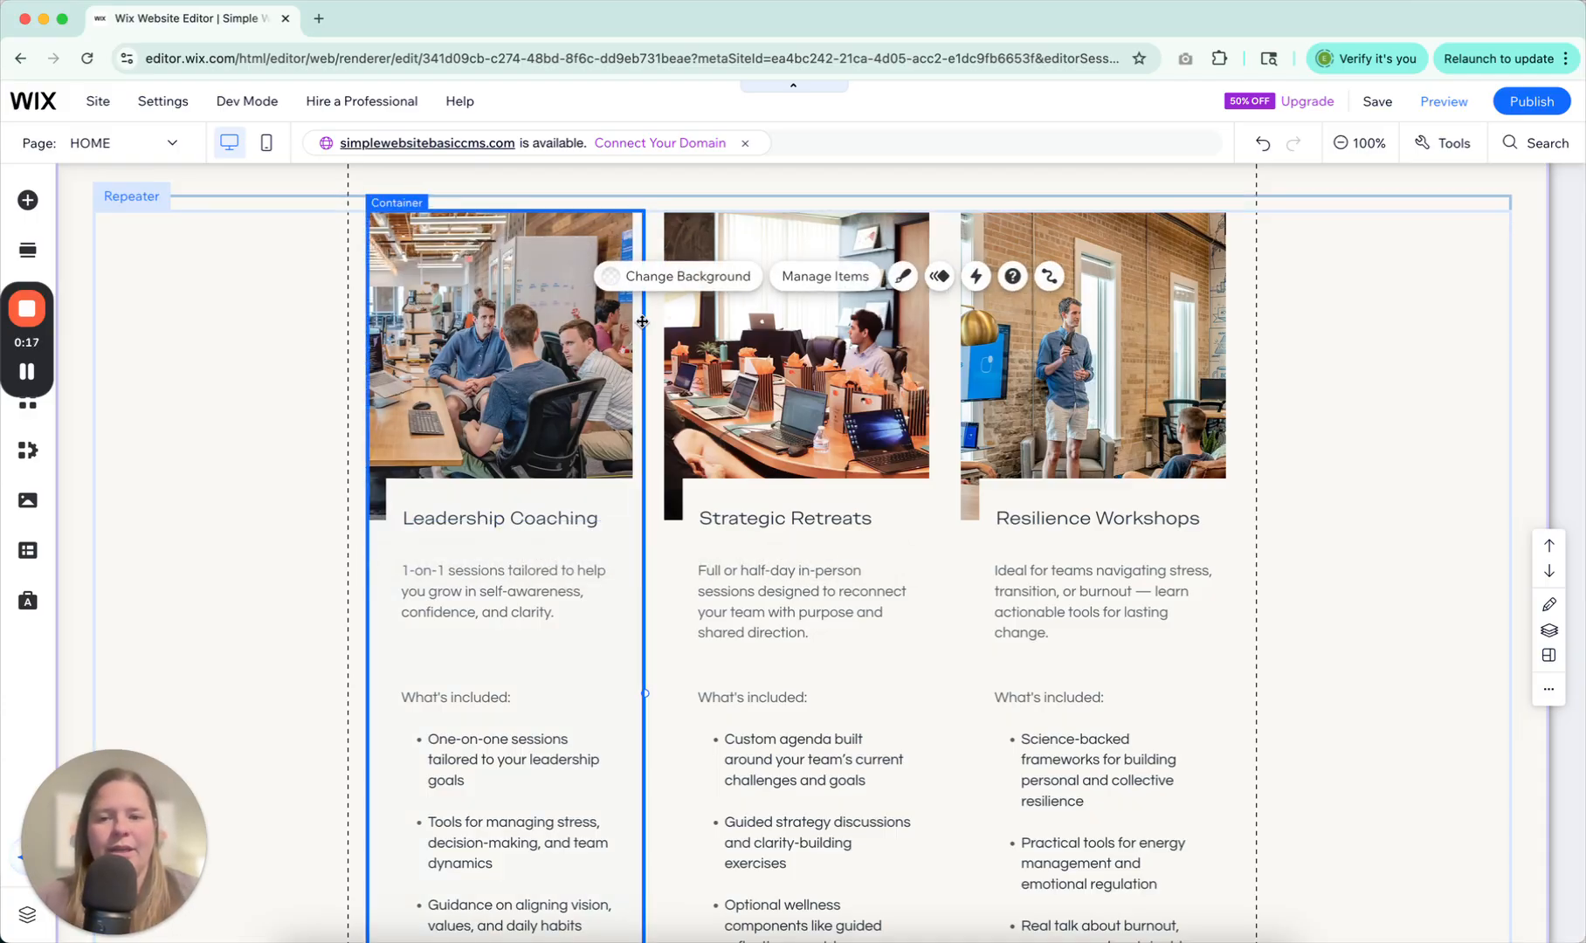
# - Tidy the first service card: move the Resilience Workshops title up and select its Contact to Book button
pyautogui.click(794, 354)
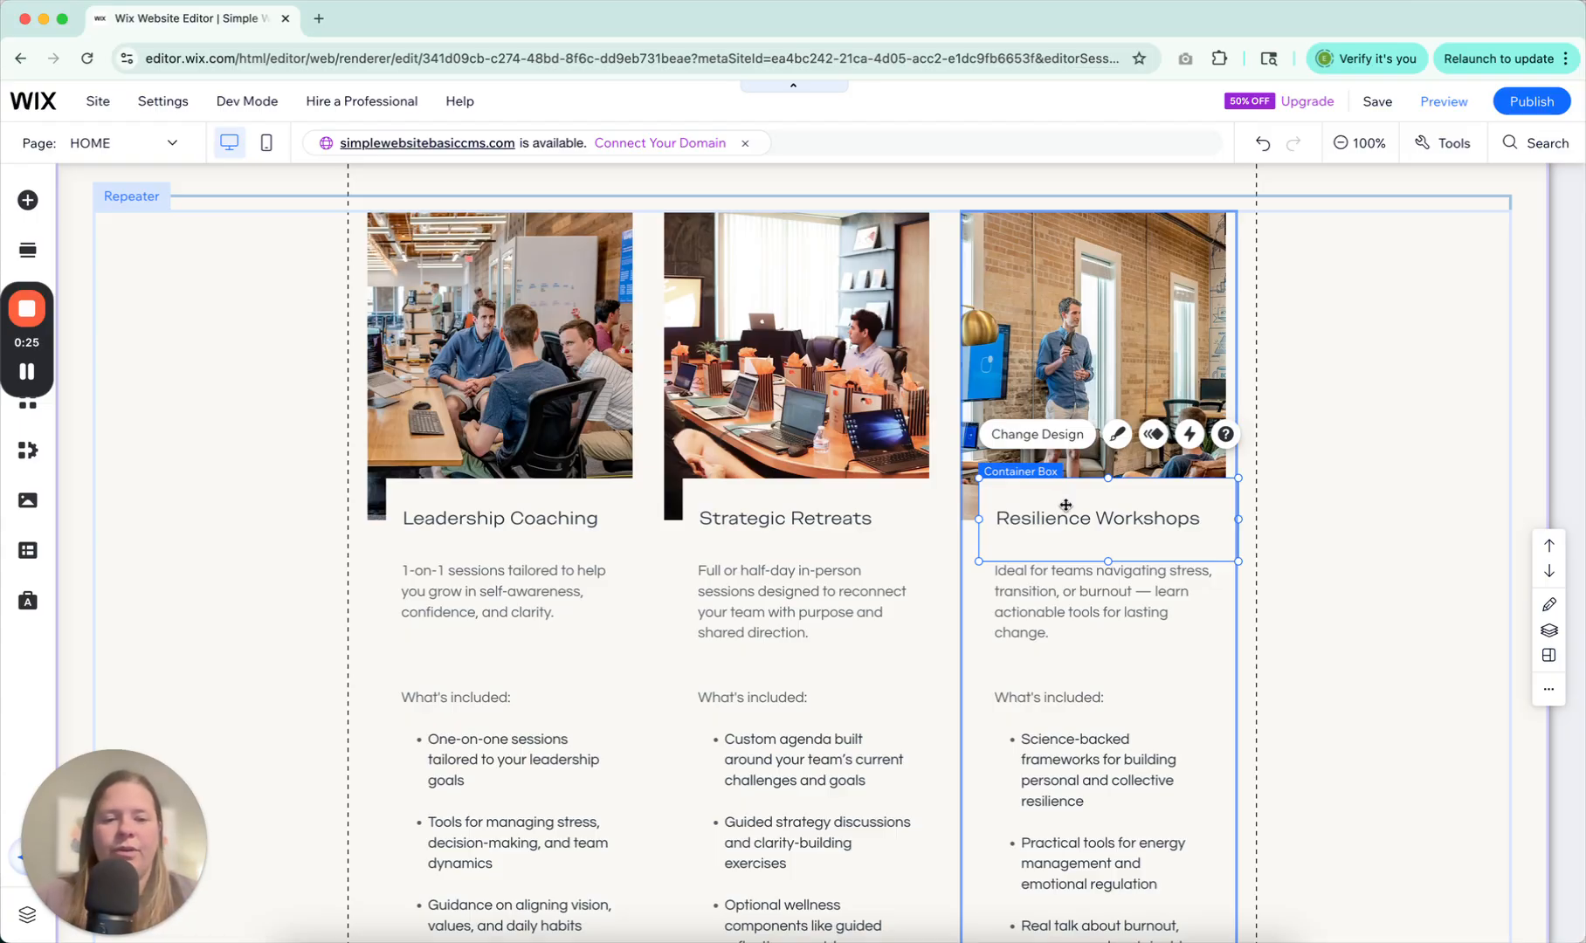
pyautogui.moveTo(1094, 519); pyautogui.dragTo(1095, 323)
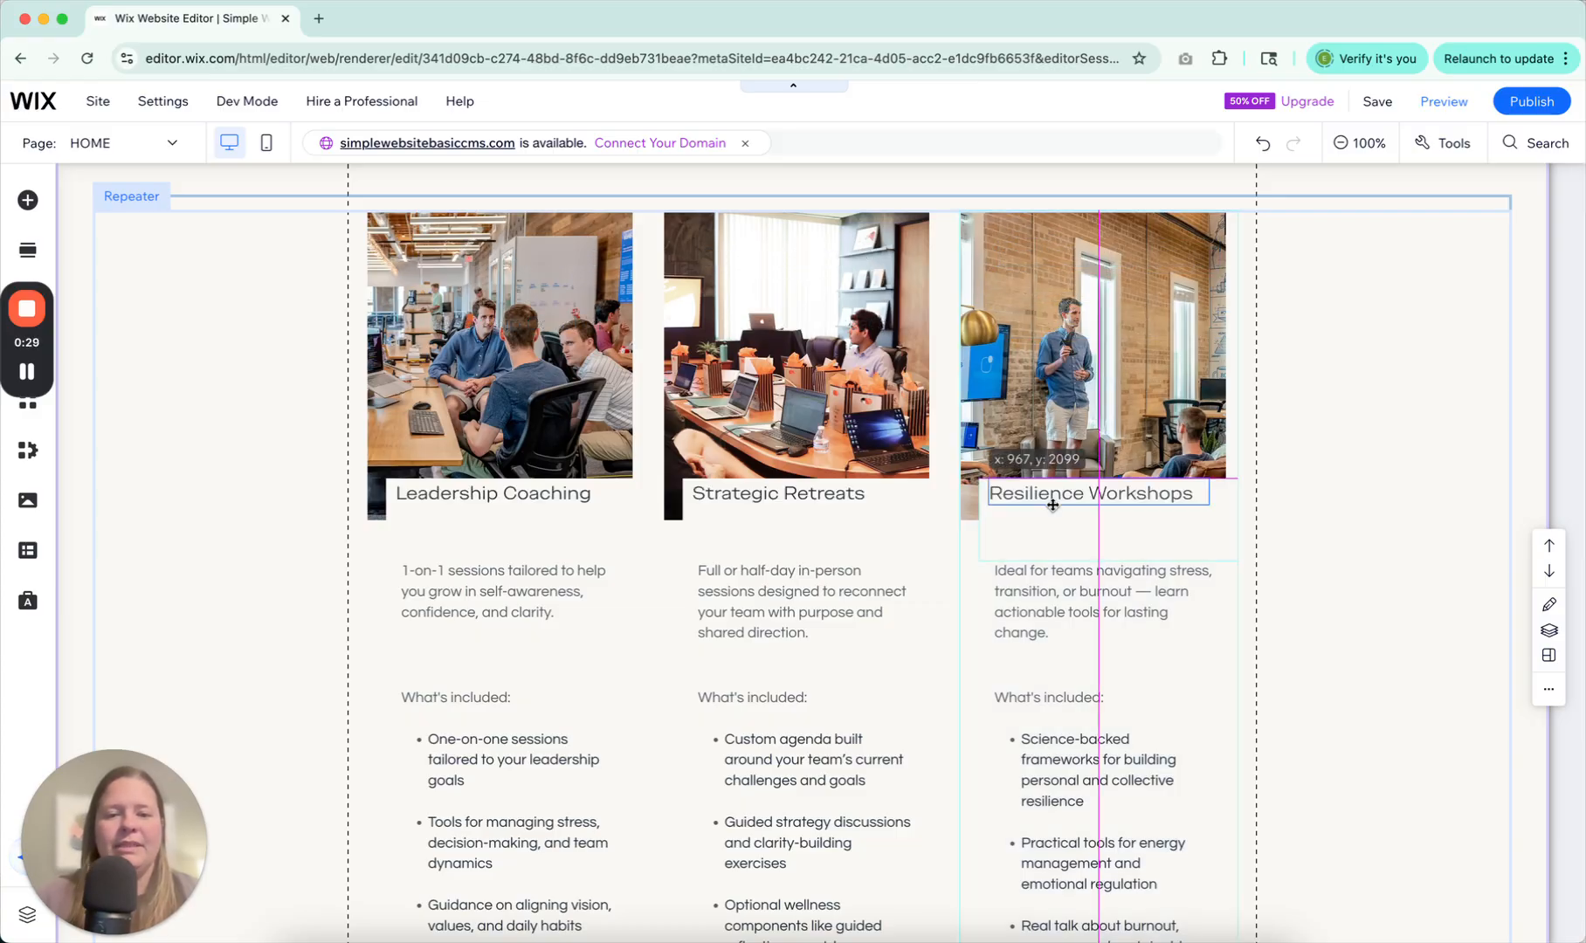
pyautogui.click(1086, 493)
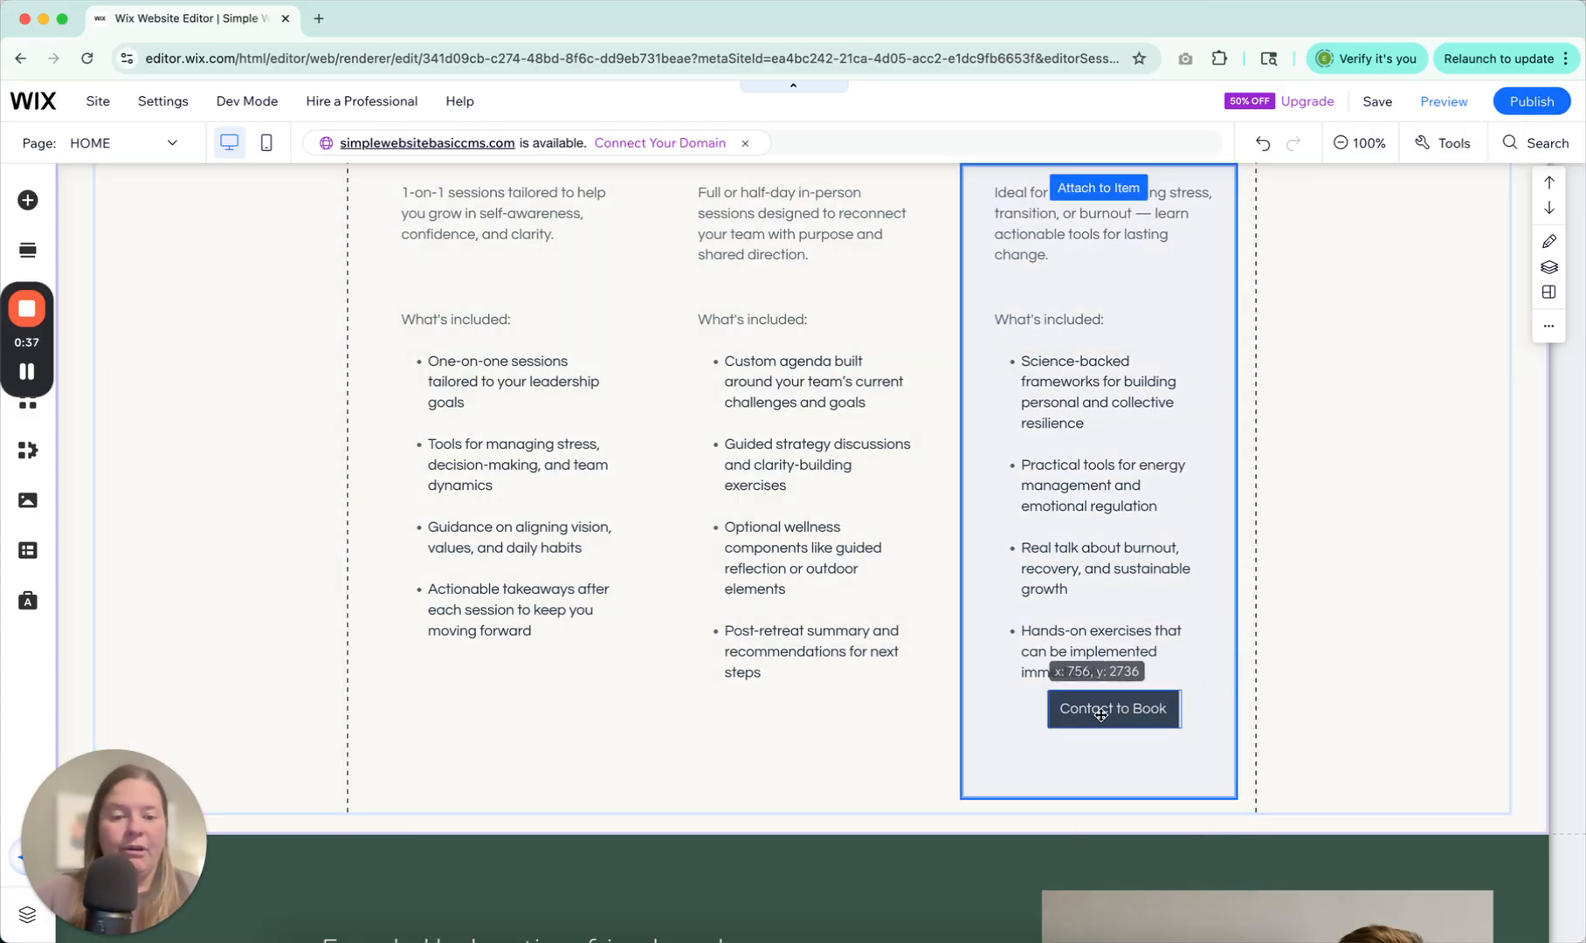
pyautogui.click(1113, 707)
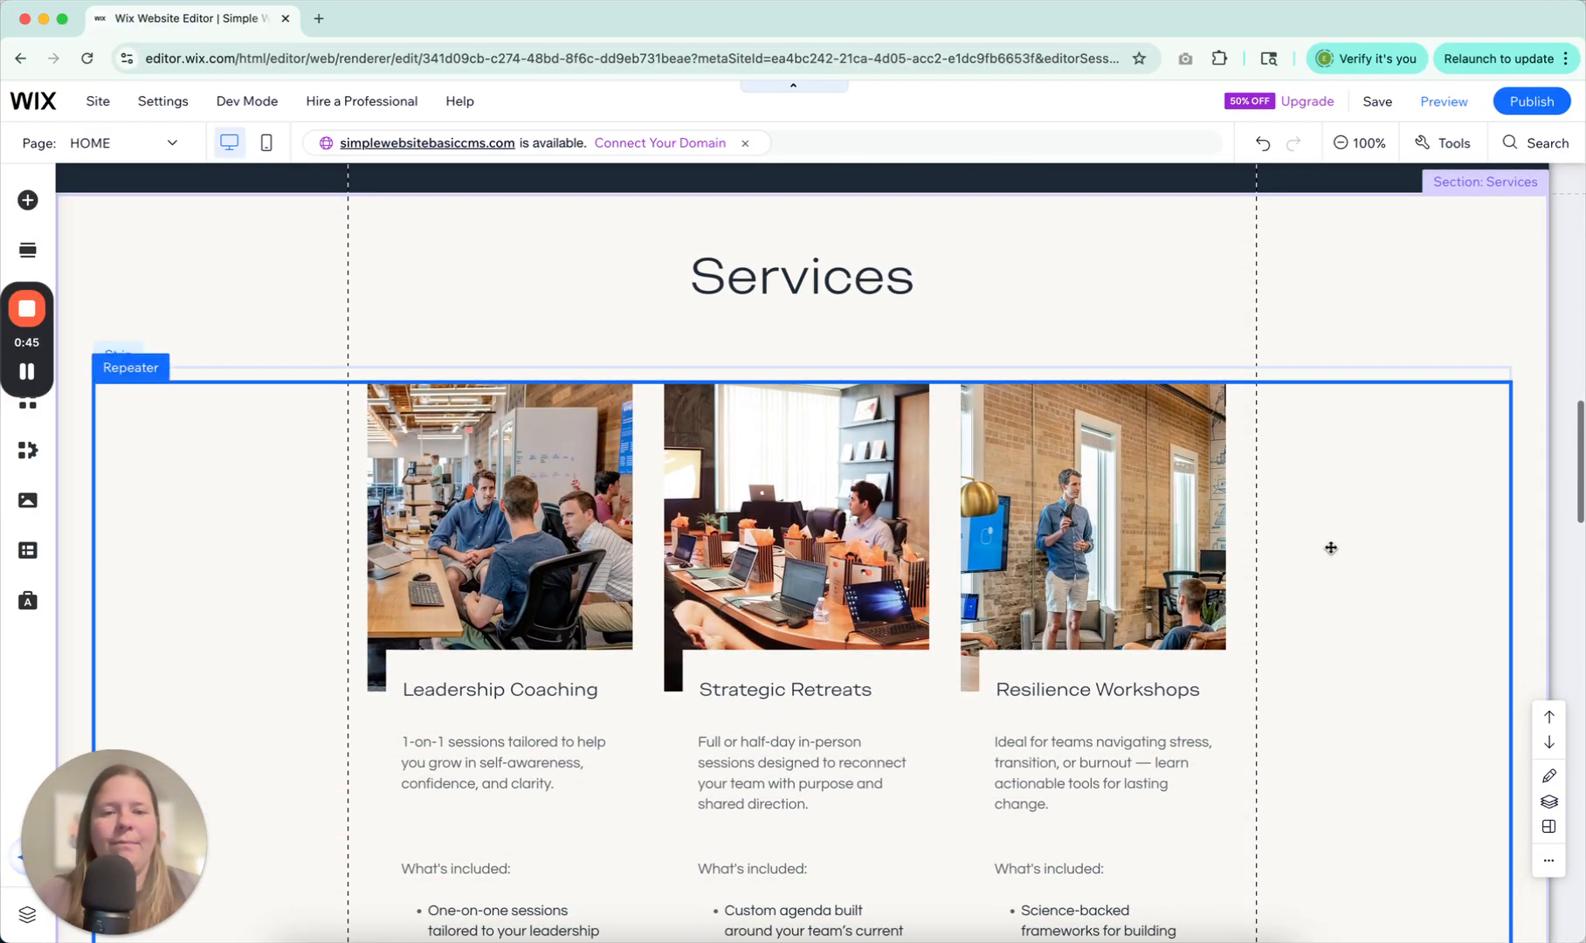
# - Scroll down to the empty Untitled section below Services
pyautogui.scroll(-3)
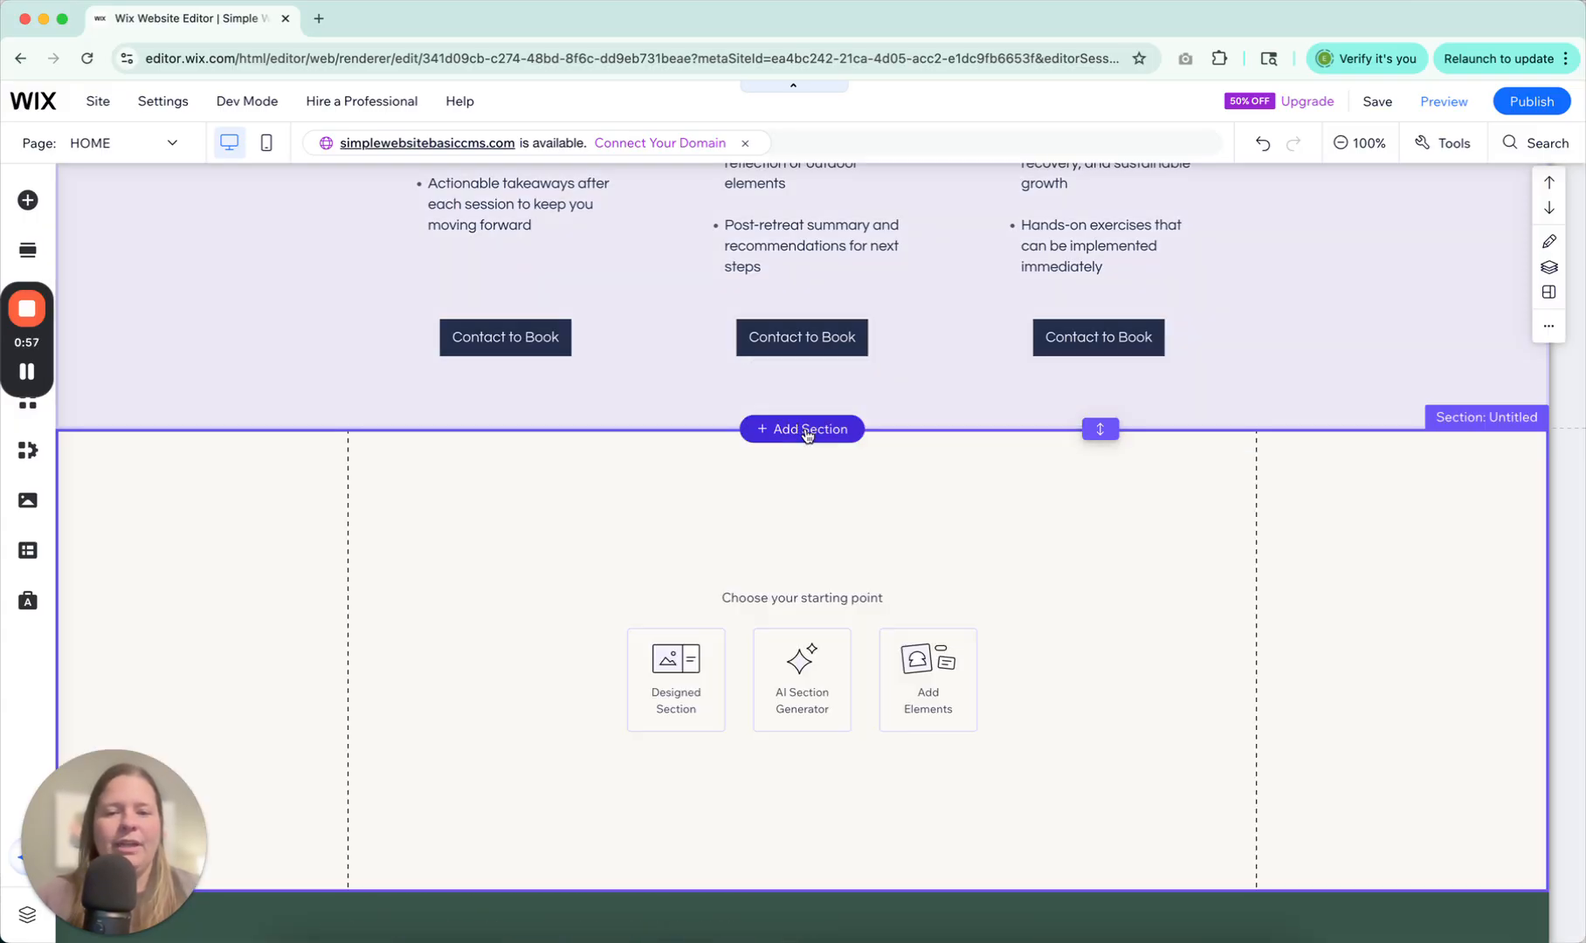
pyautogui.scroll(-3)
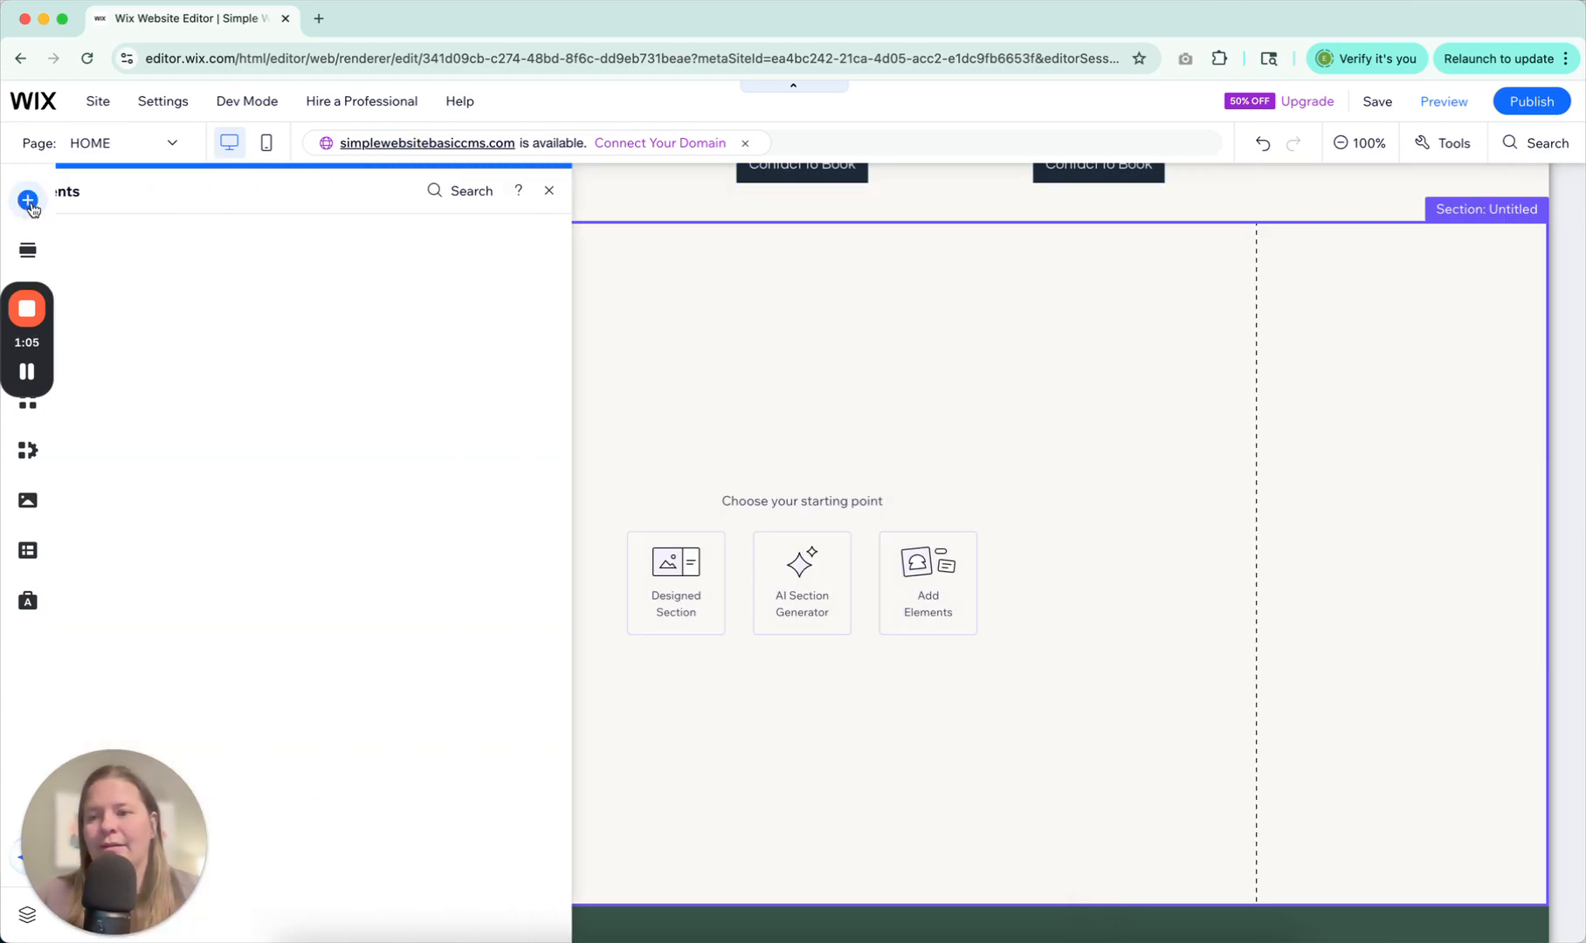
# - From Add Elements, browse categories to List and add a blank repeater to the section
pyautogui.click(27, 199)
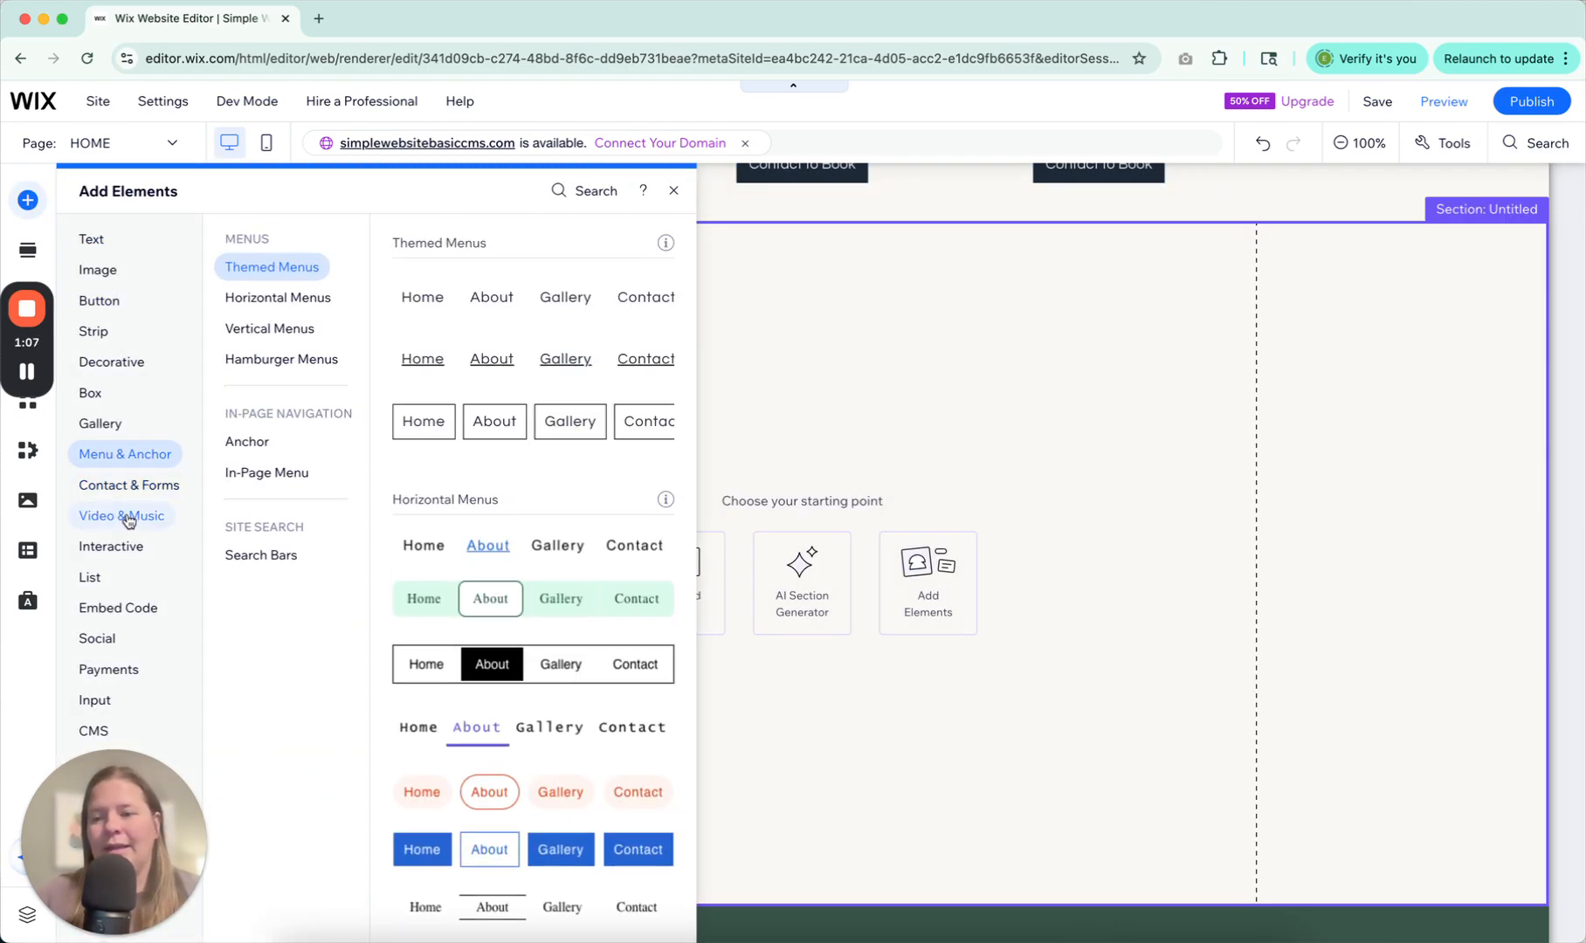
pyautogui.click(129, 486)
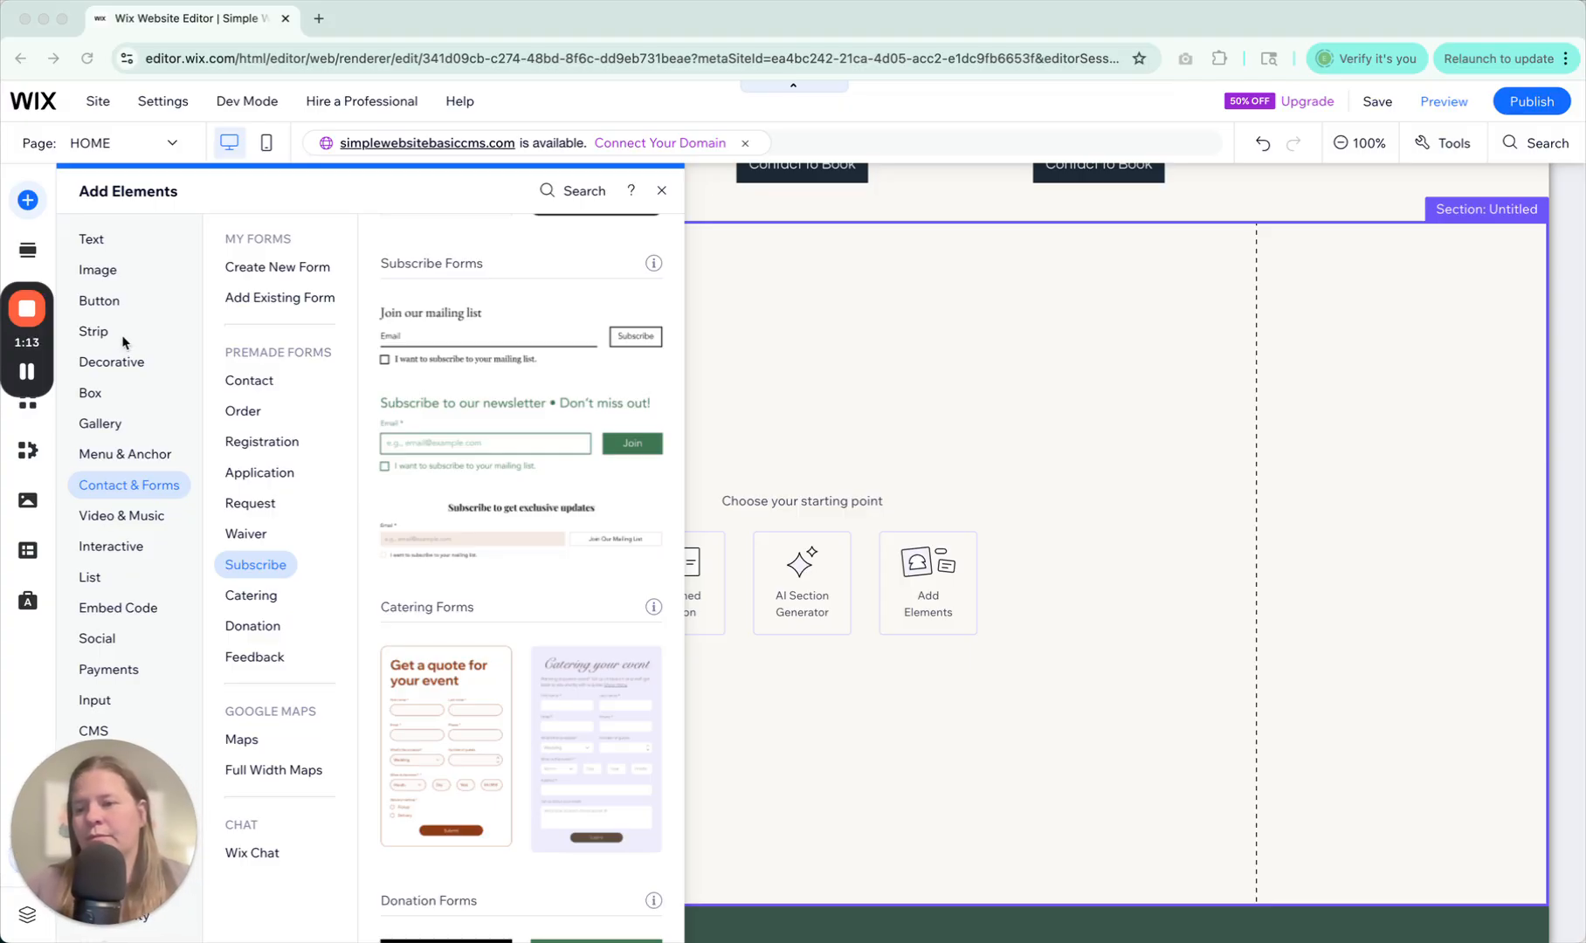
pyautogui.click(99, 300)
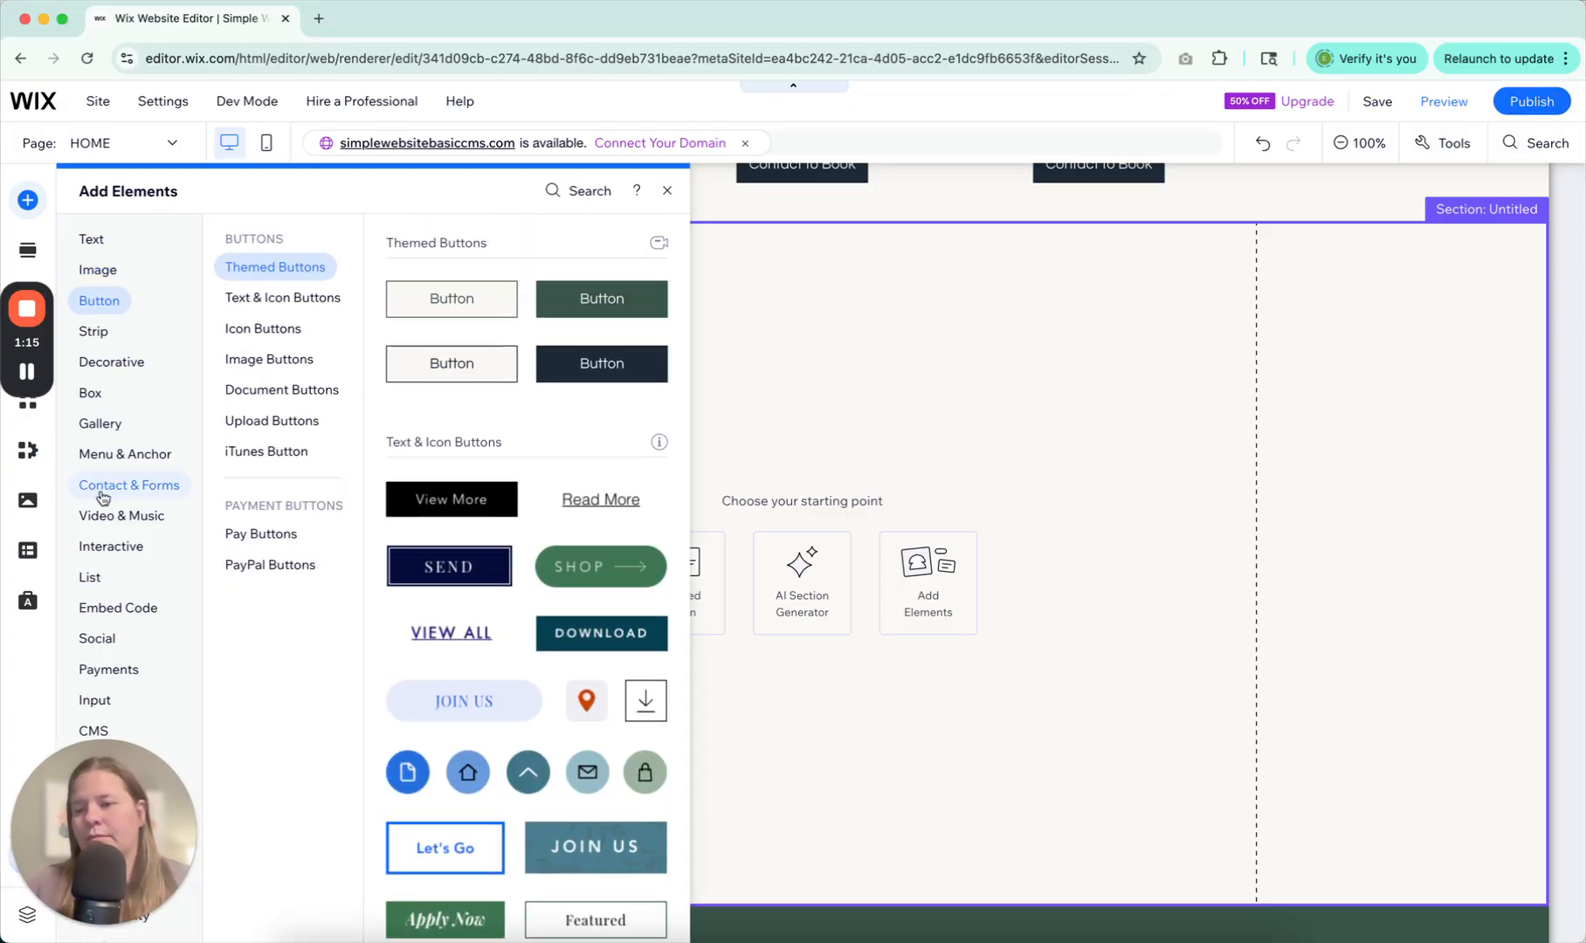
pyautogui.click(110, 546)
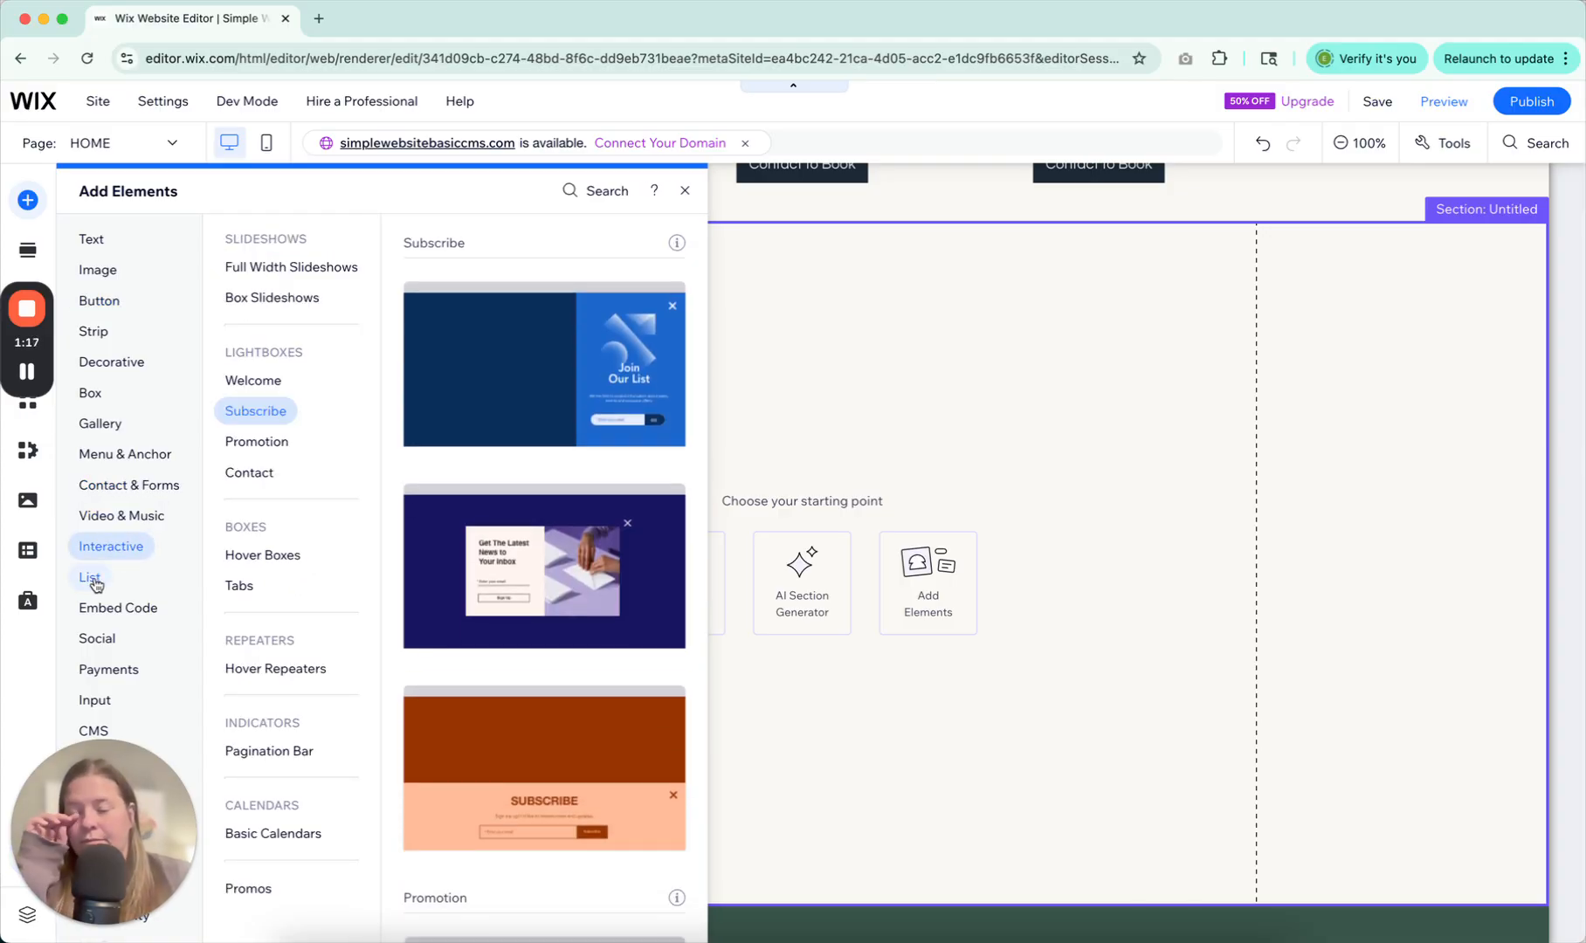
pyautogui.click(90, 577)
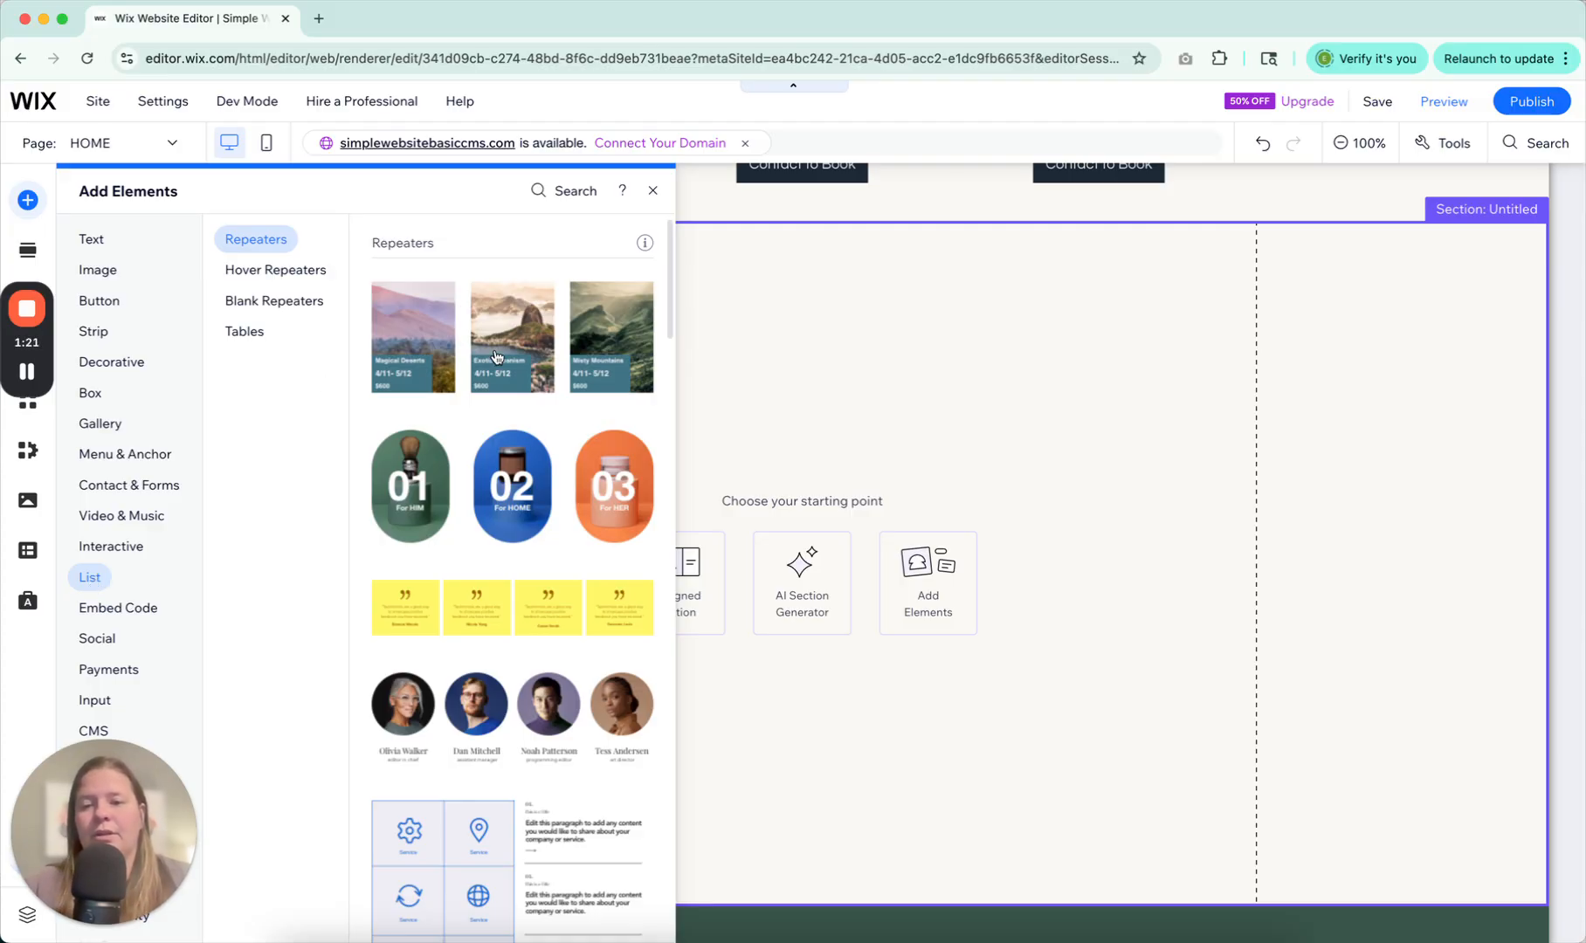
pyautogui.click(275, 270)
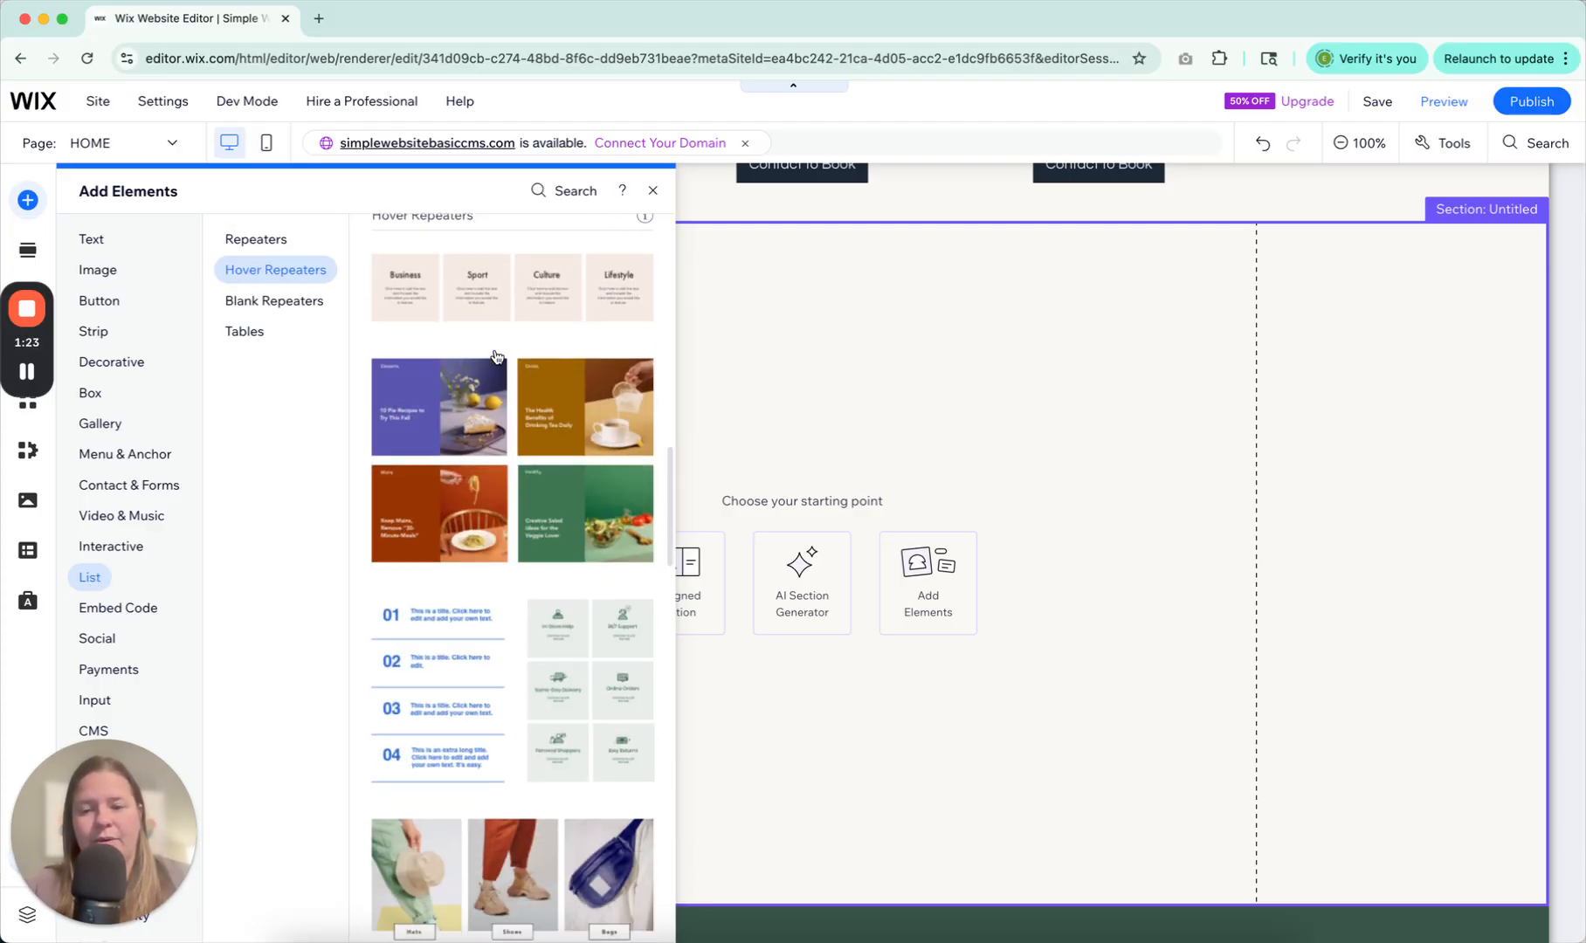
pyautogui.click(274, 300)
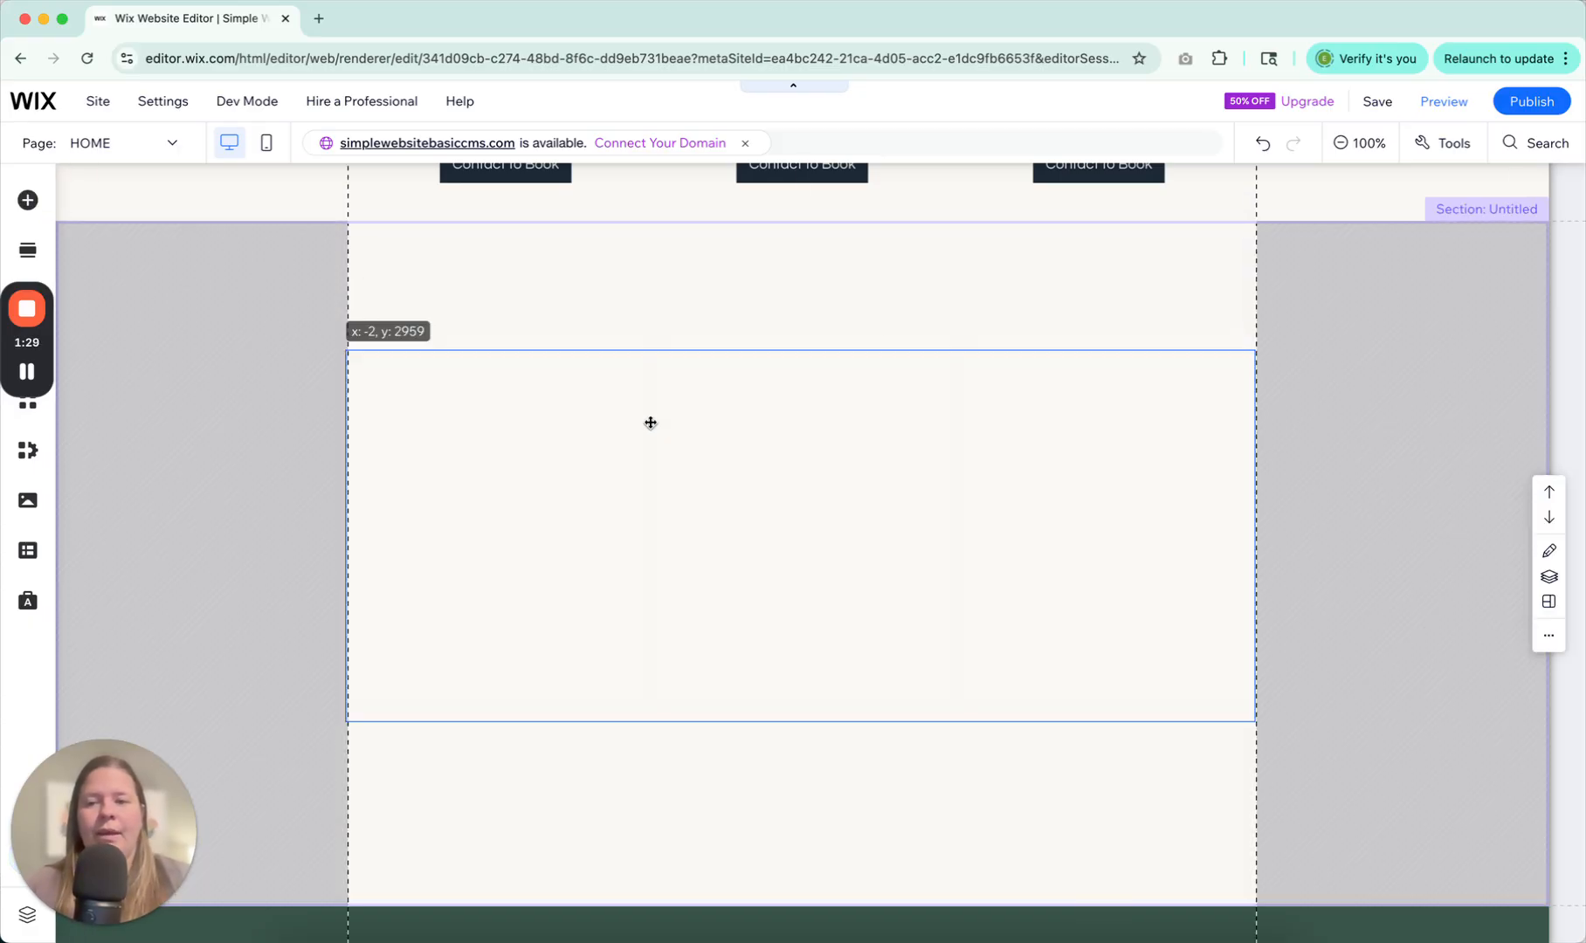
# - Stretch the new repeater to full width and add equal side margins via the Margins slider
pyautogui.click(799, 536)
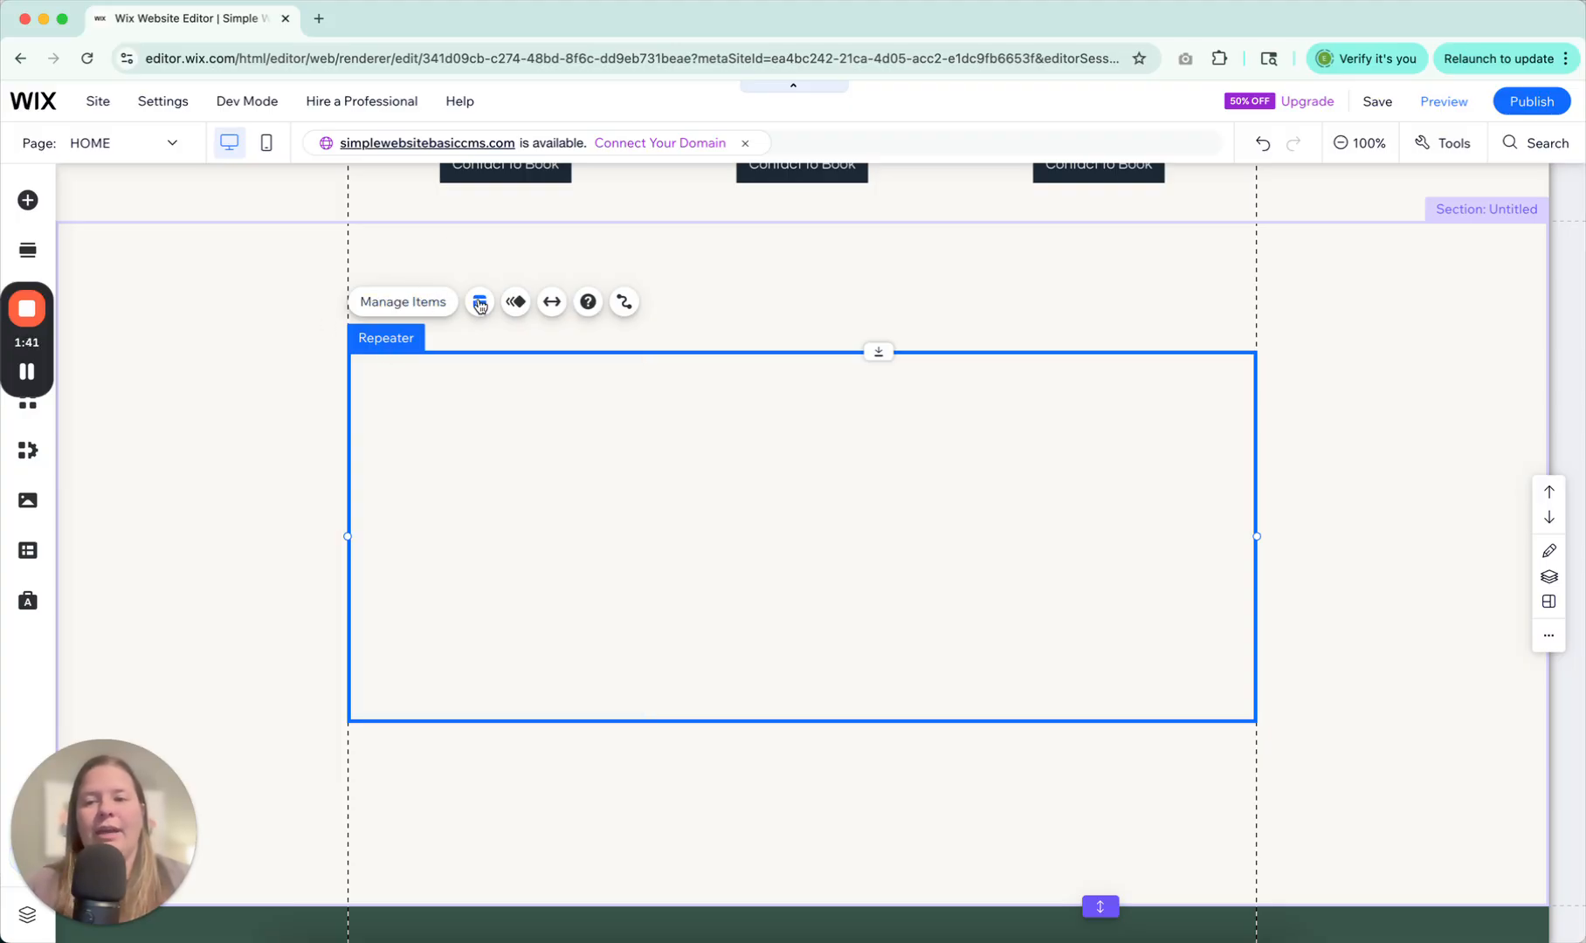
pyautogui.click(479, 301)
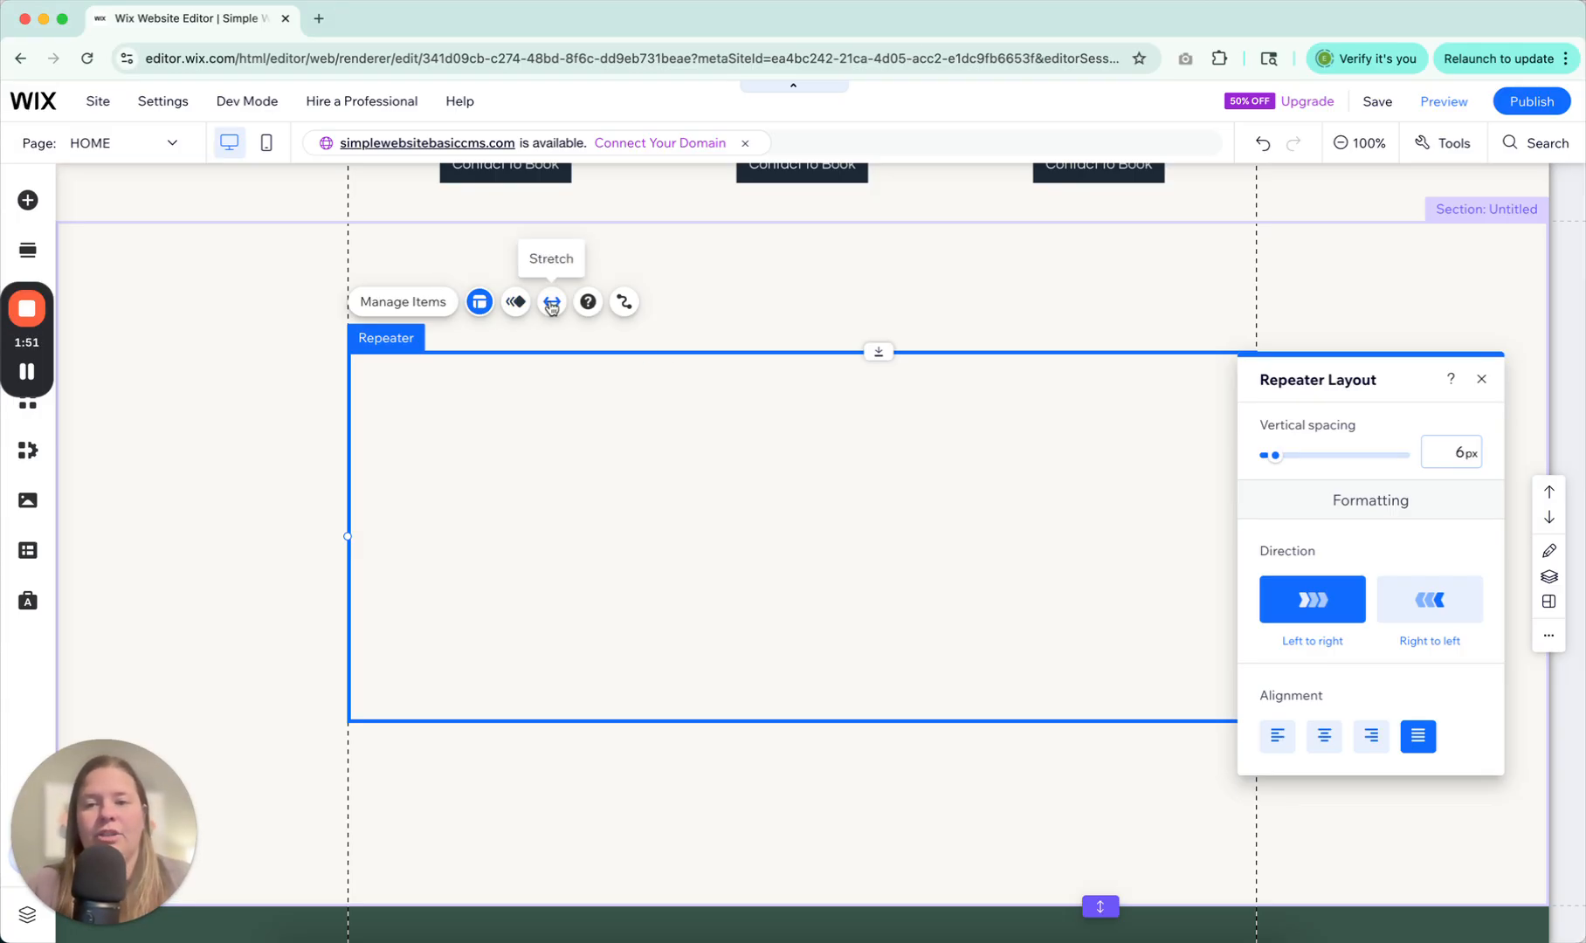
pyautogui.click(551, 302)
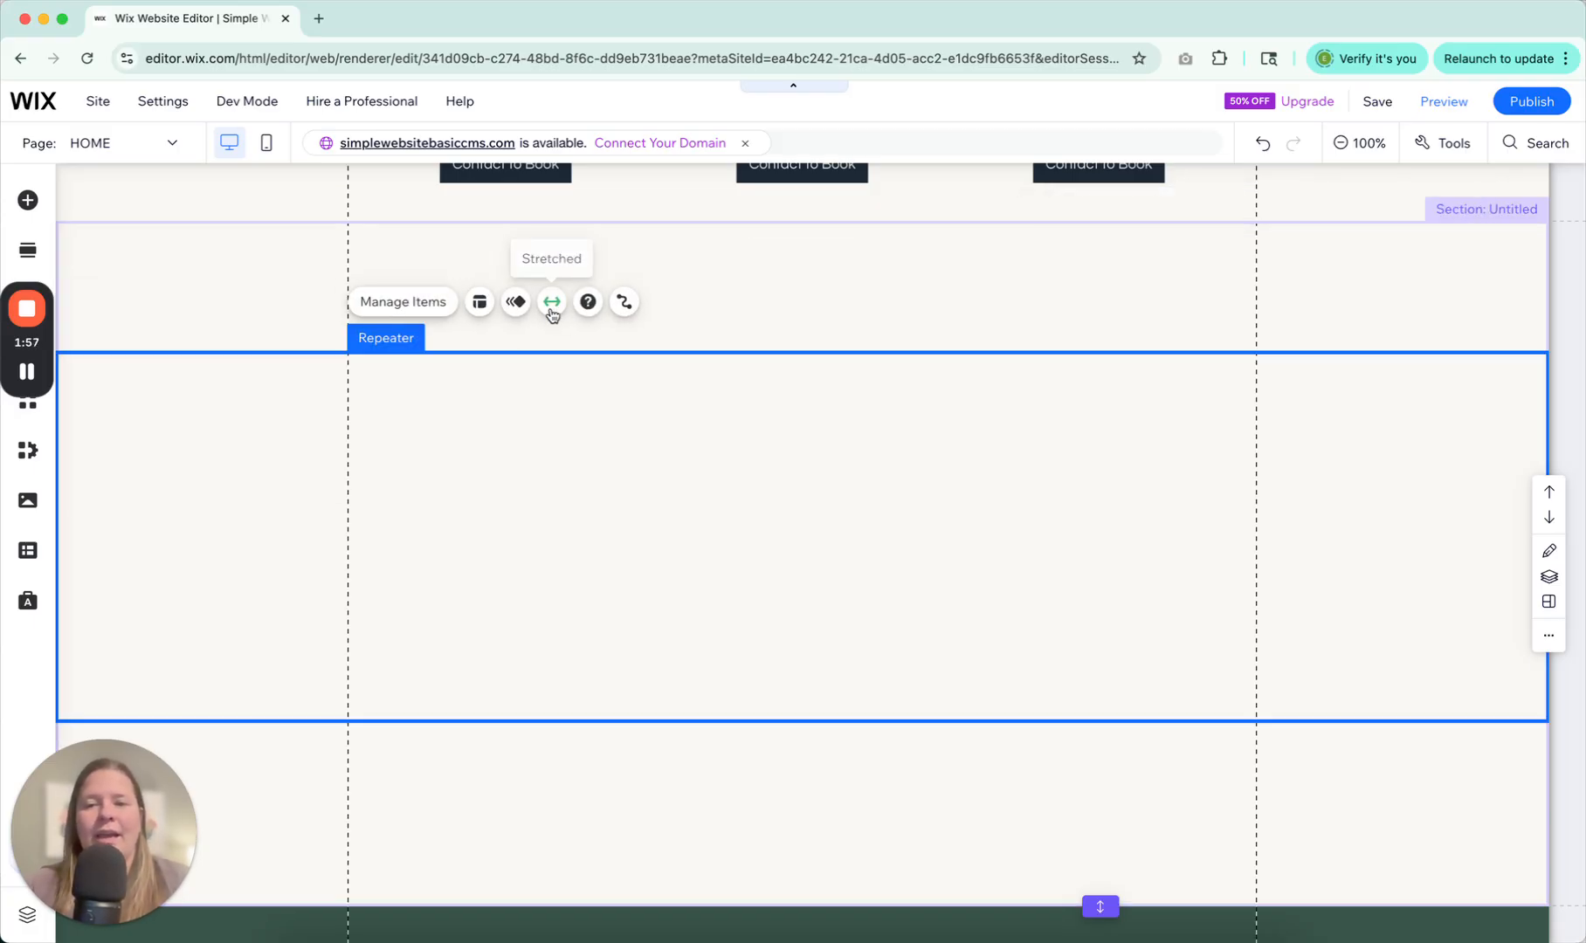
pyautogui.click(551, 302)
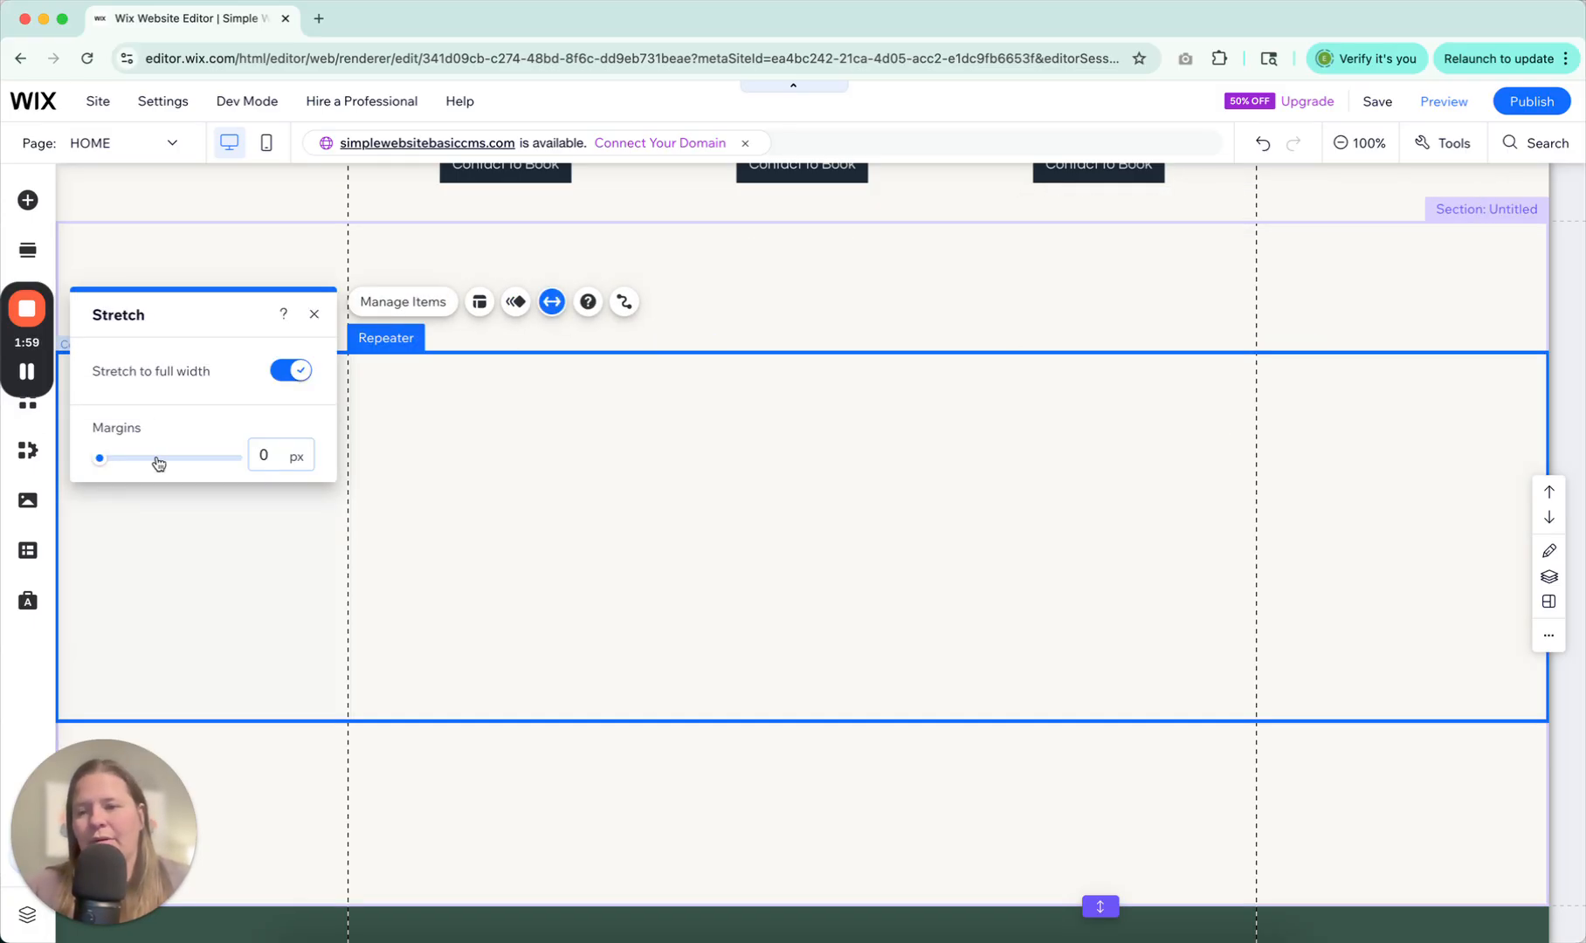
pyautogui.moveTo(98, 458); pyautogui.dragTo(194, 457)
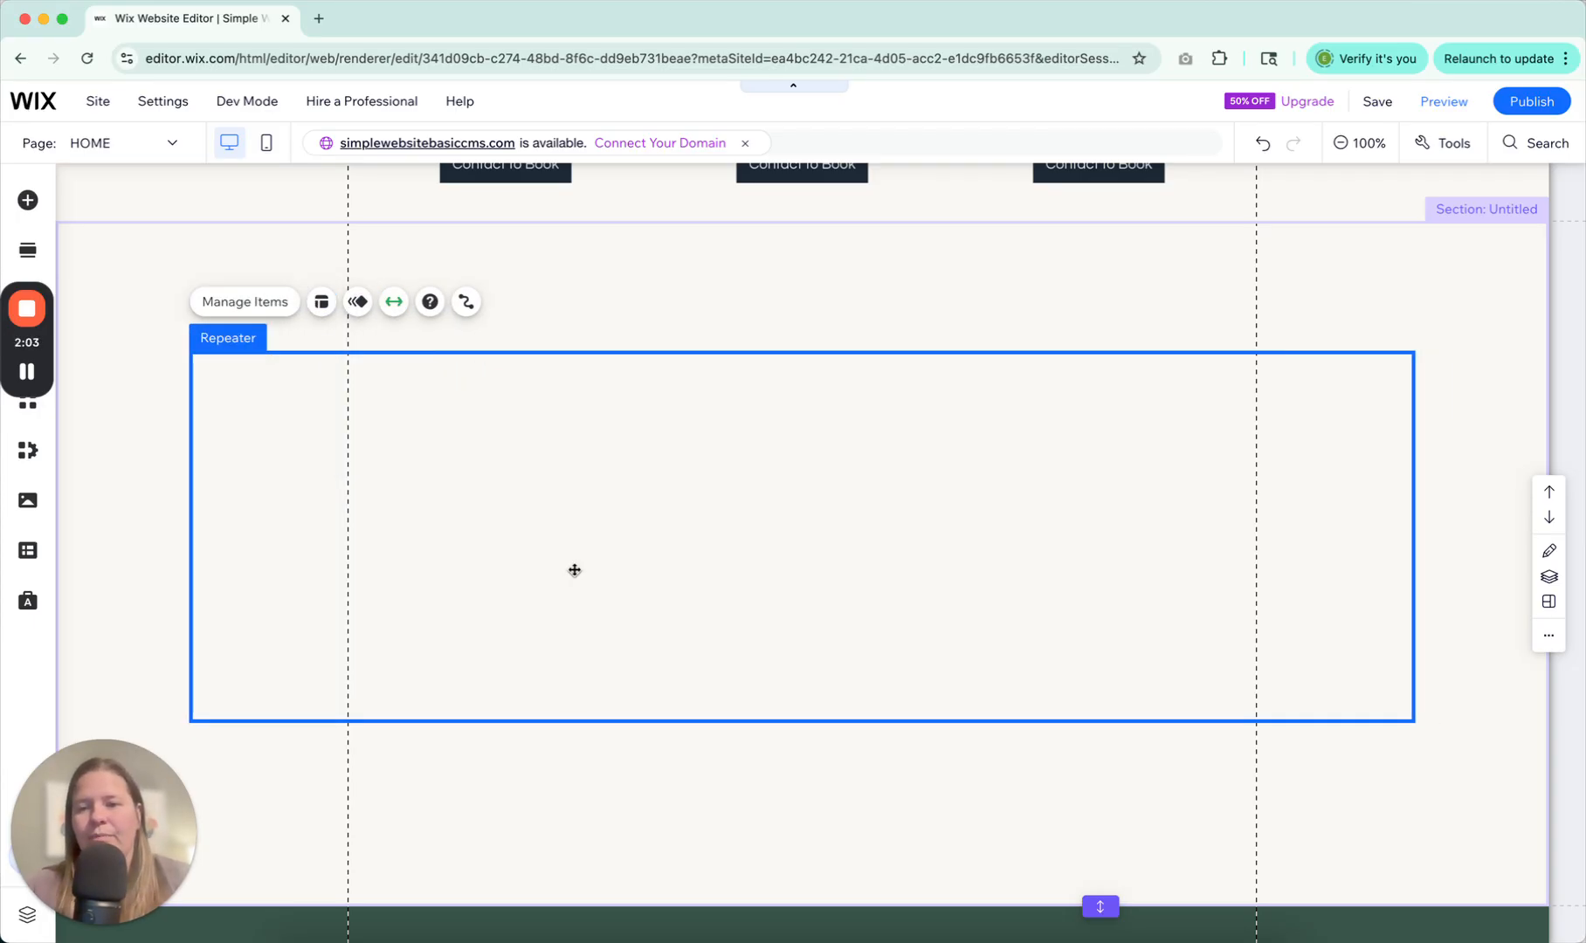
pyautogui.moveTo(761, 464)
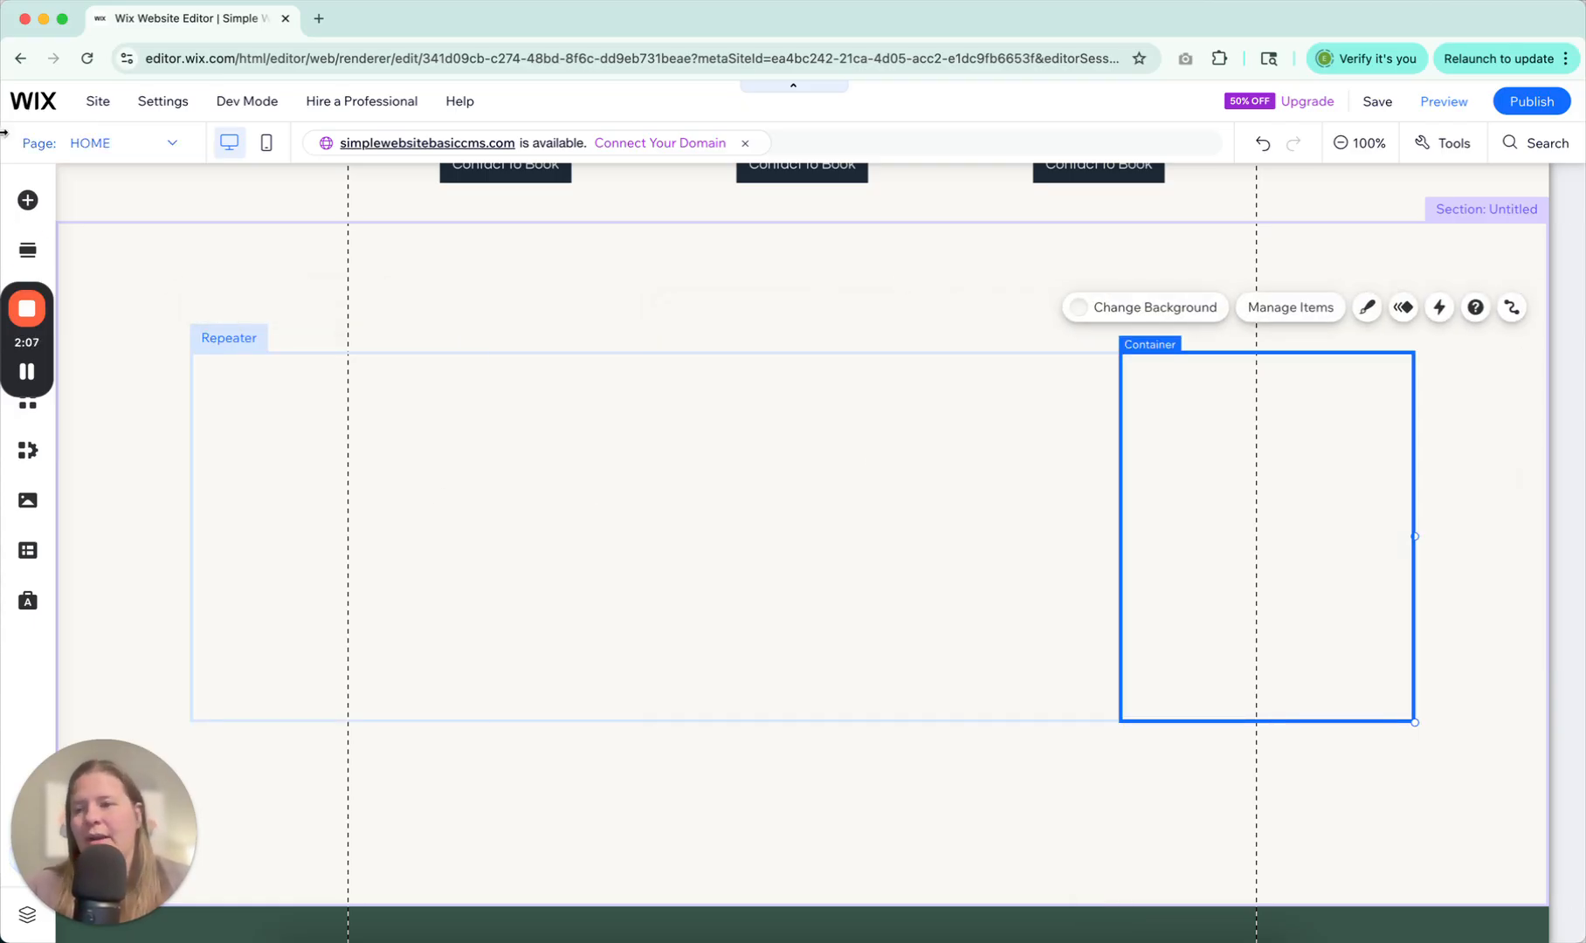
# - Add the photo of two men to each repeater item, enlarge it and centre it in the card
pyautogui.click(27, 200)
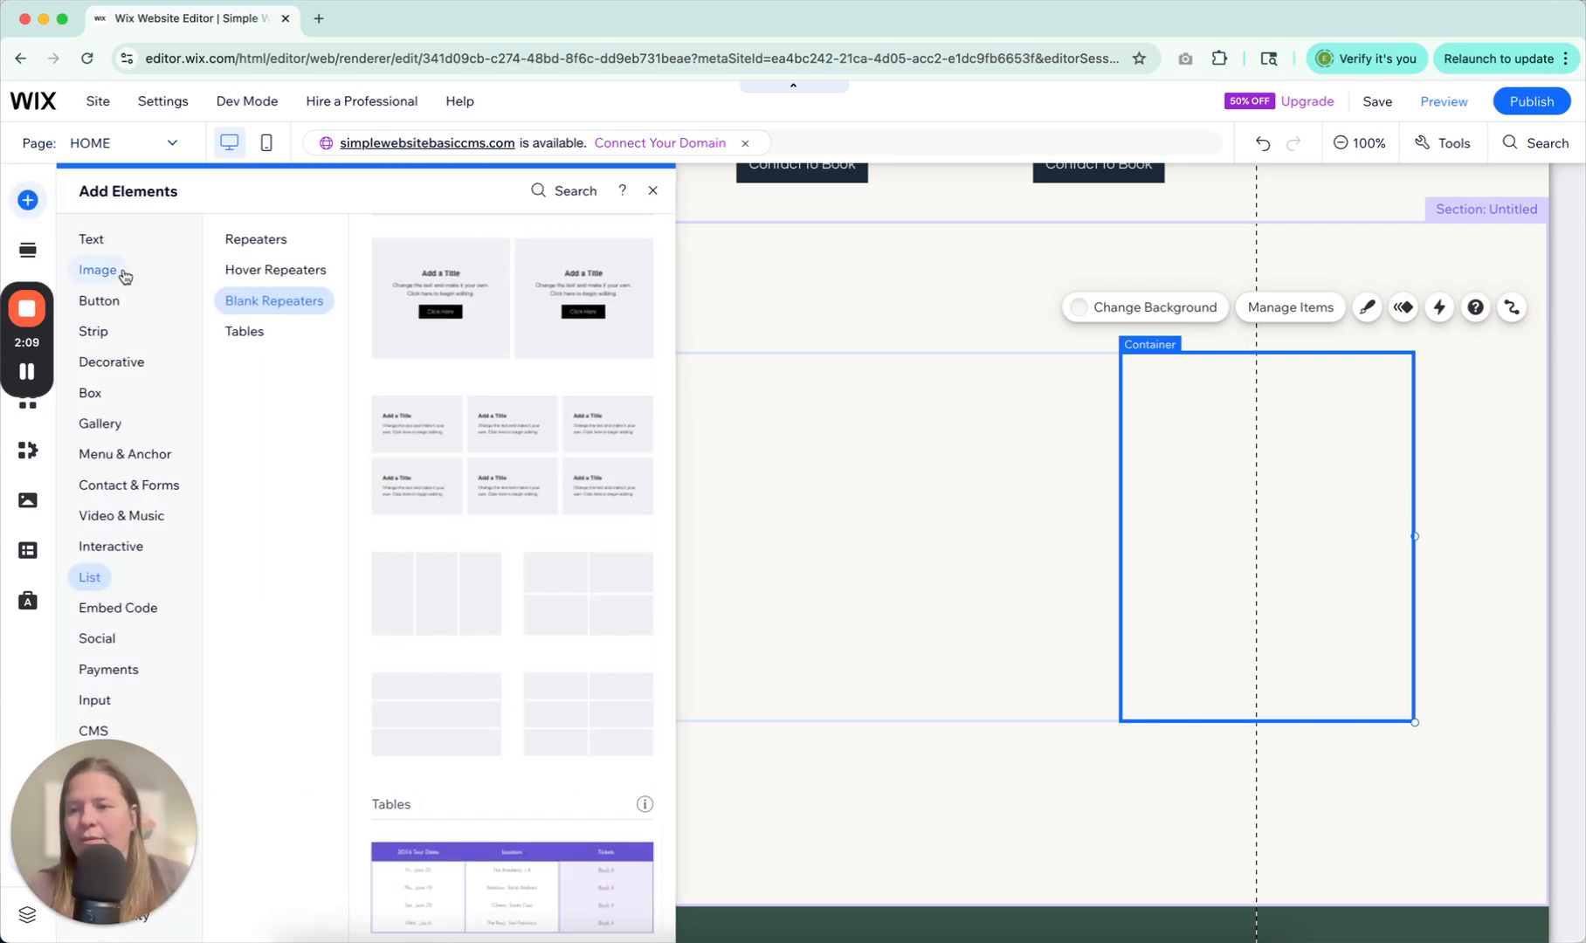
pyautogui.click(97, 269)
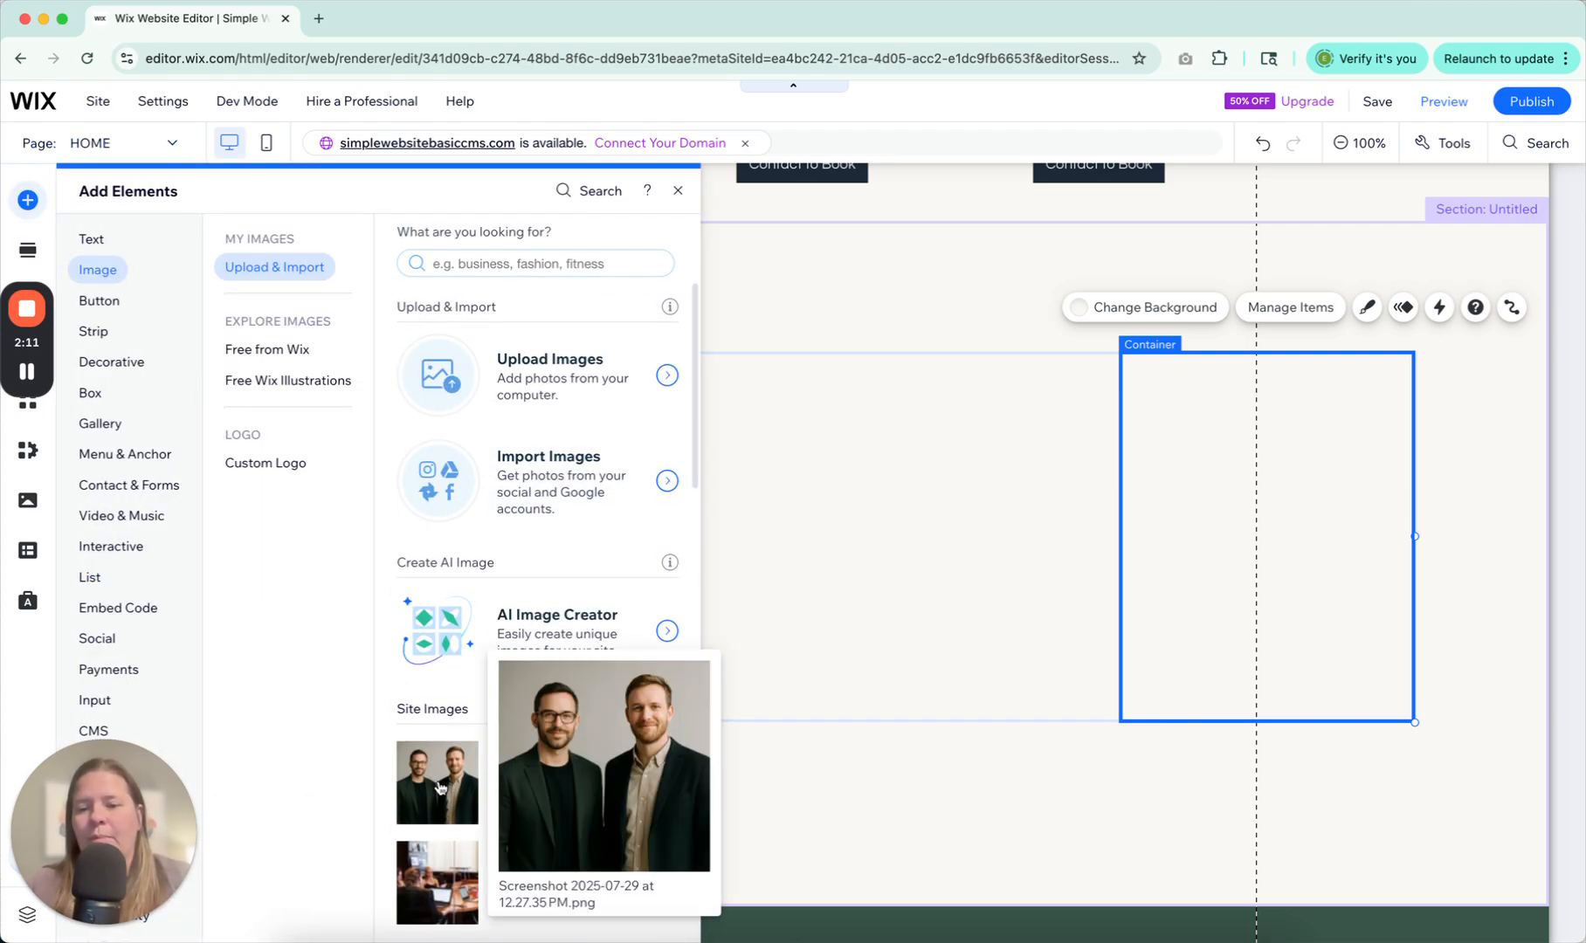
pyautogui.click(437, 782)
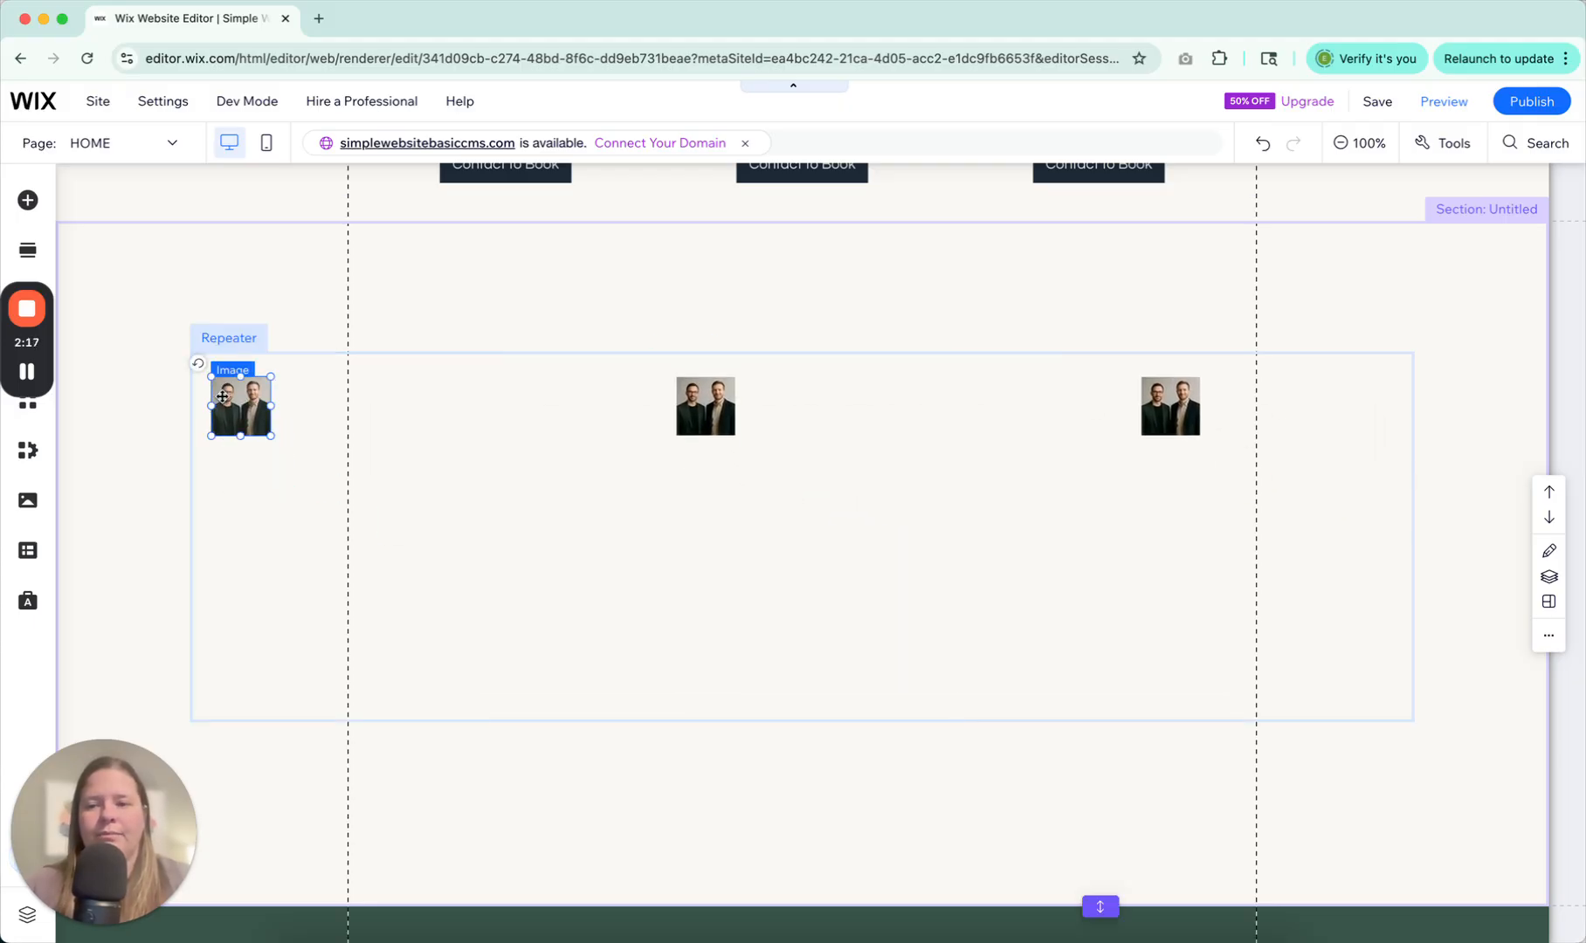
pyautogui.moveTo(270, 431); pyautogui.dragTo(327, 490)
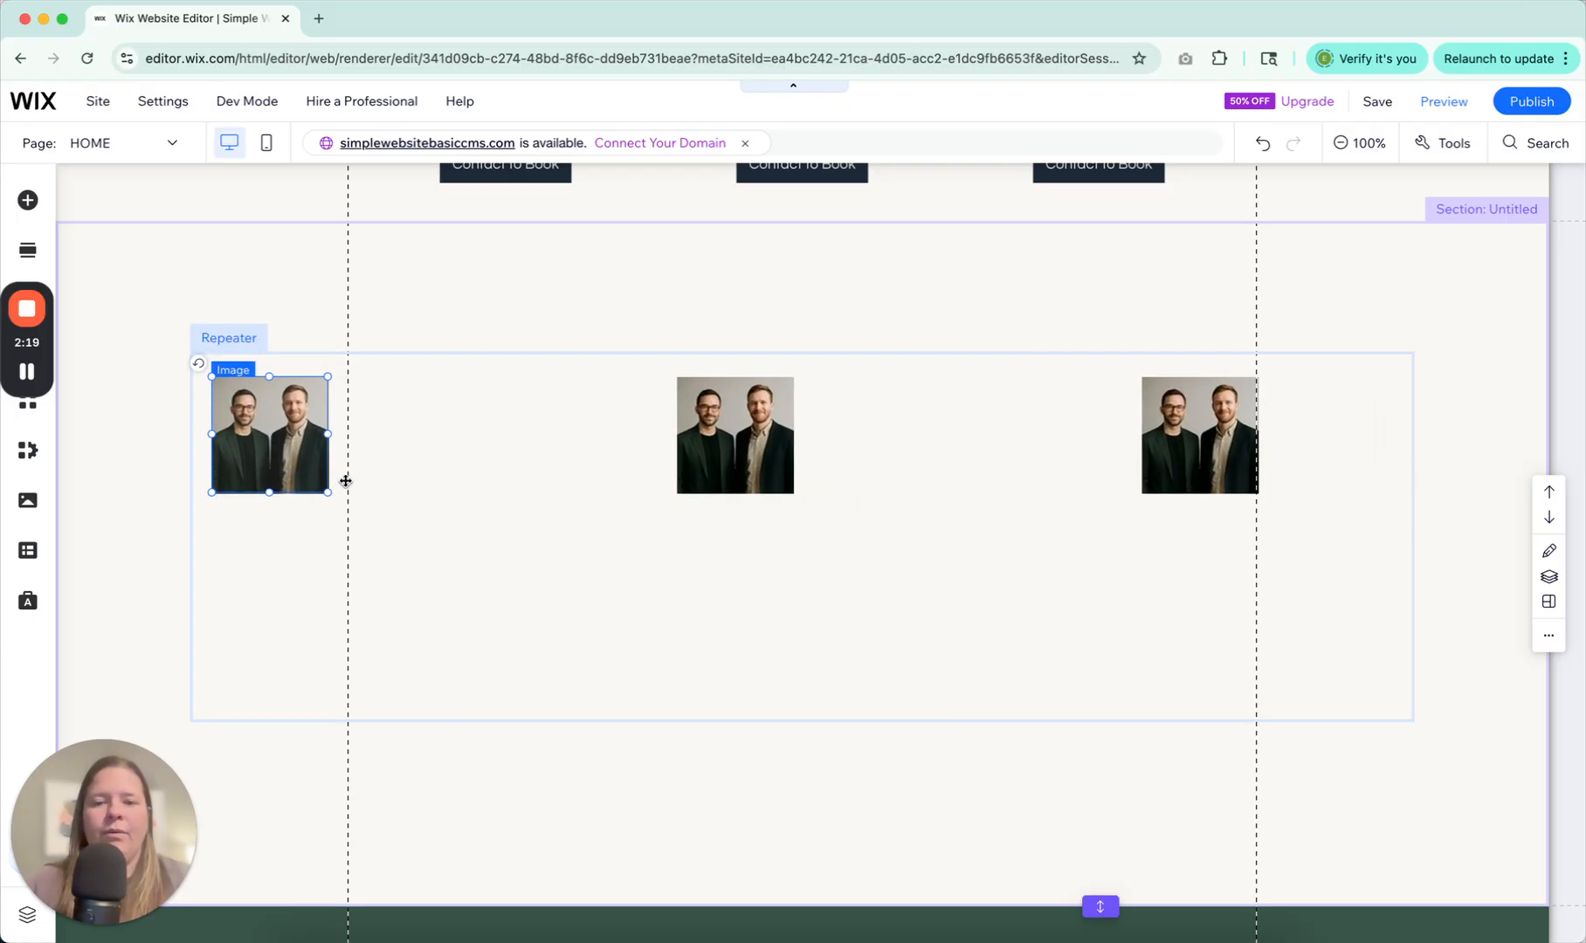
pyautogui.moveTo(269, 432); pyautogui.dragTo(364, 448)
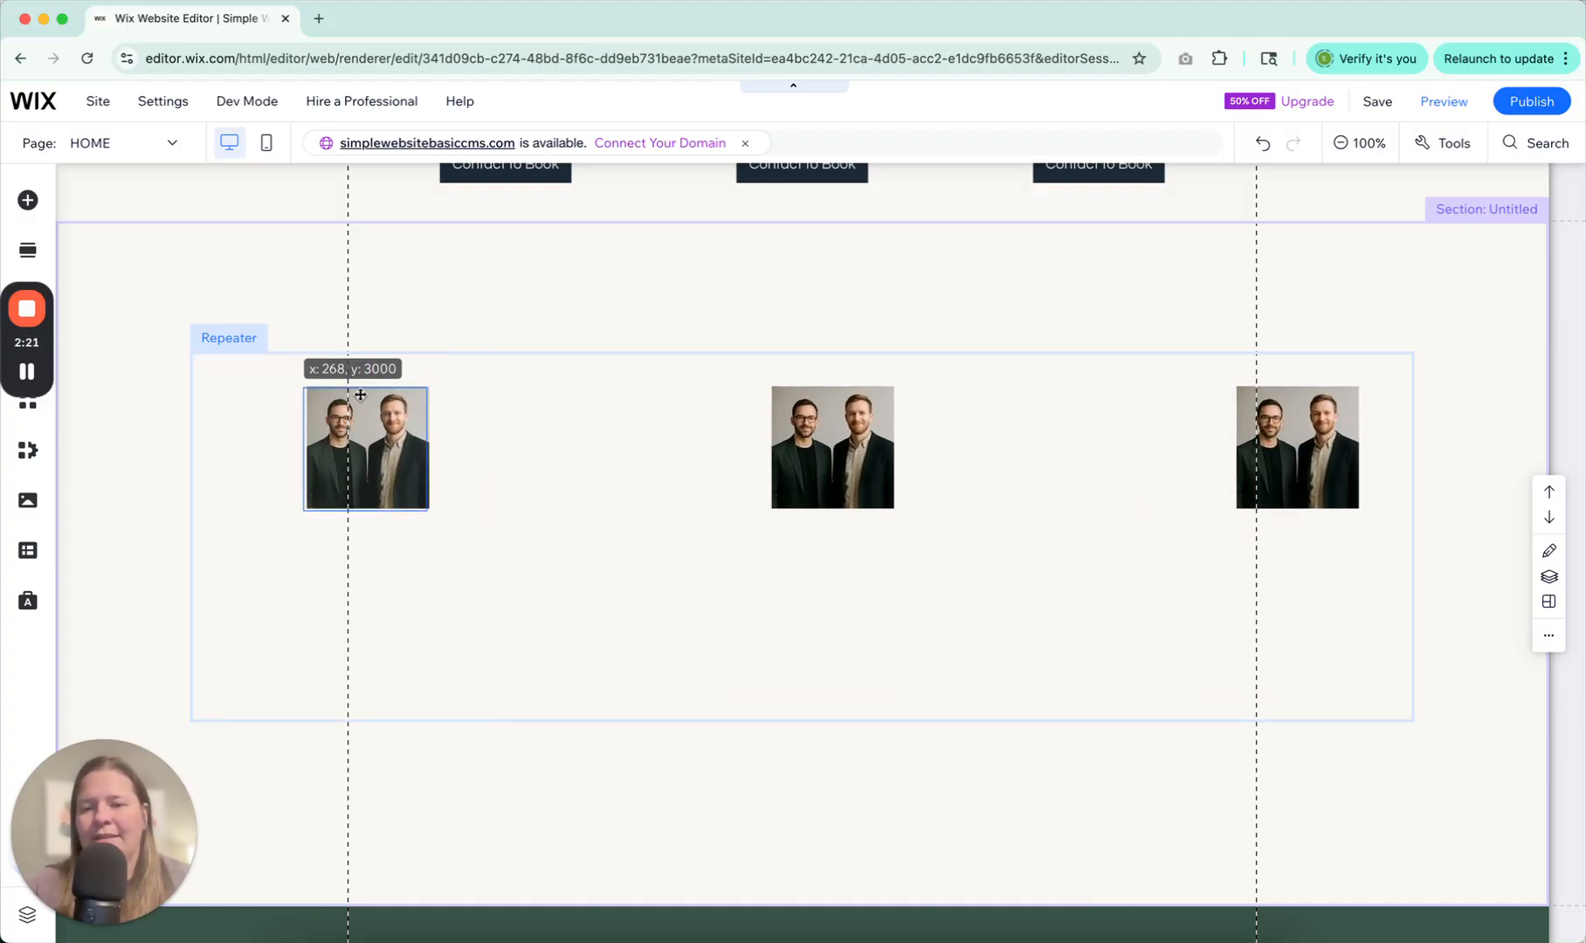
pyautogui.click(365, 448)
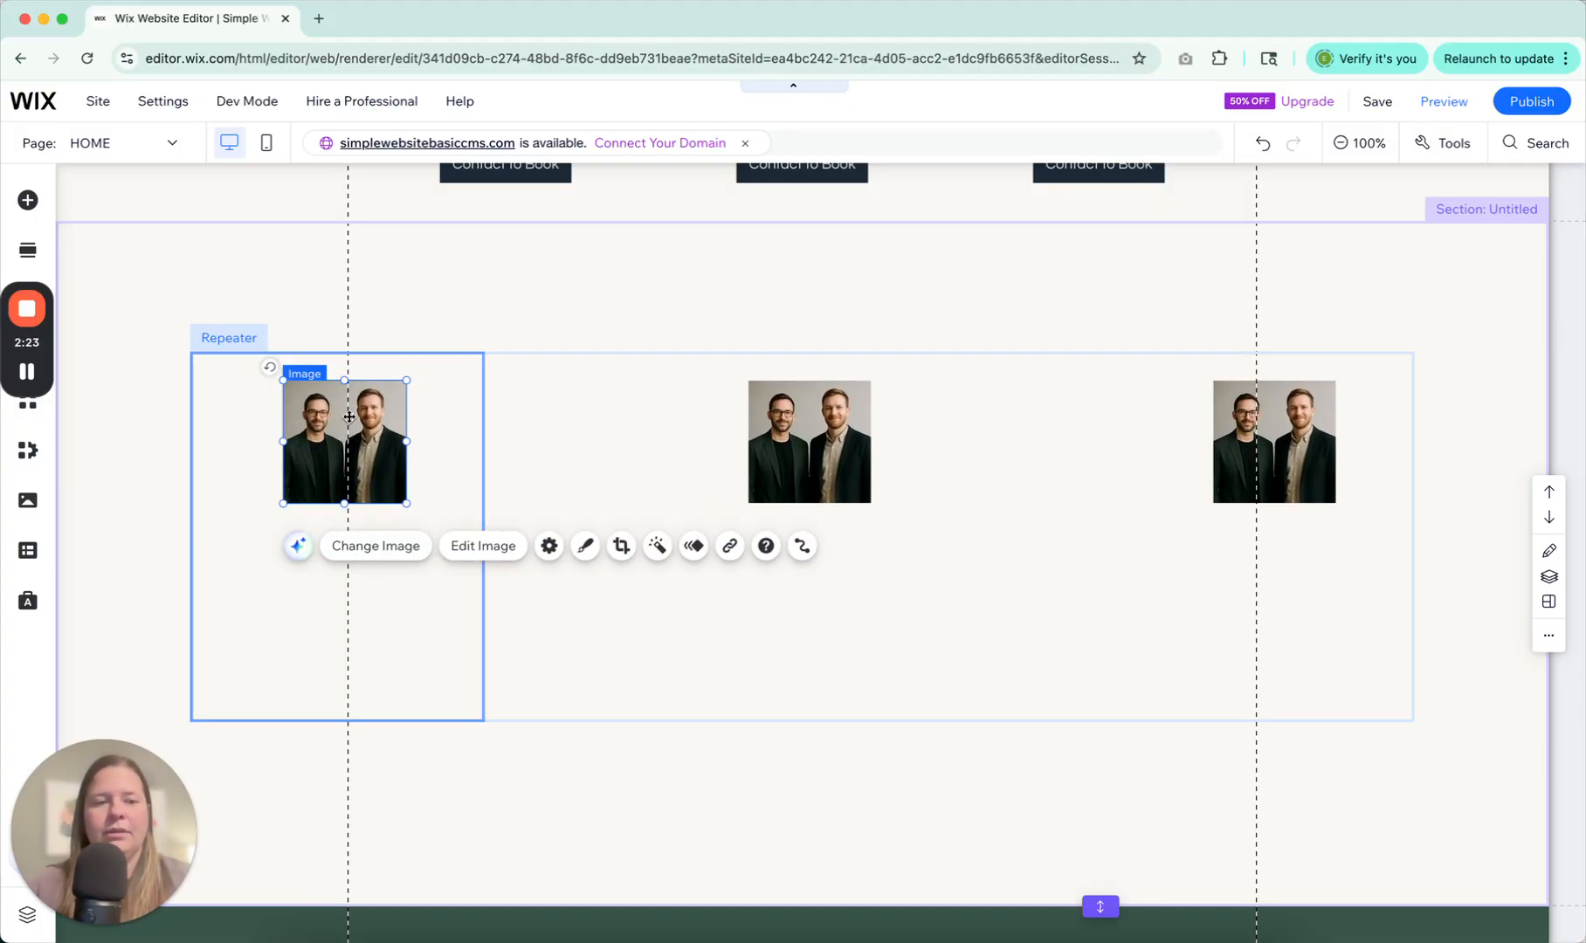
pyautogui.moveTo(344, 442); pyautogui.dragTo(337, 407)
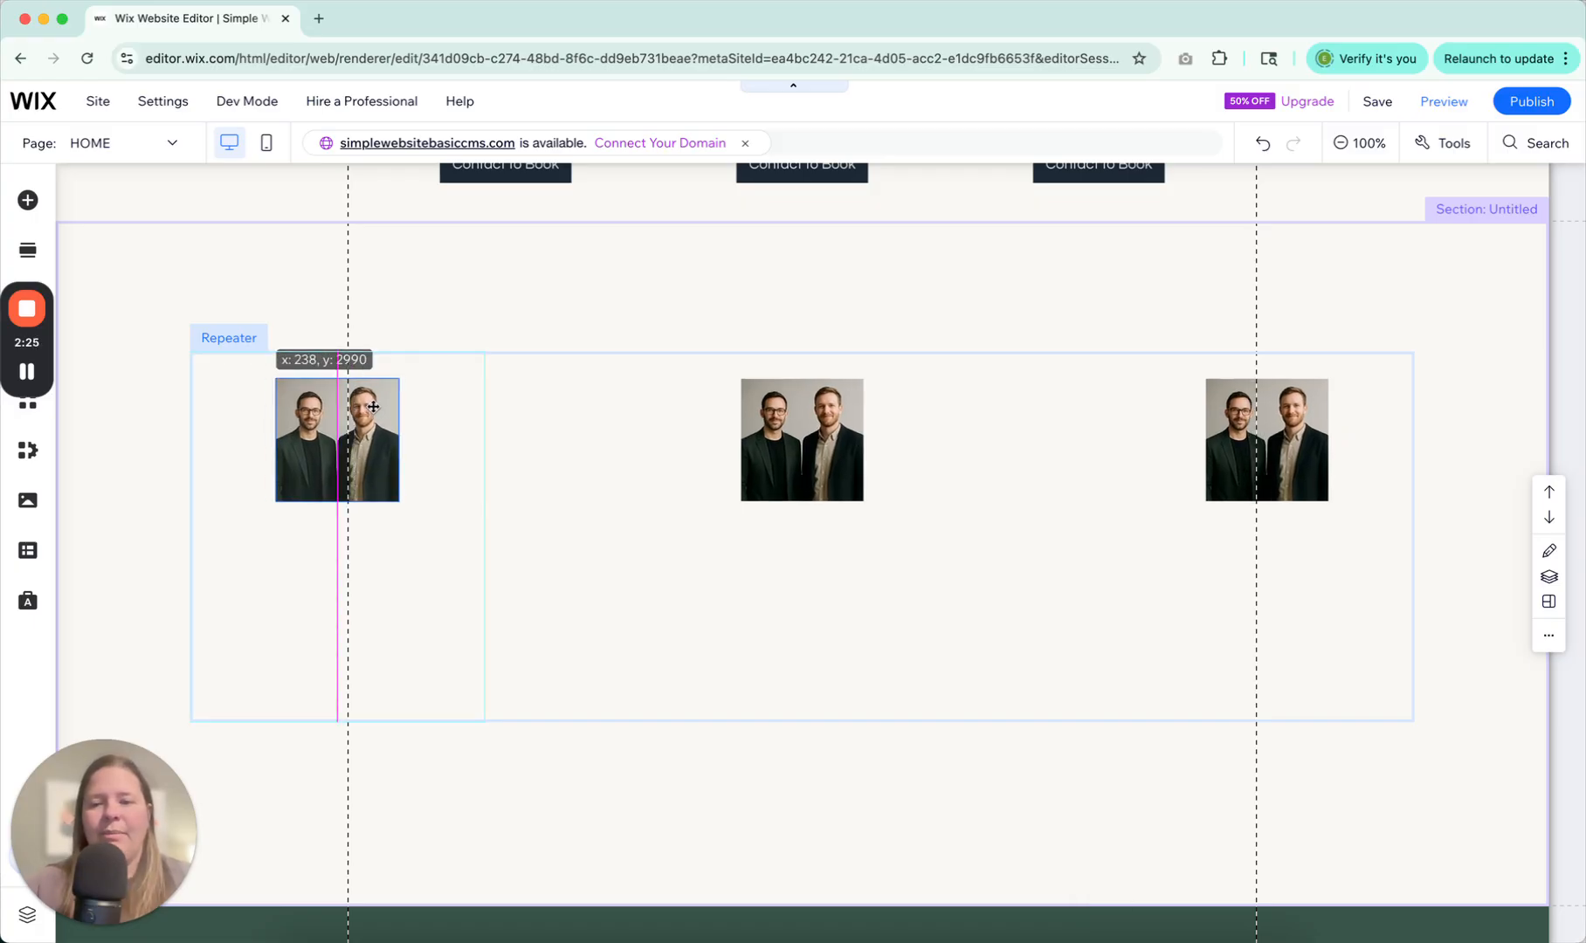
# - Change the staff photo's shape from square to a circle in its settings
pyautogui.click(336, 440)
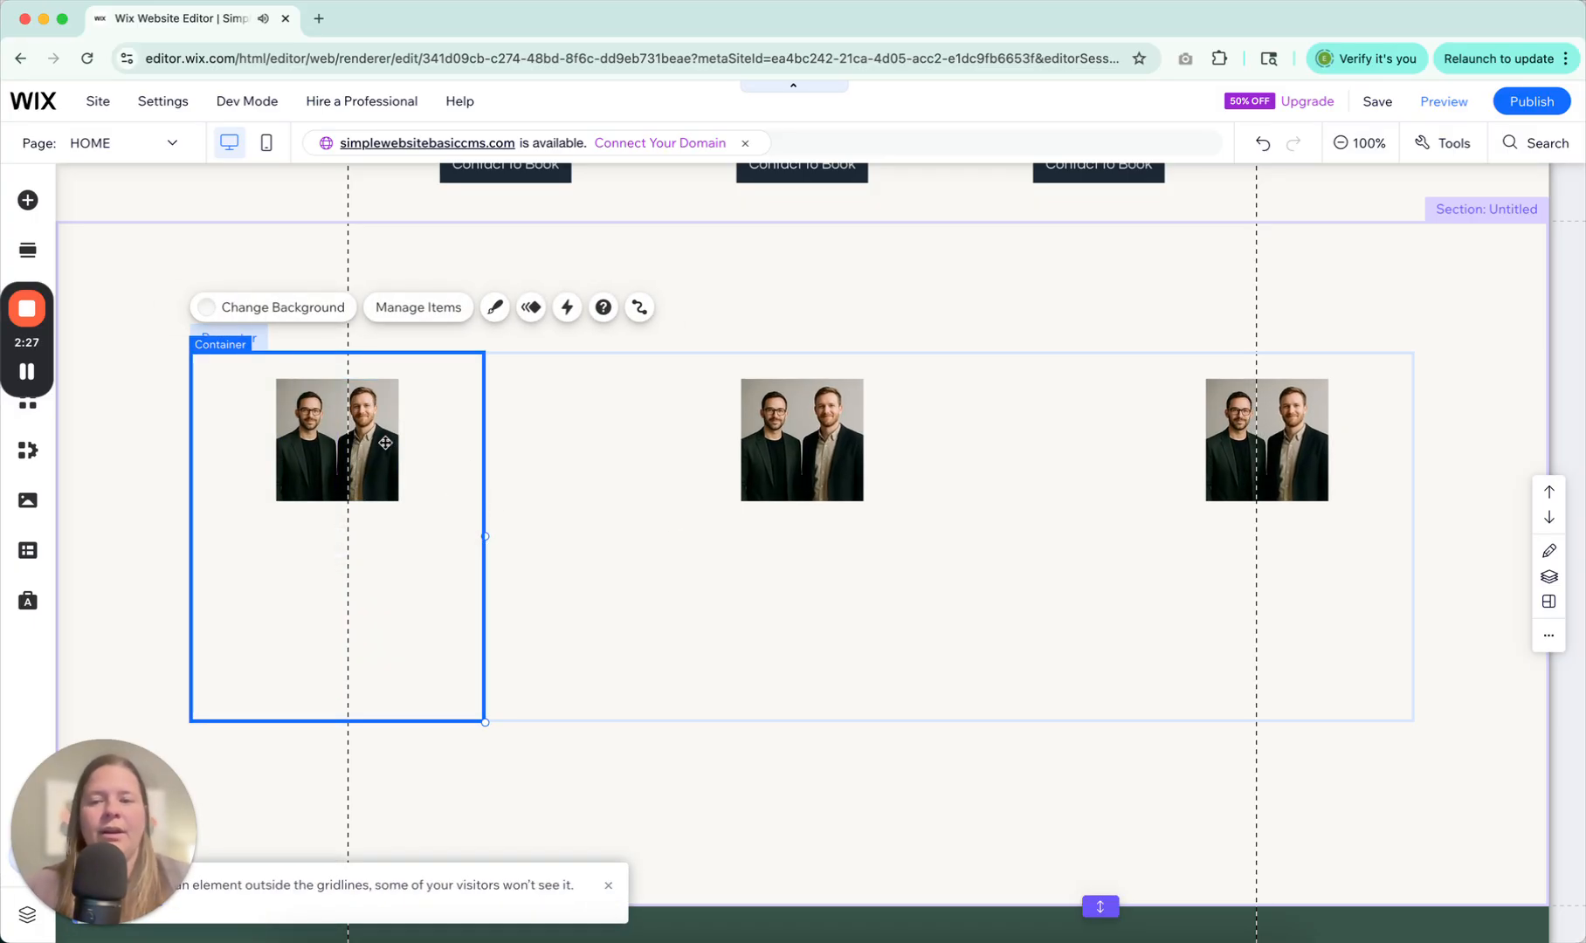
pyautogui.click(336, 438)
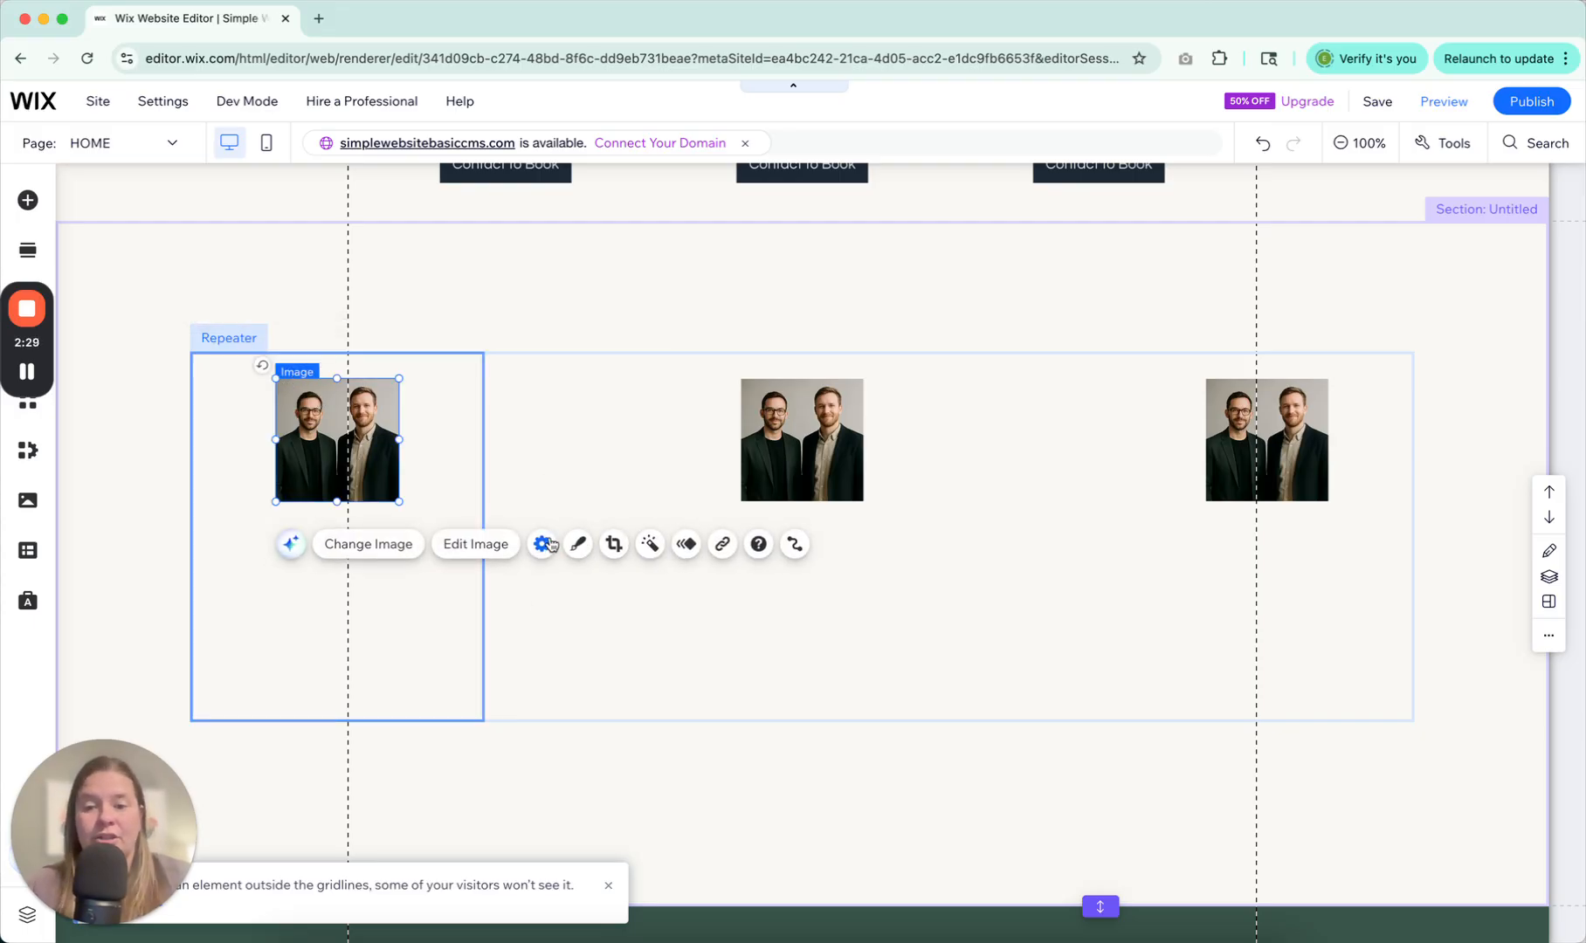
pyautogui.click(577, 544)
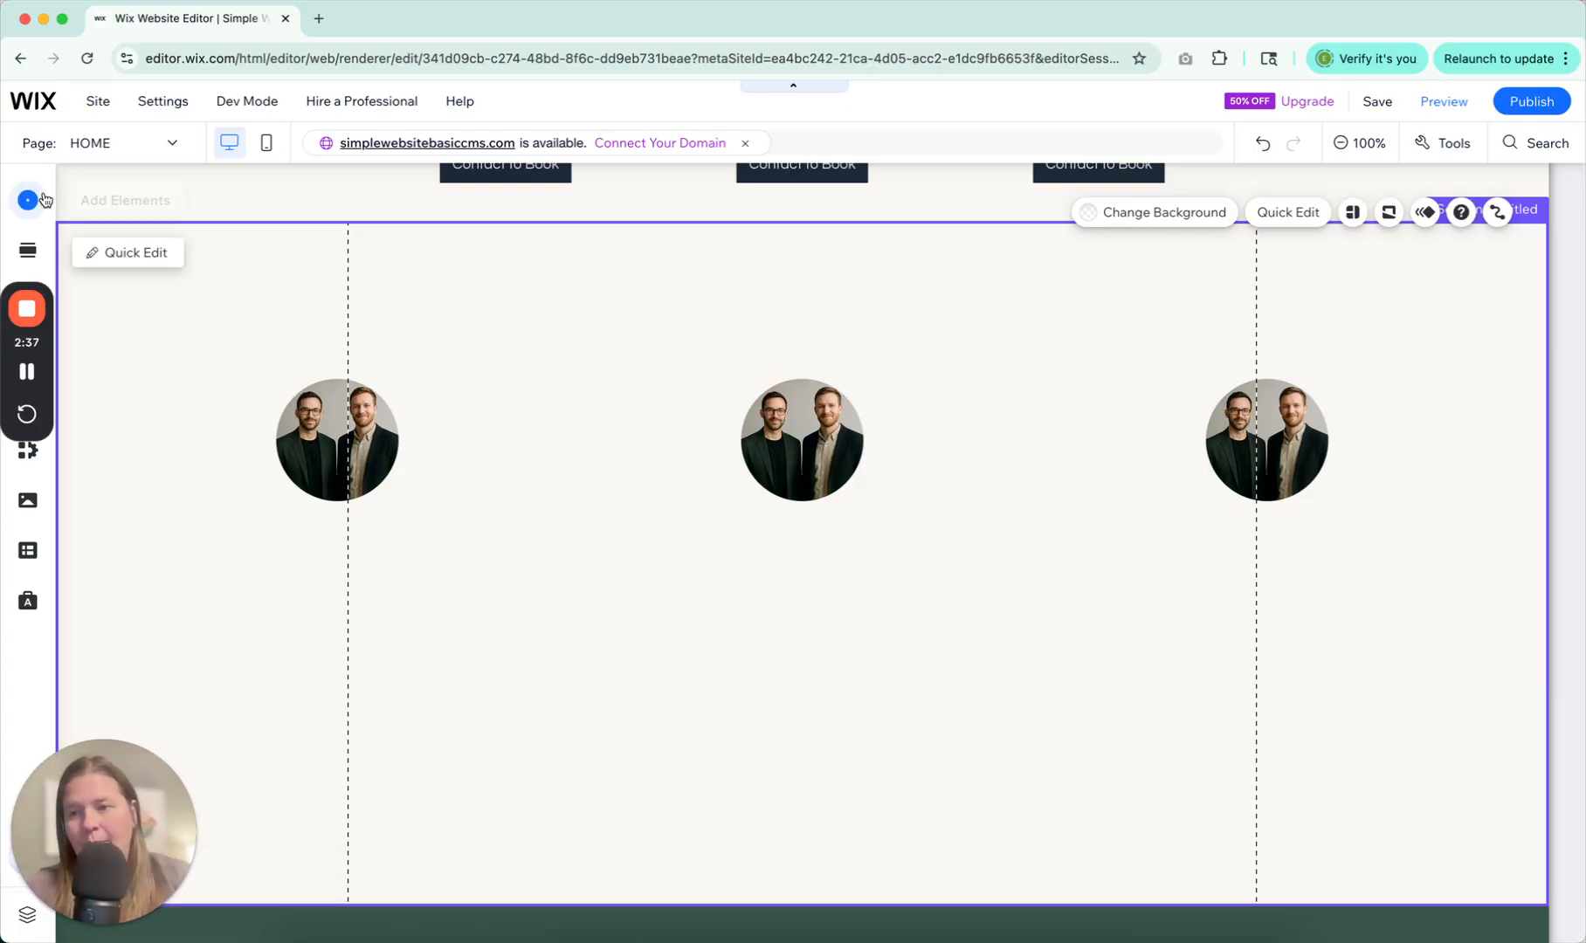
# - Add a Heading 6 reading 'John Smith' and centre it beneath the photo in the first card
pyautogui.click(27, 200)
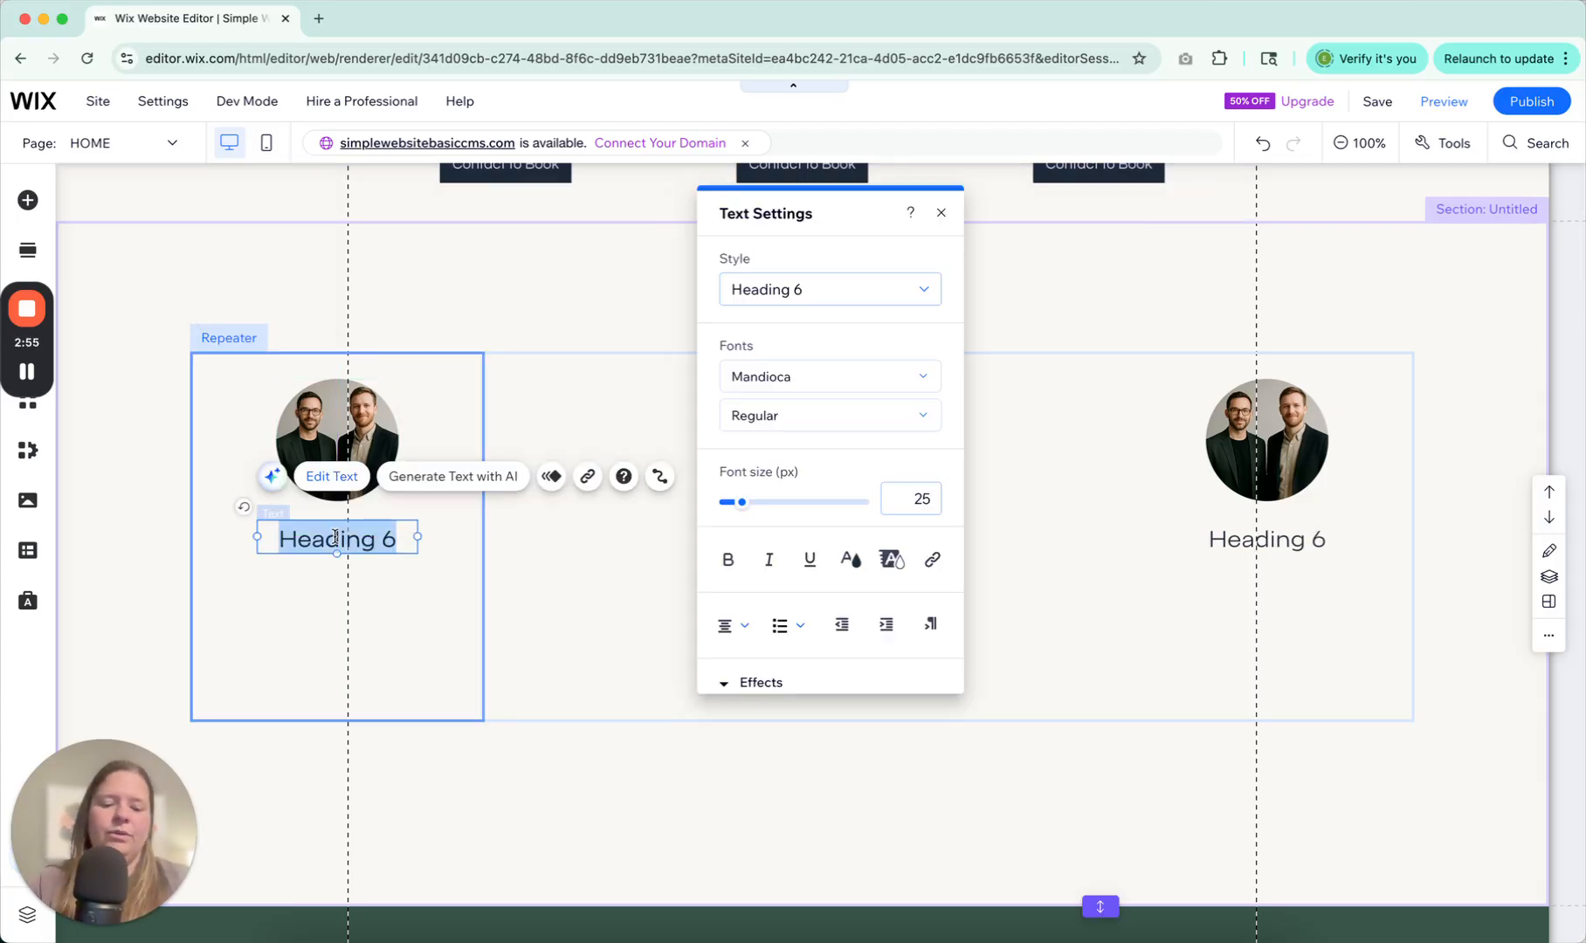
pyautogui.write('John Smith')
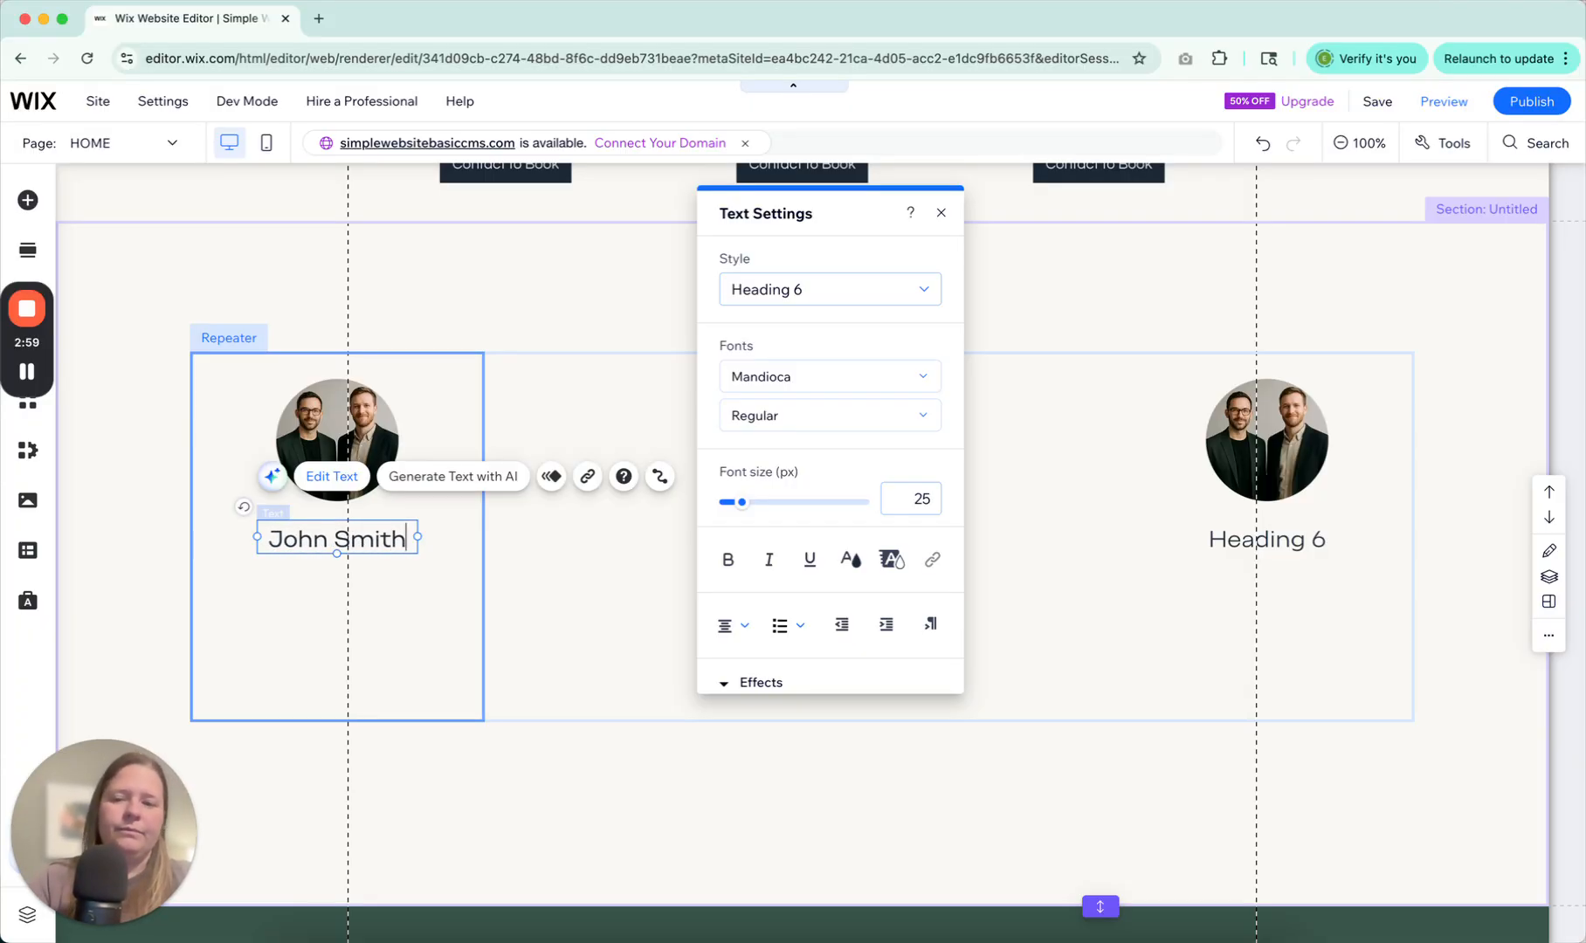
pyautogui.click(940, 212)
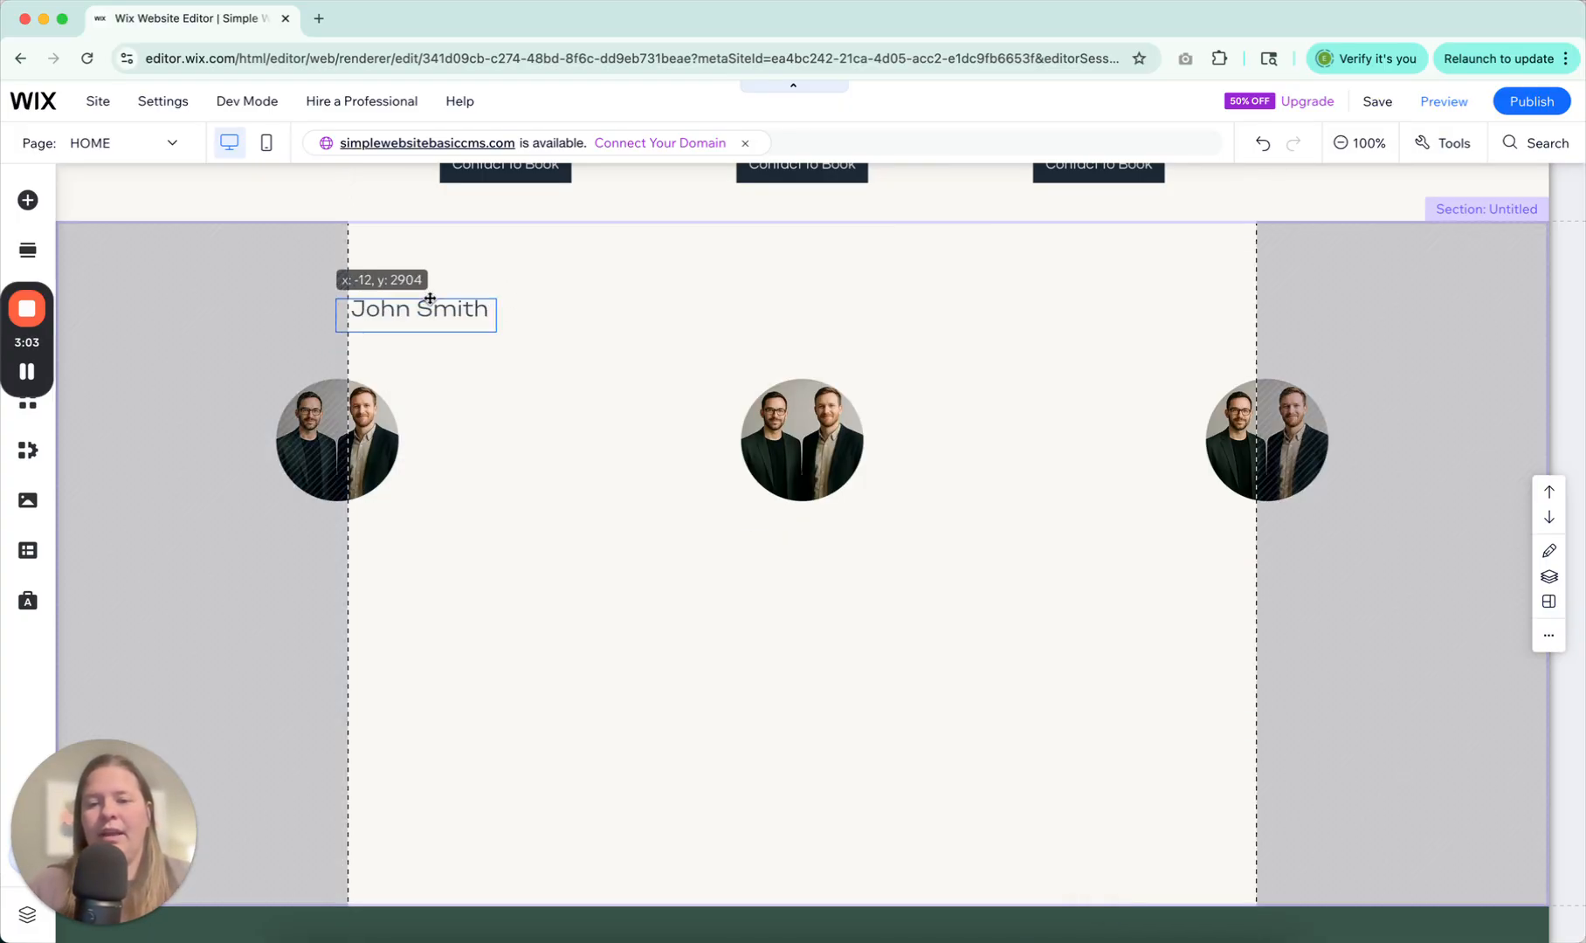
pyautogui.moveTo(415, 308); pyautogui.dragTo(341, 524)
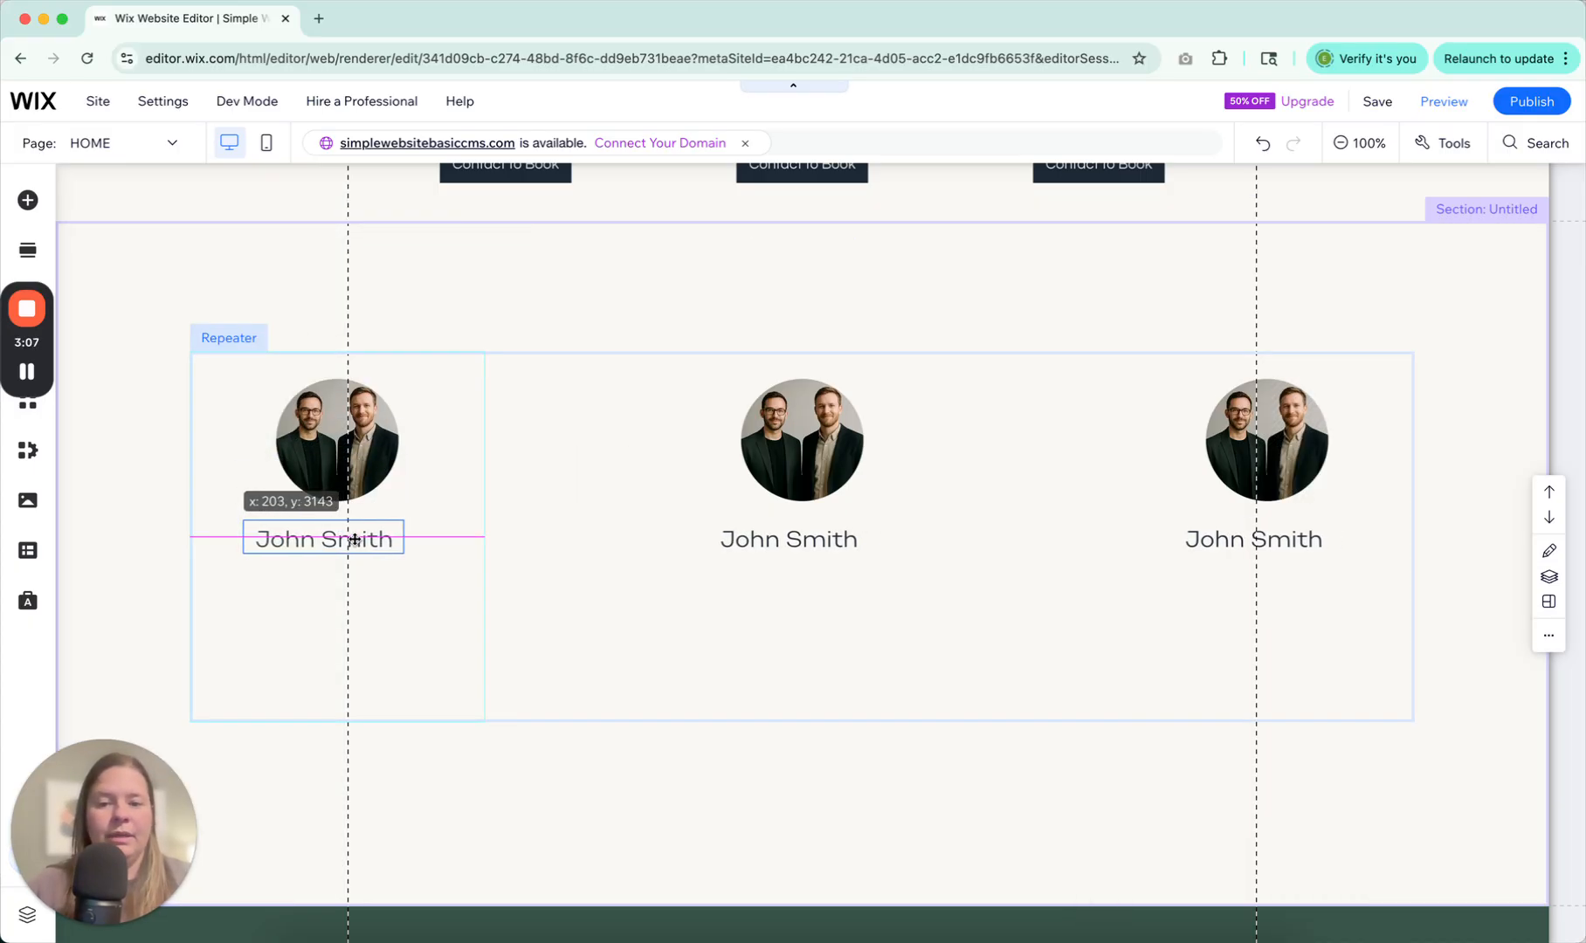
pyautogui.moveTo(323, 538); pyautogui.dragTo(337, 534)
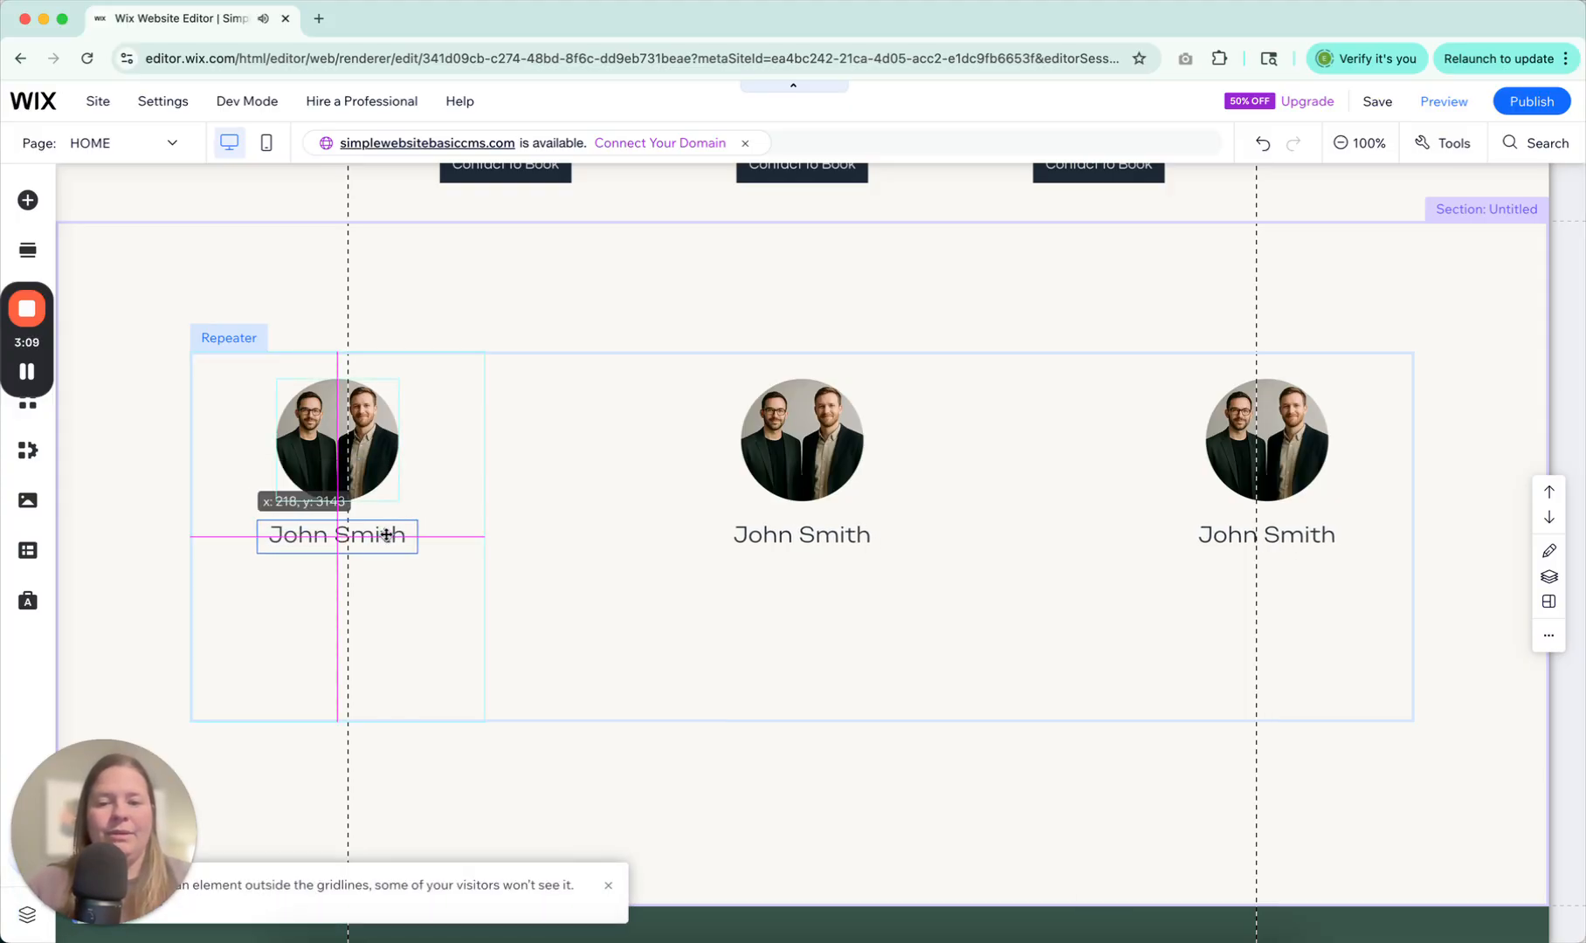
pyautogui.click(336, 534)
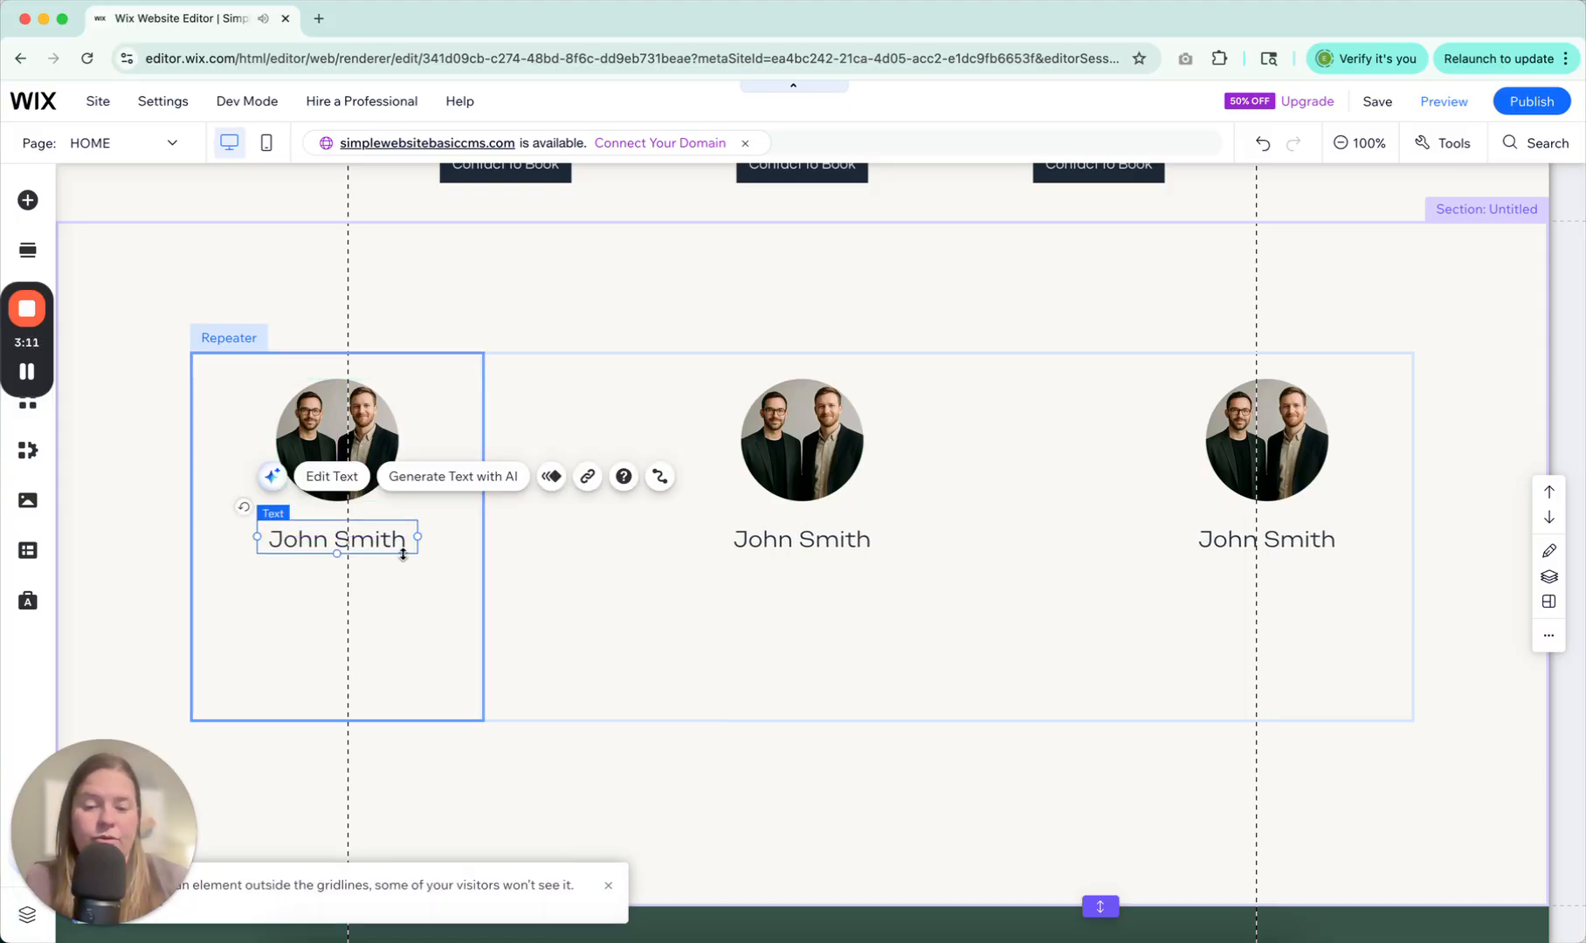
pyautogui.moveTo(342, 514)
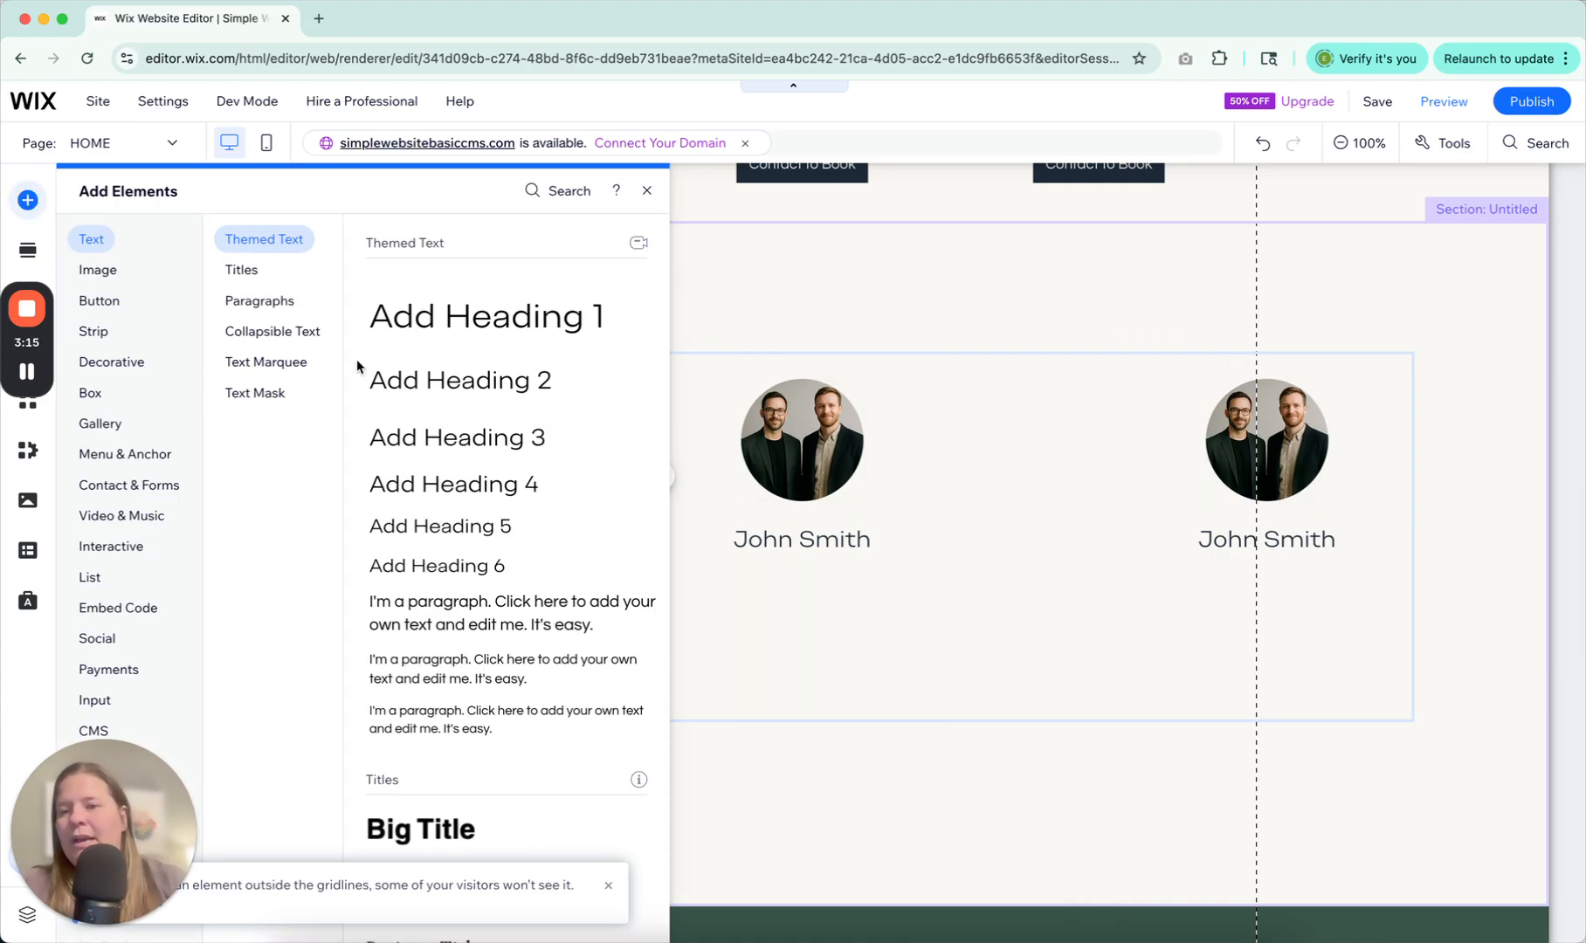
# - Drop a placeholder paragraph under the name in each card, then browse the Image category
pyautogui.scroll(-3)
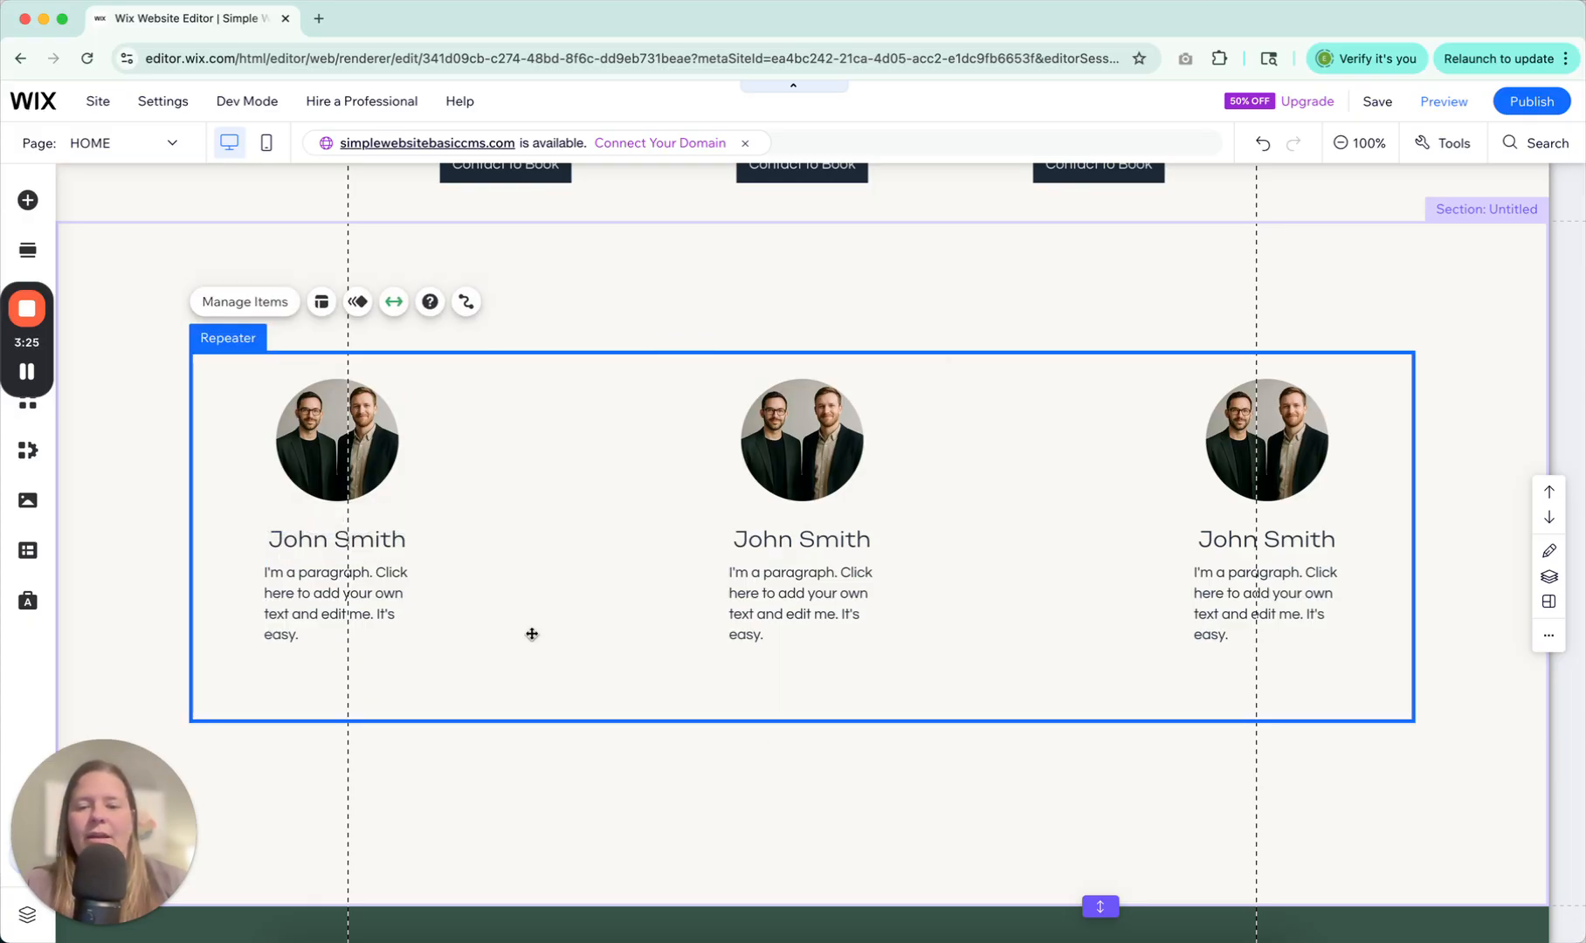
pyautogui.click(28, 200)
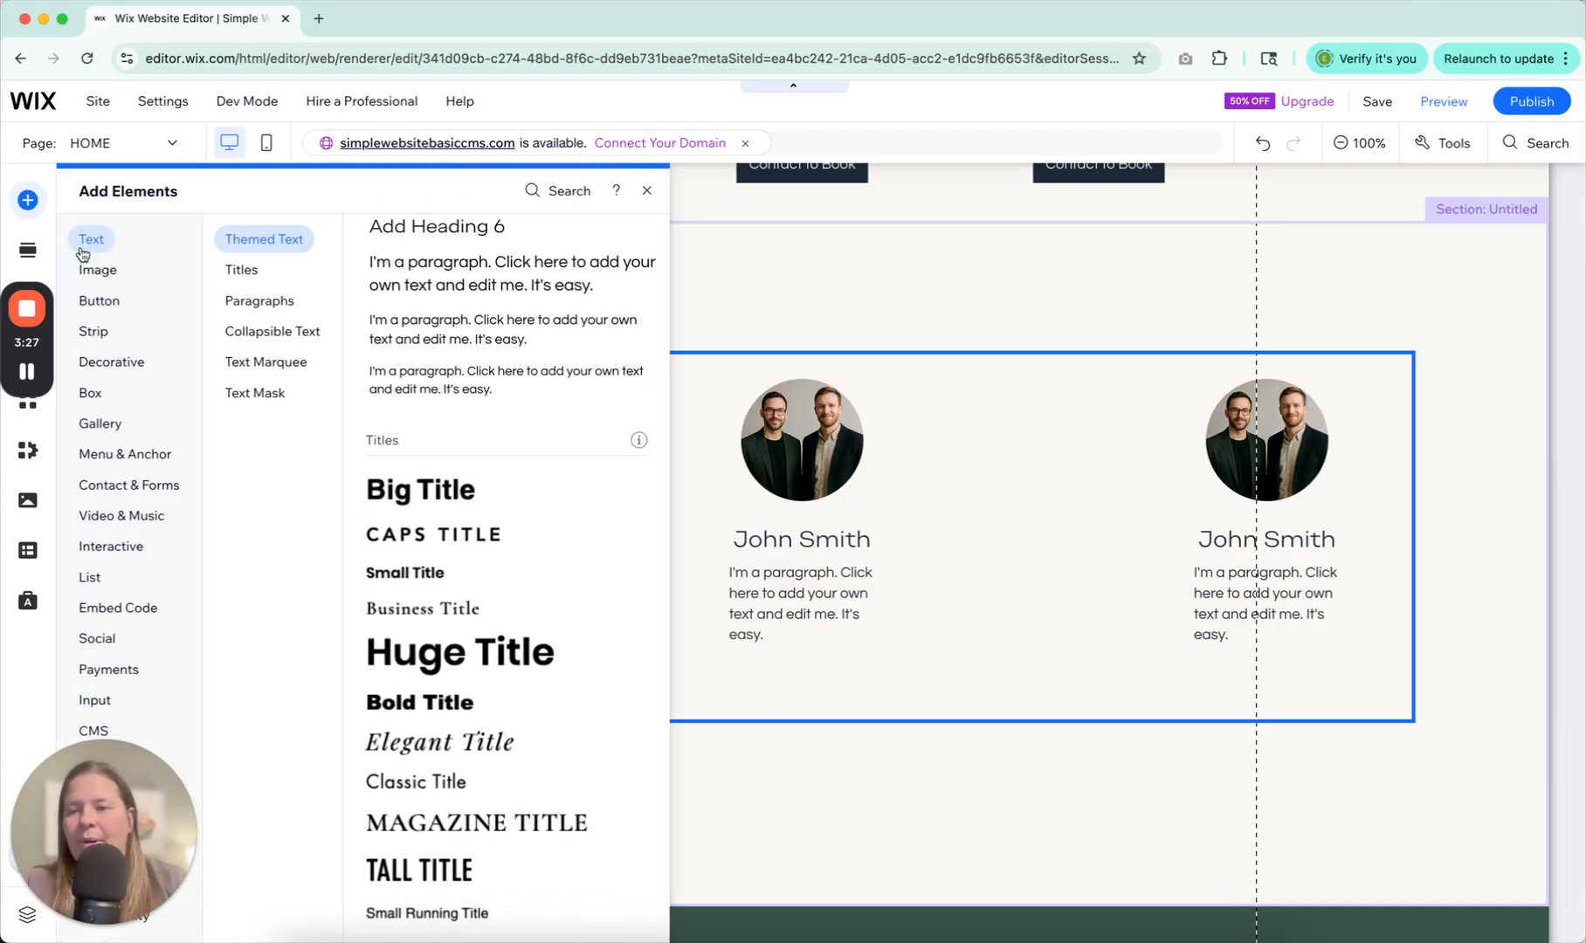
pyautogui.click(97, 269)
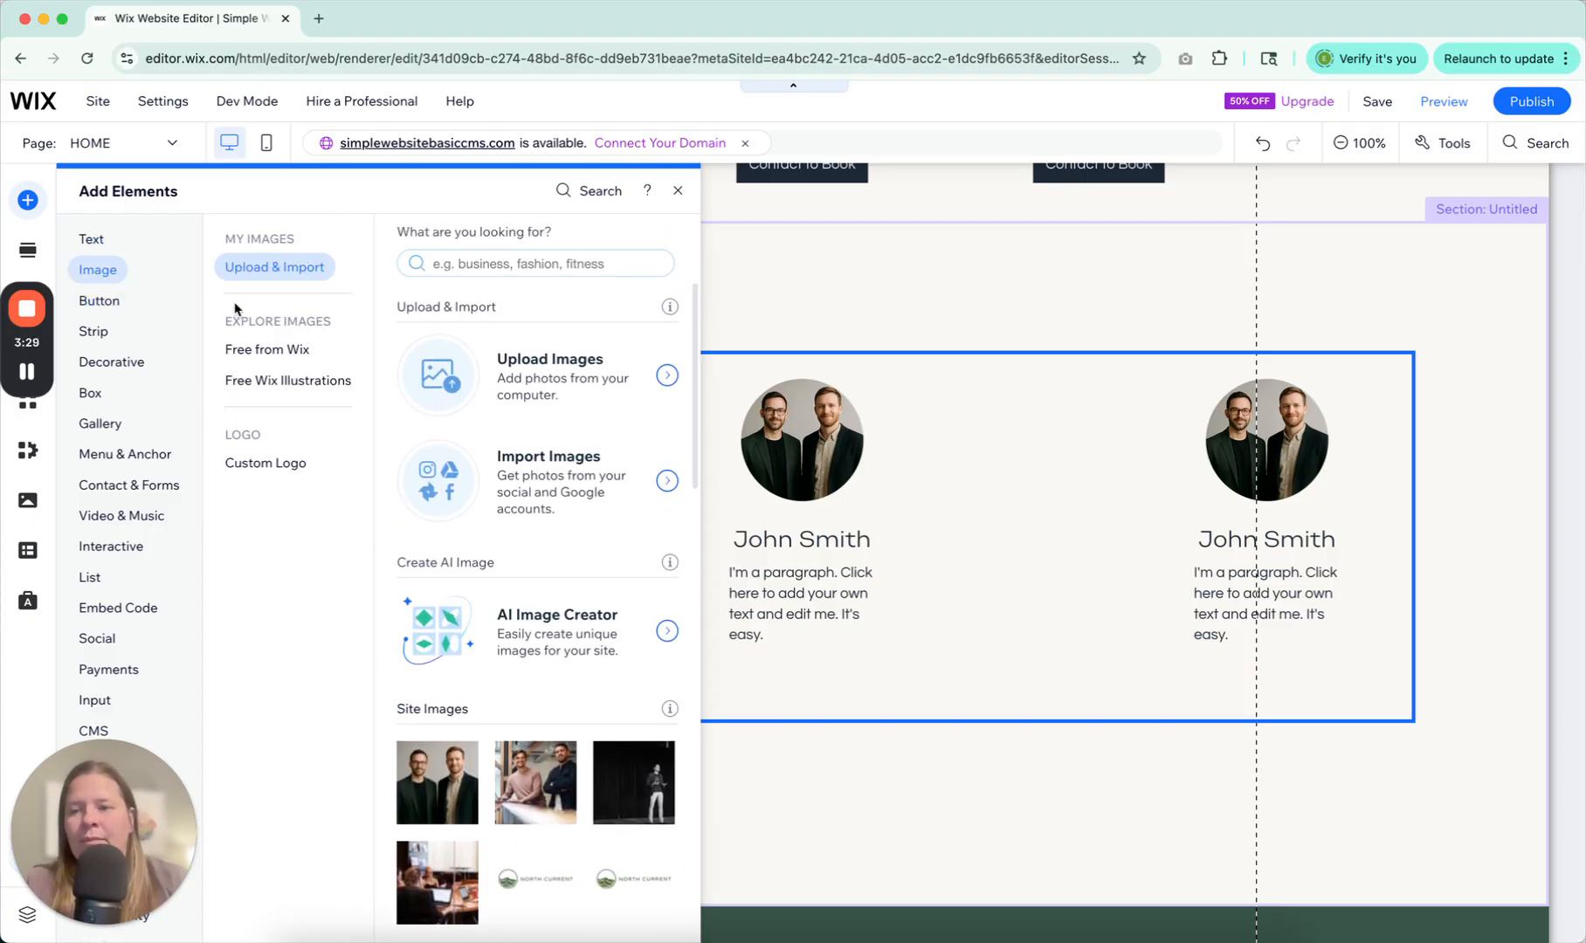
pyautogui.click(99, 301)
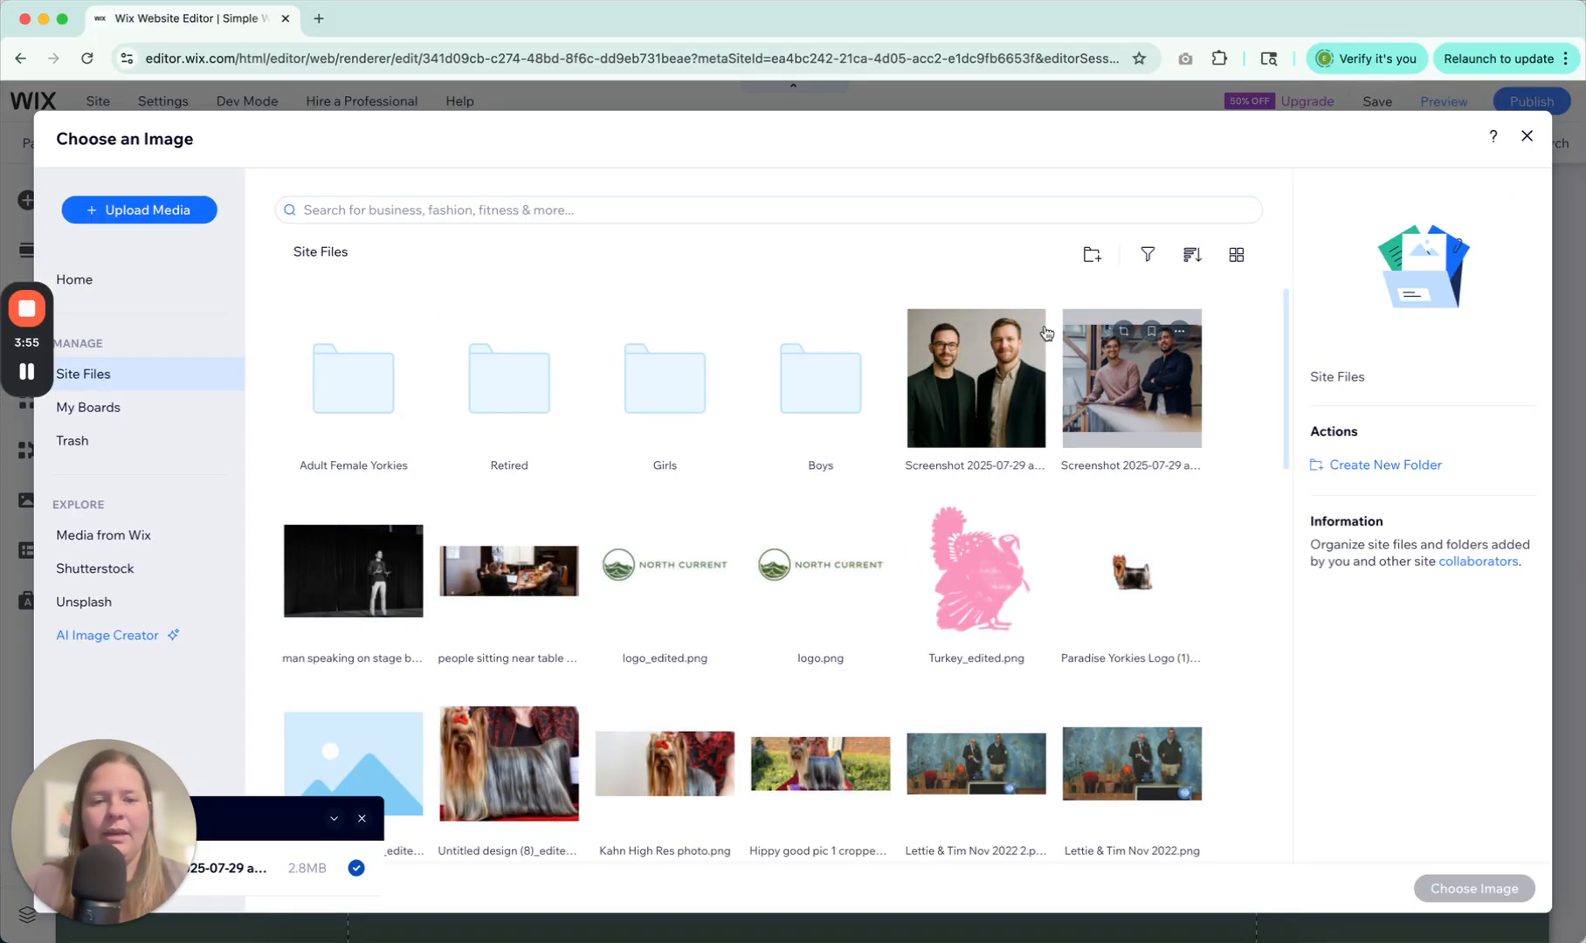
# - Search Unsplash for 'business man' and use that photo for the third card, Bob Smith
pyautogui.click(1131, 377)
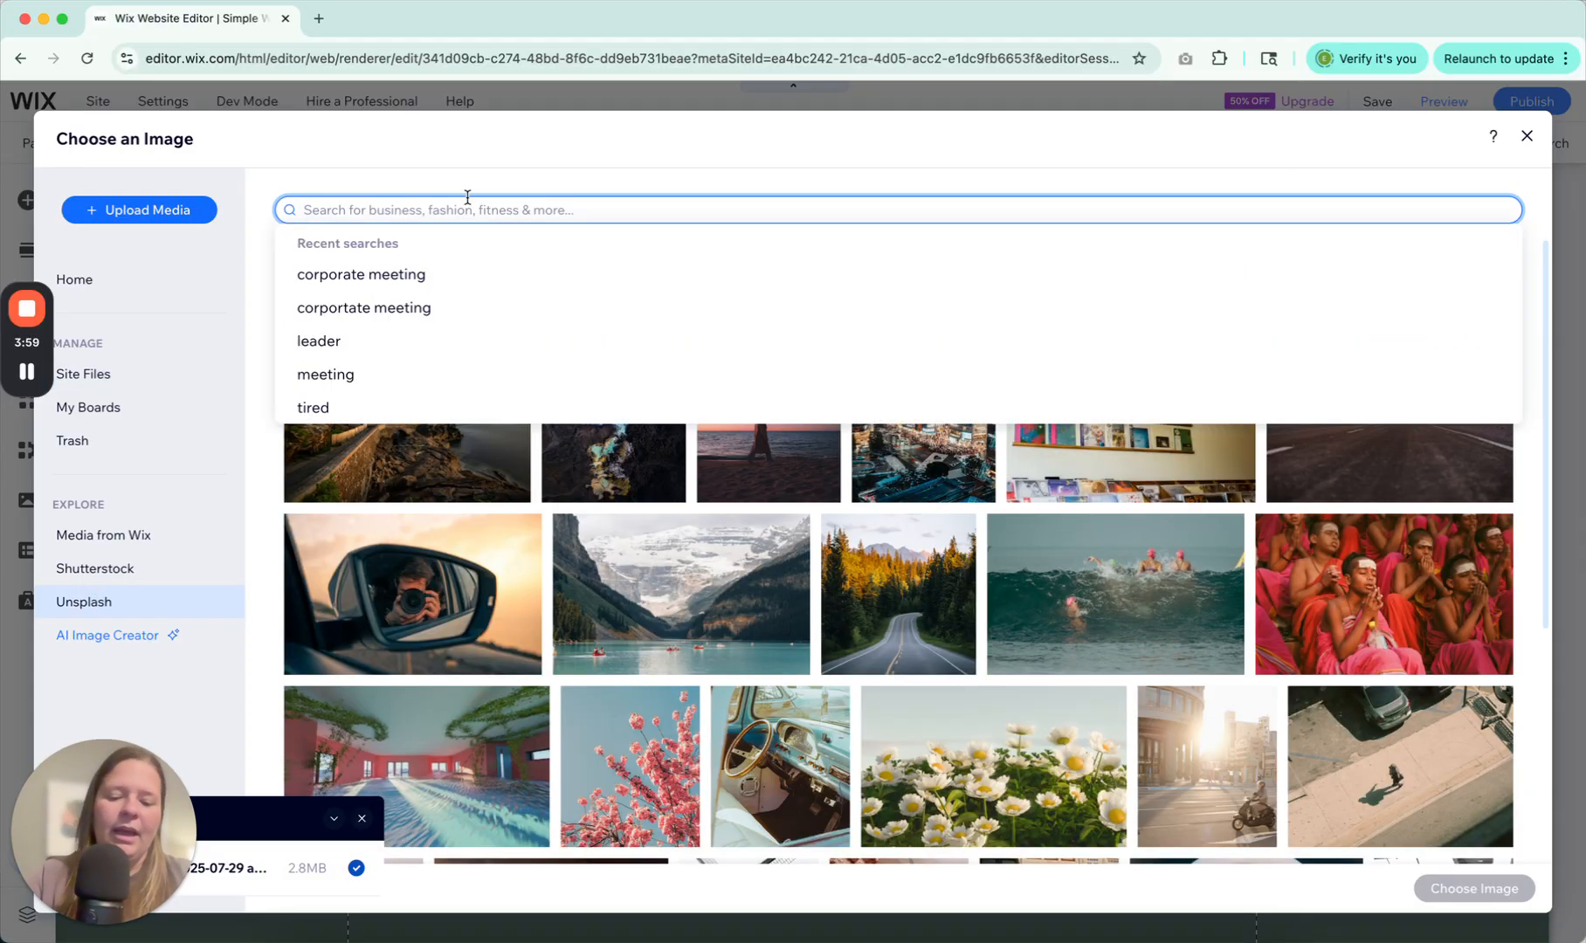
pyautogui.write('business man')
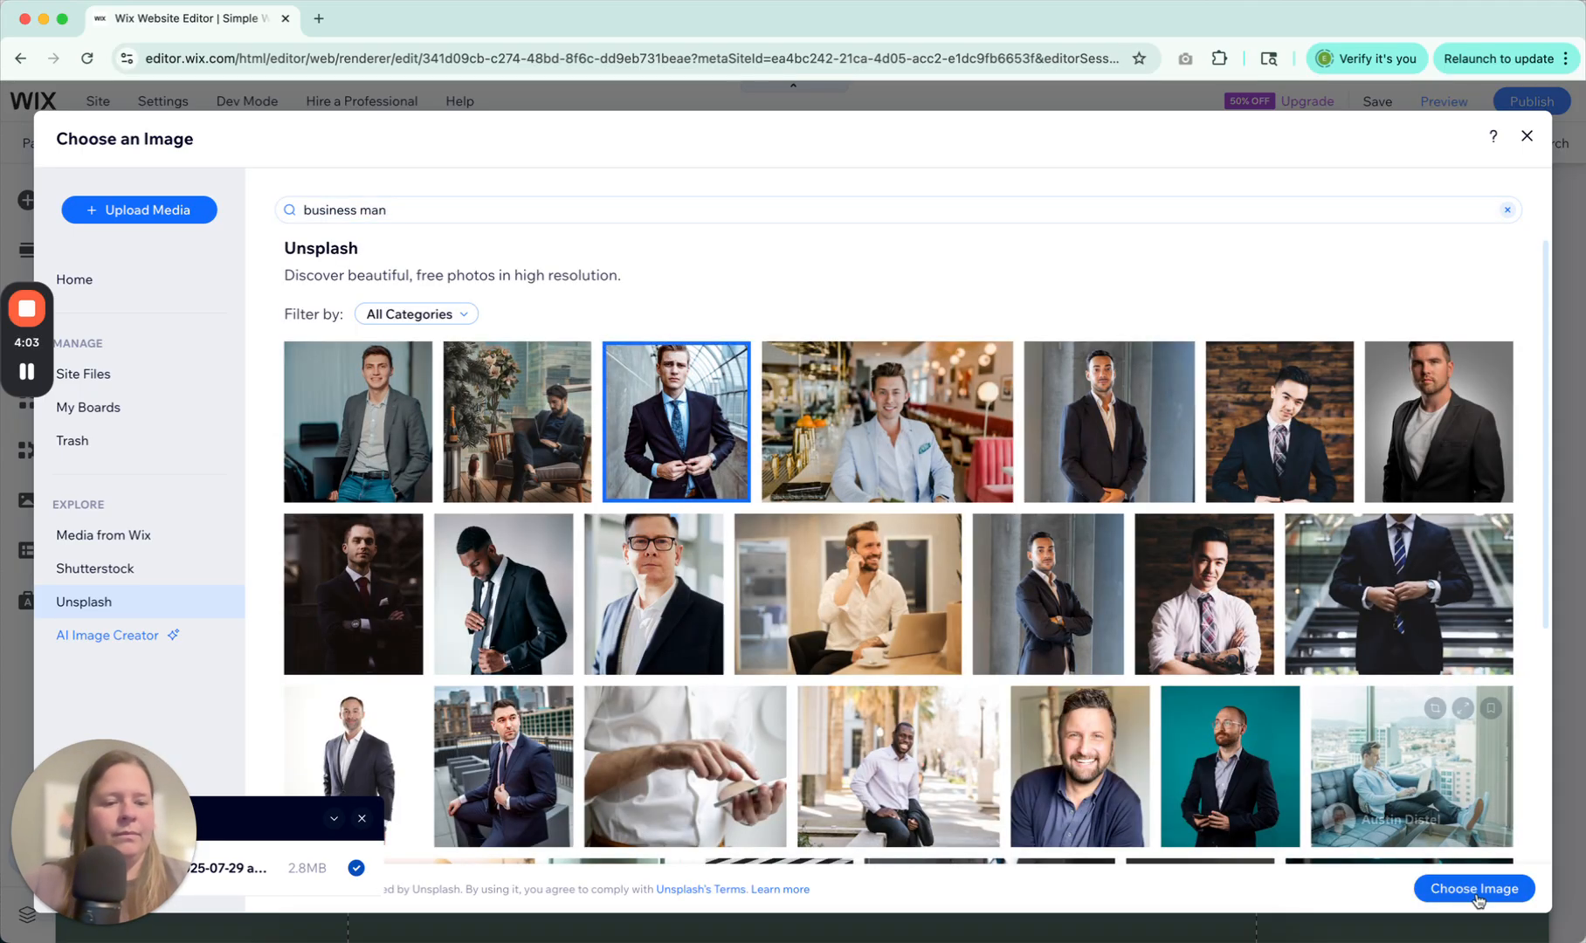
pyautogui.click(1471, 888)
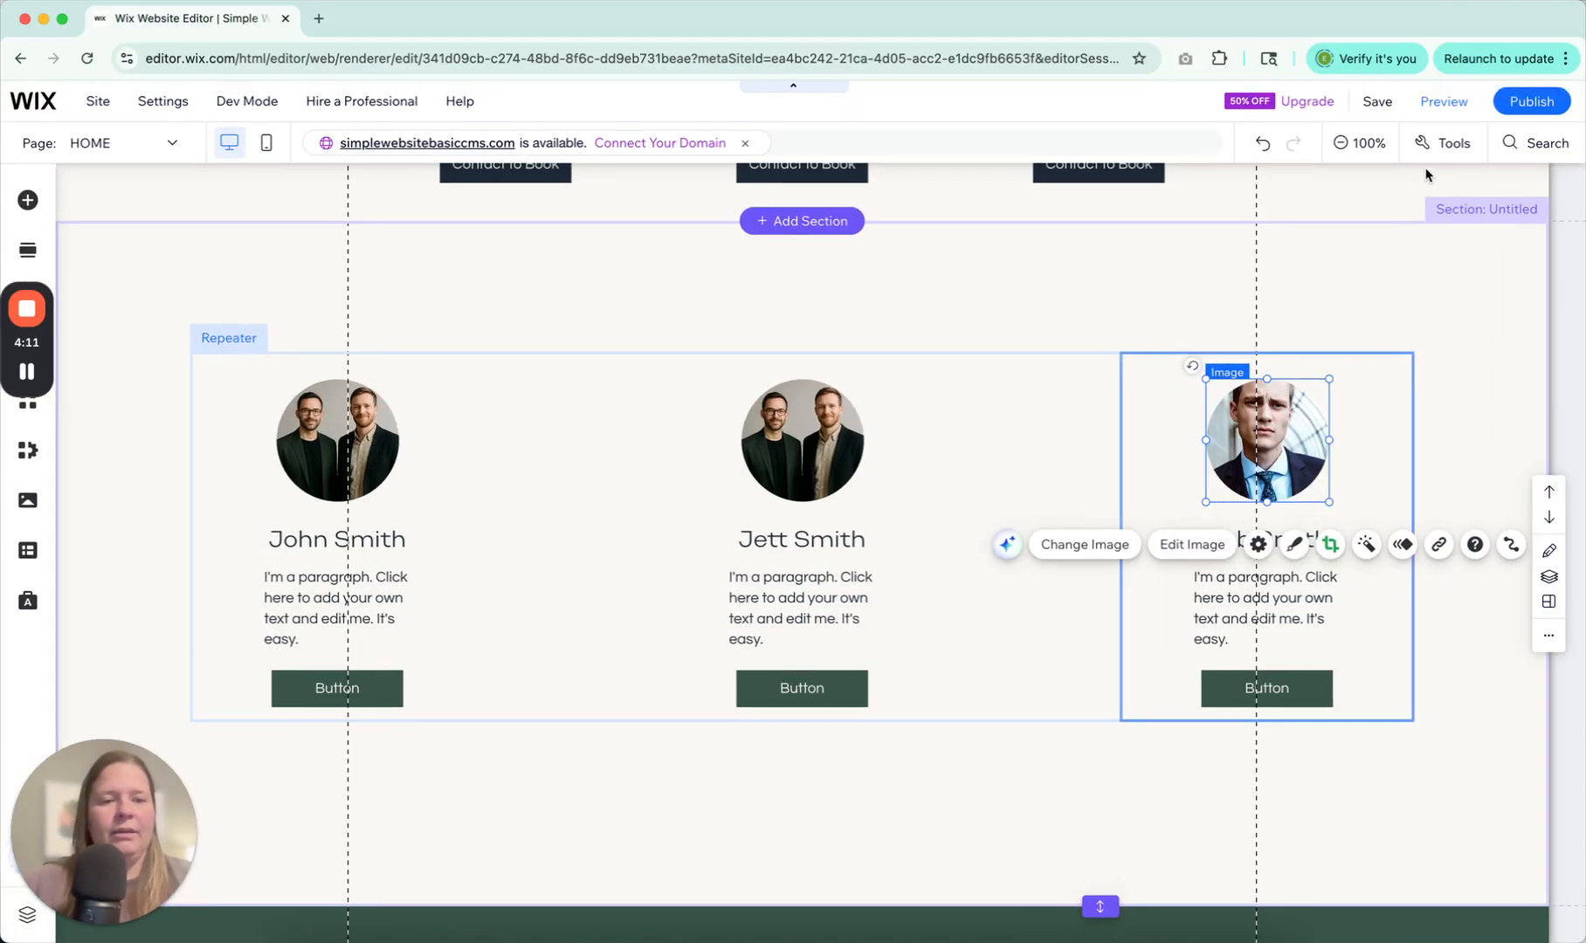
pyautogui.moveTo(1320, 294)
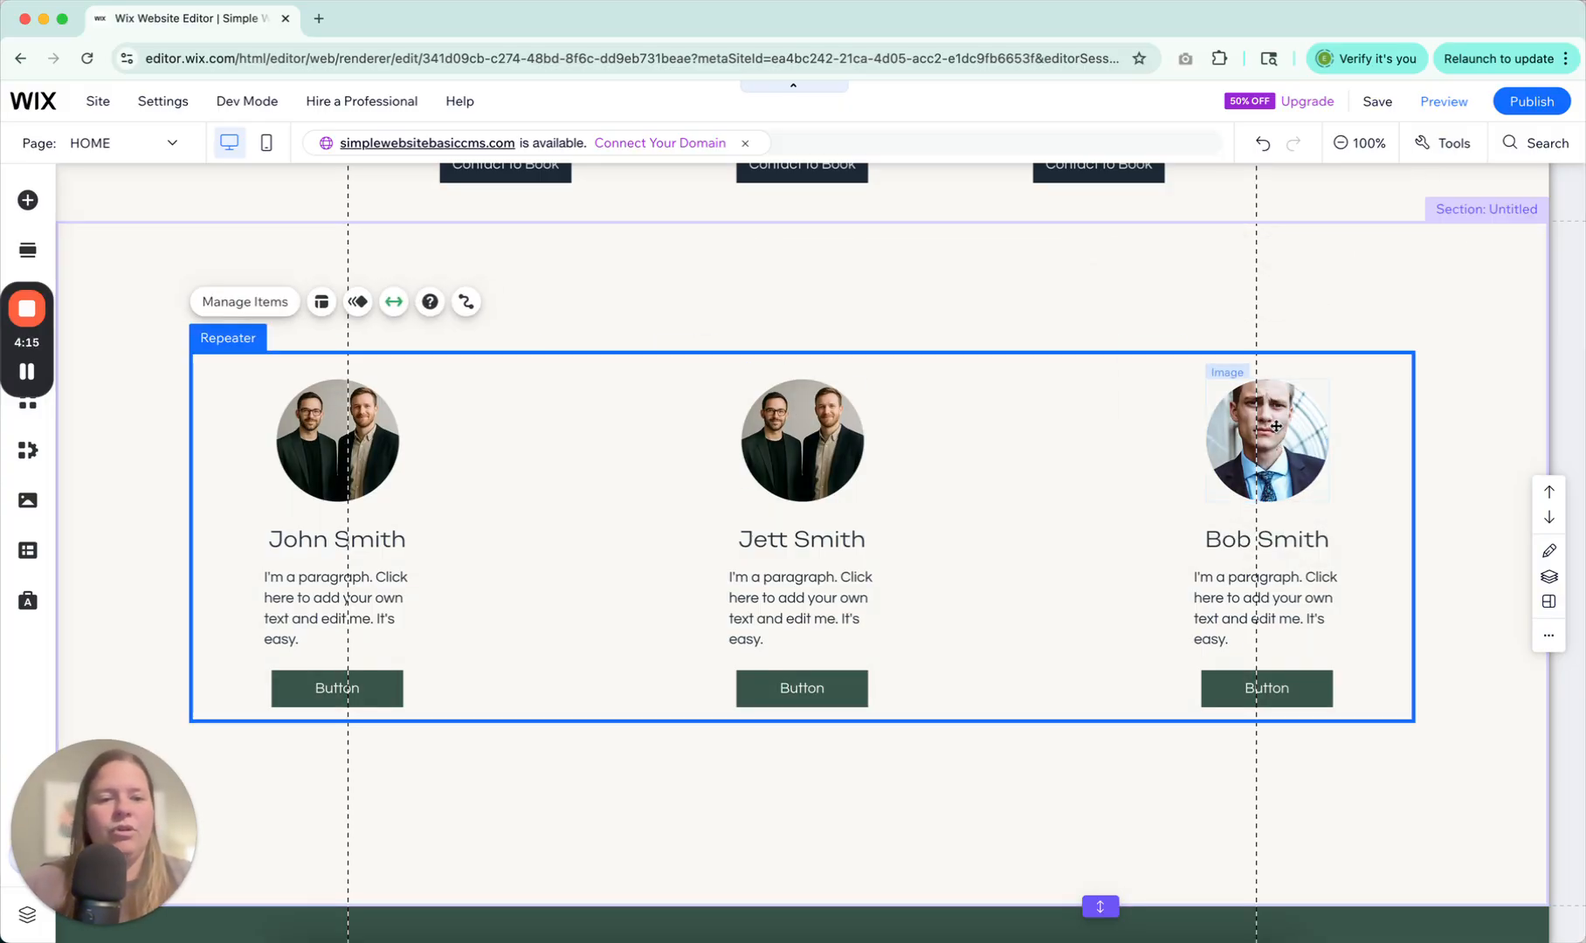
pyautogui.click(1265, 440)
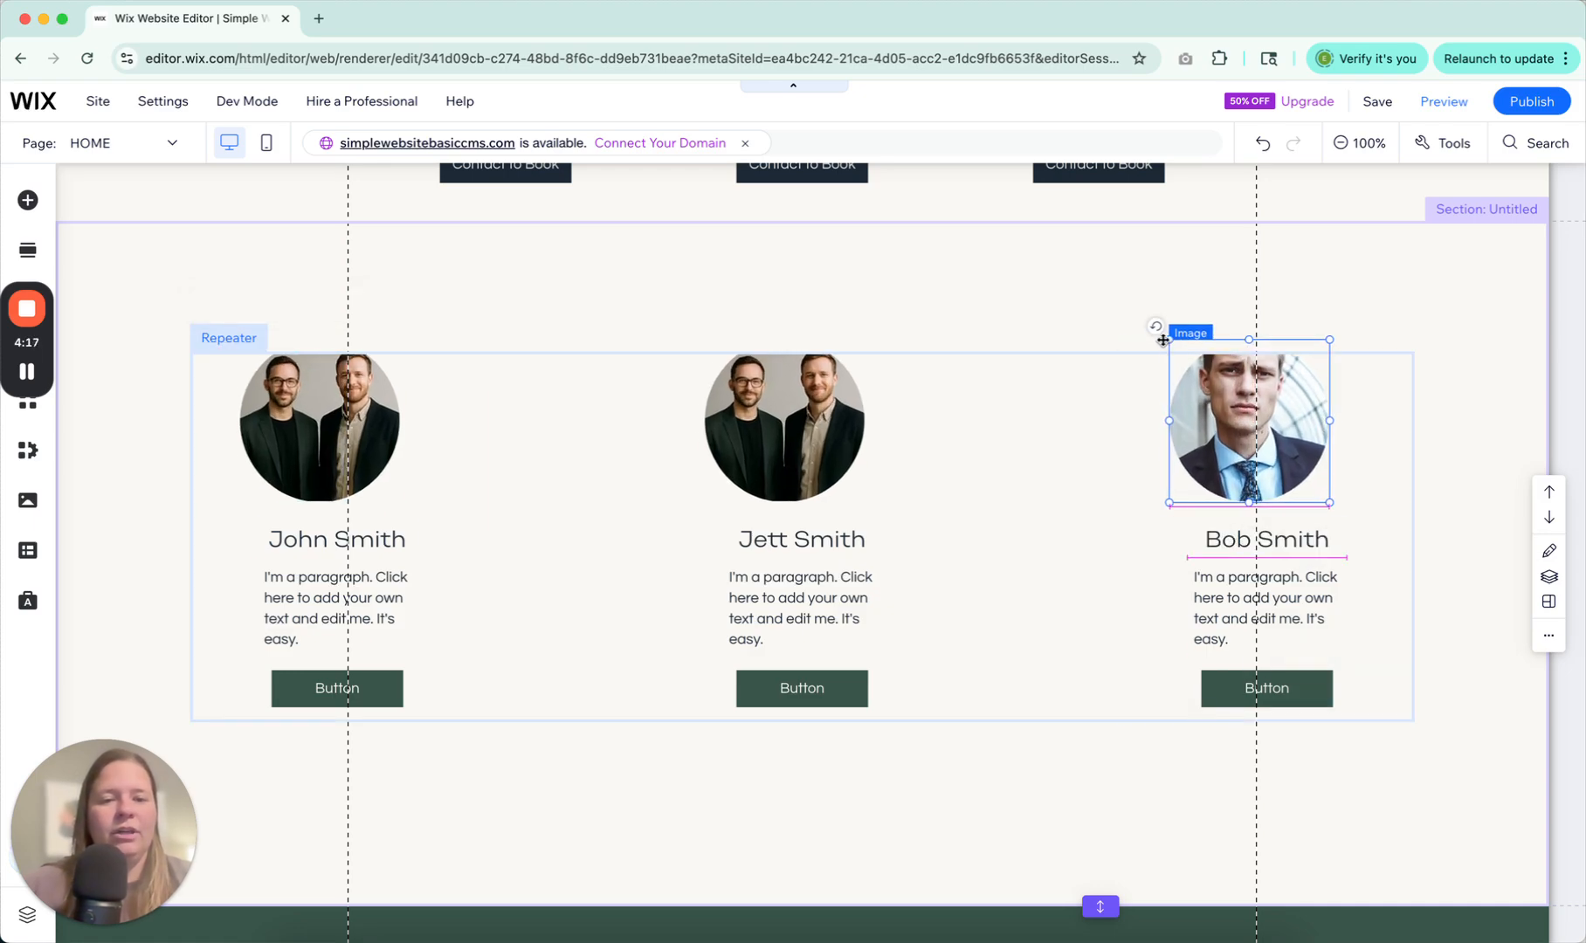
pyautogui.click(1247, 422)
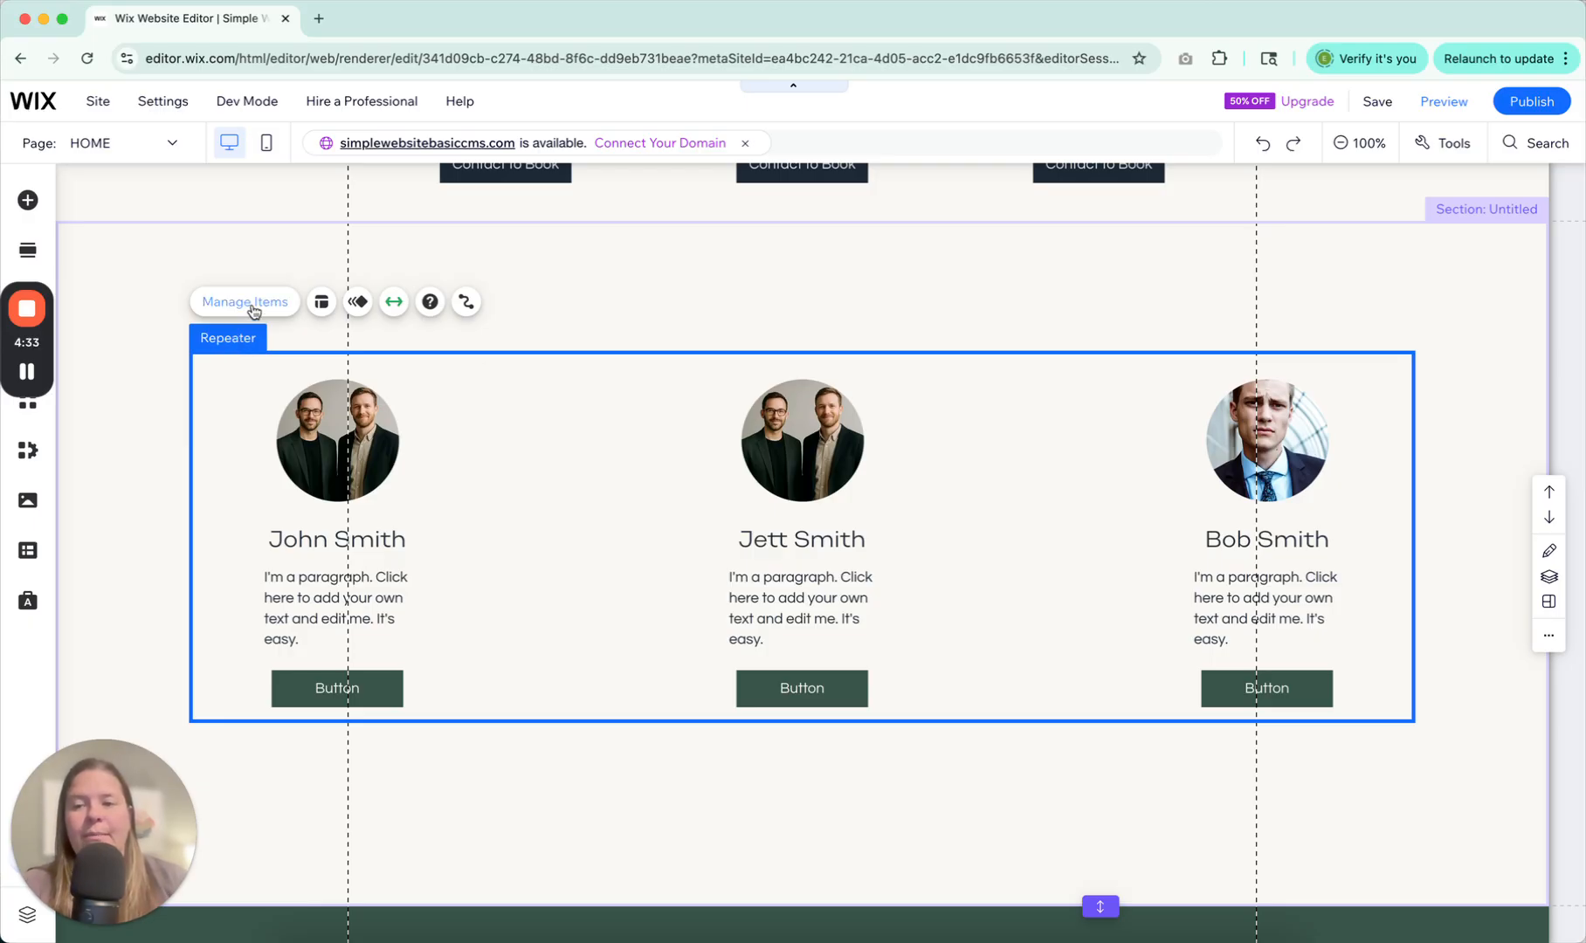
# - In Manage Items, duplicate the Bob Smith card until the repeater holds seven cards
pyautogui.click(243, 301)
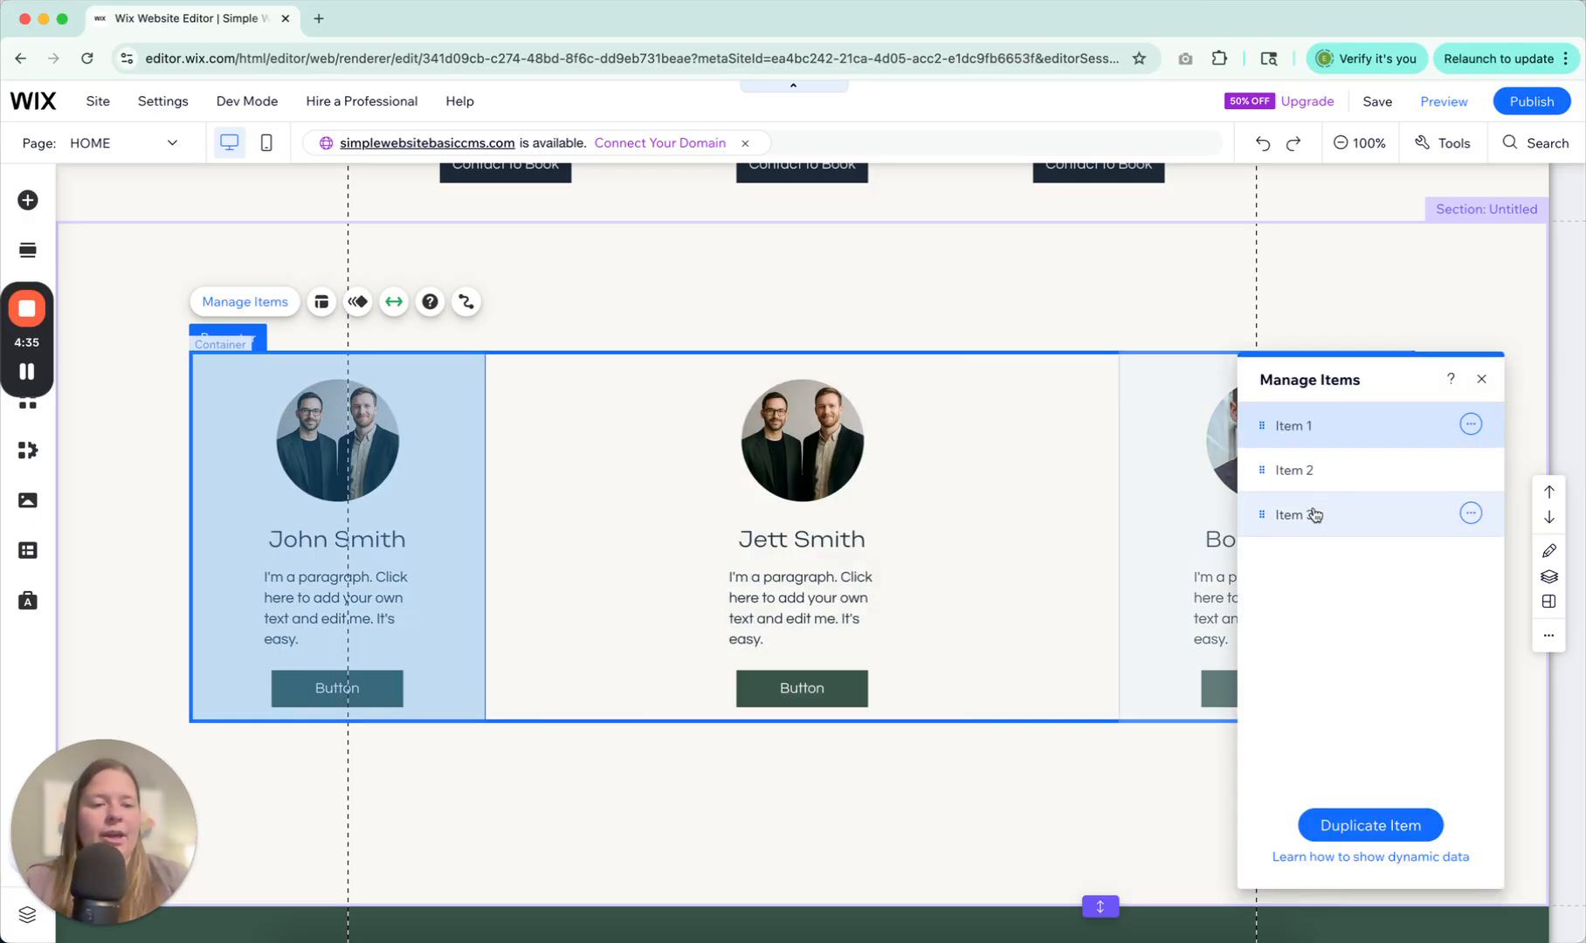
pyautogui.click(1293, 515)
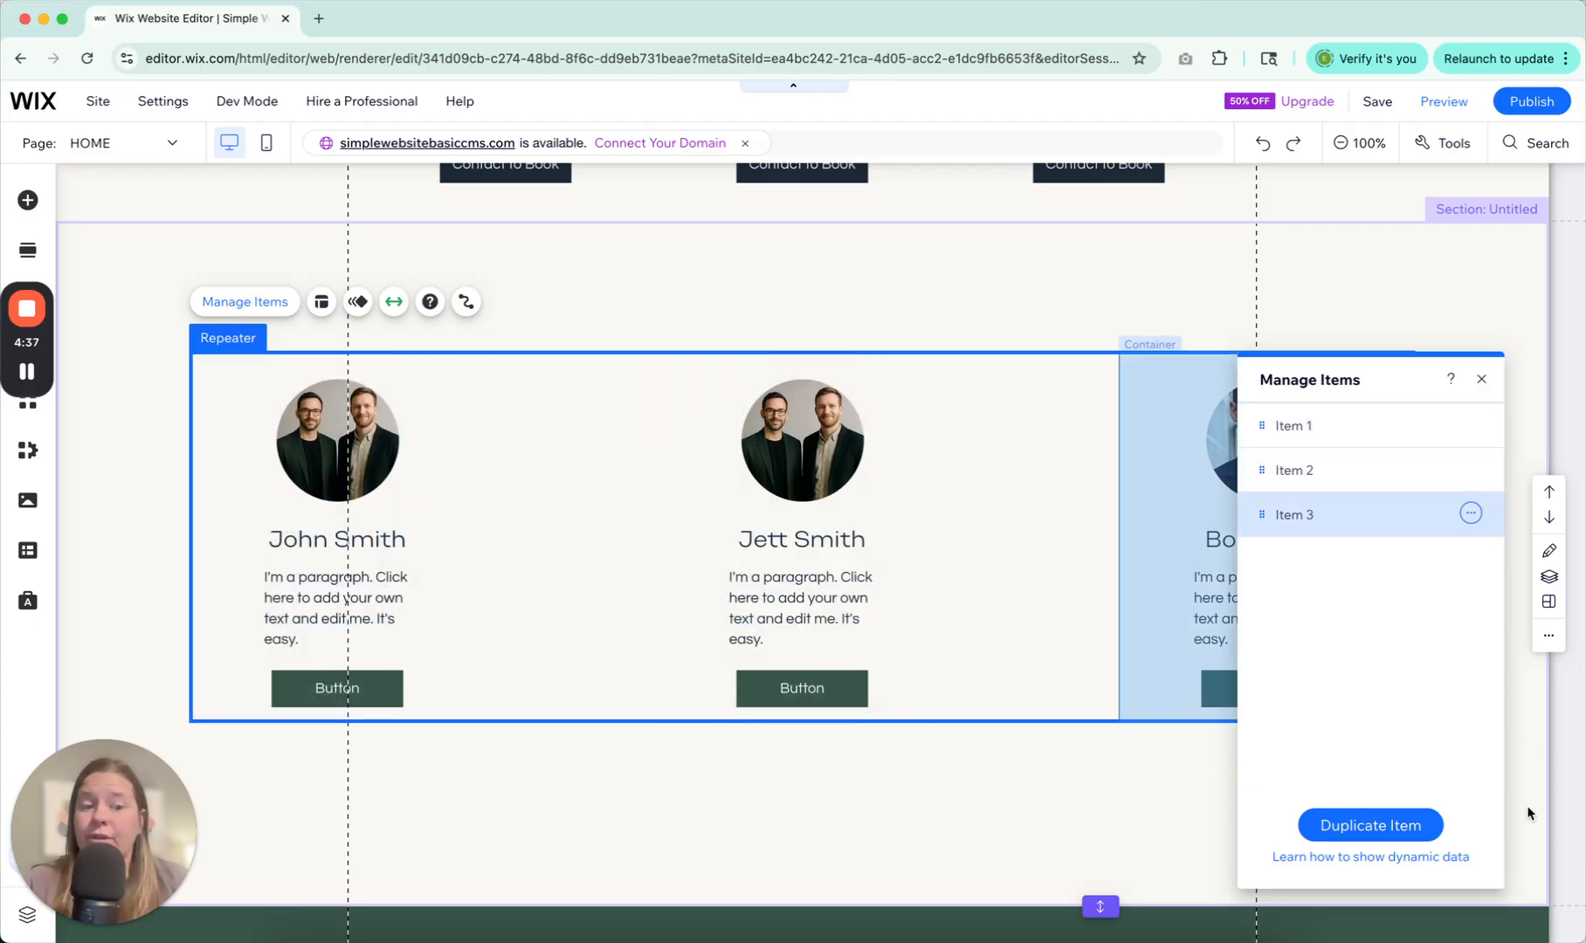
pyautogui.click(1369, 826)
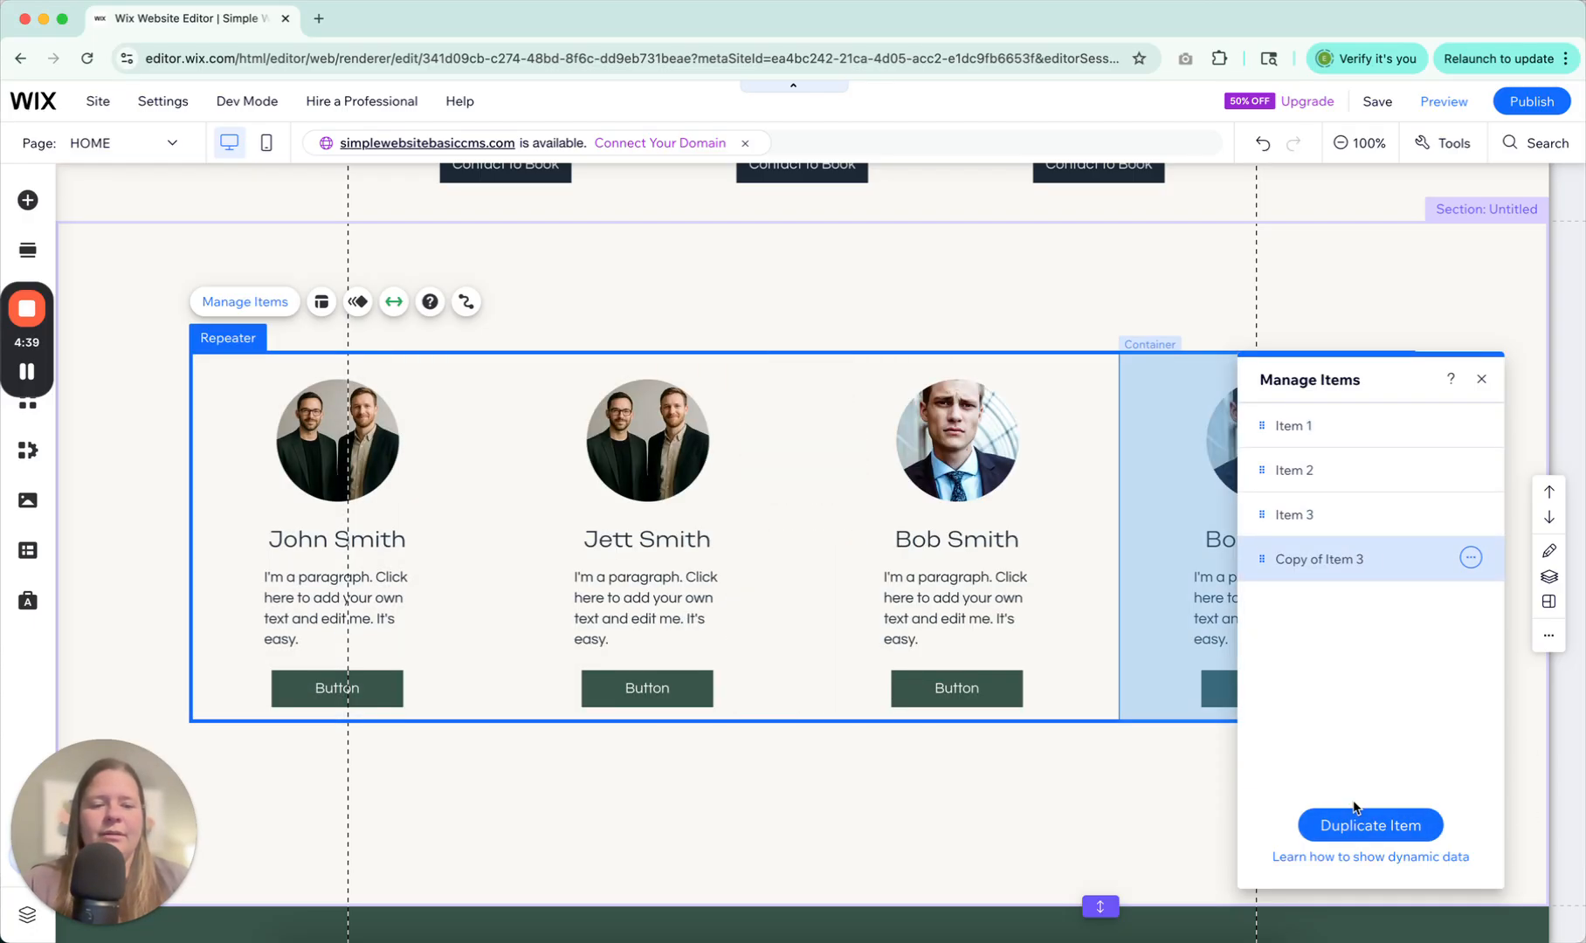
pyautogui.click(1470, 557)
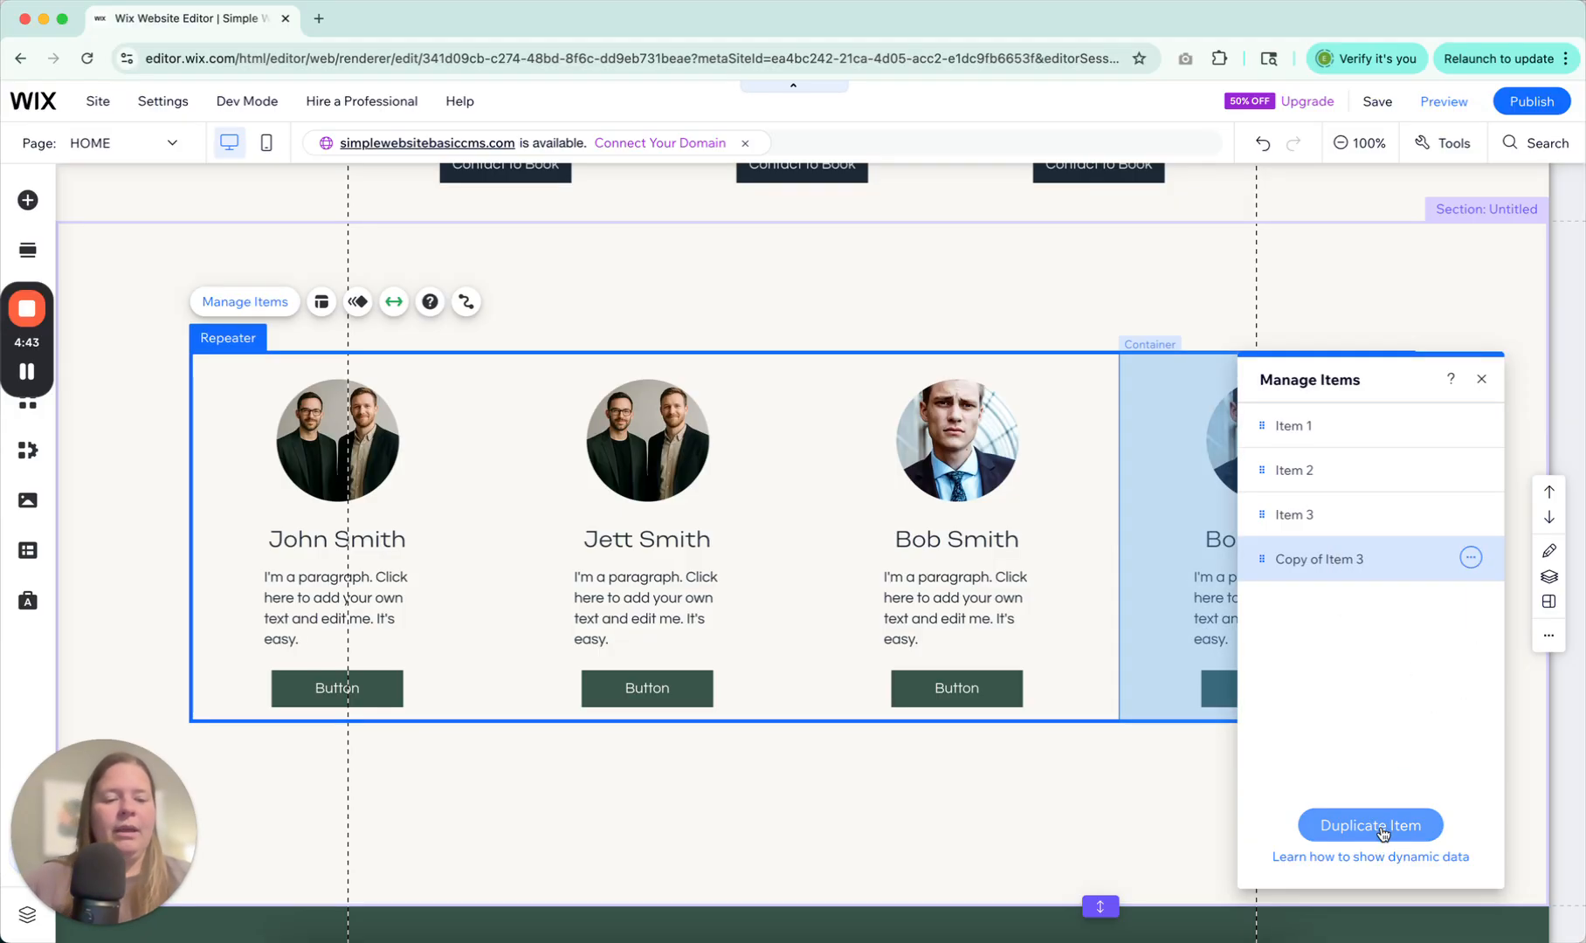
pyautogui.click(1369, 825)
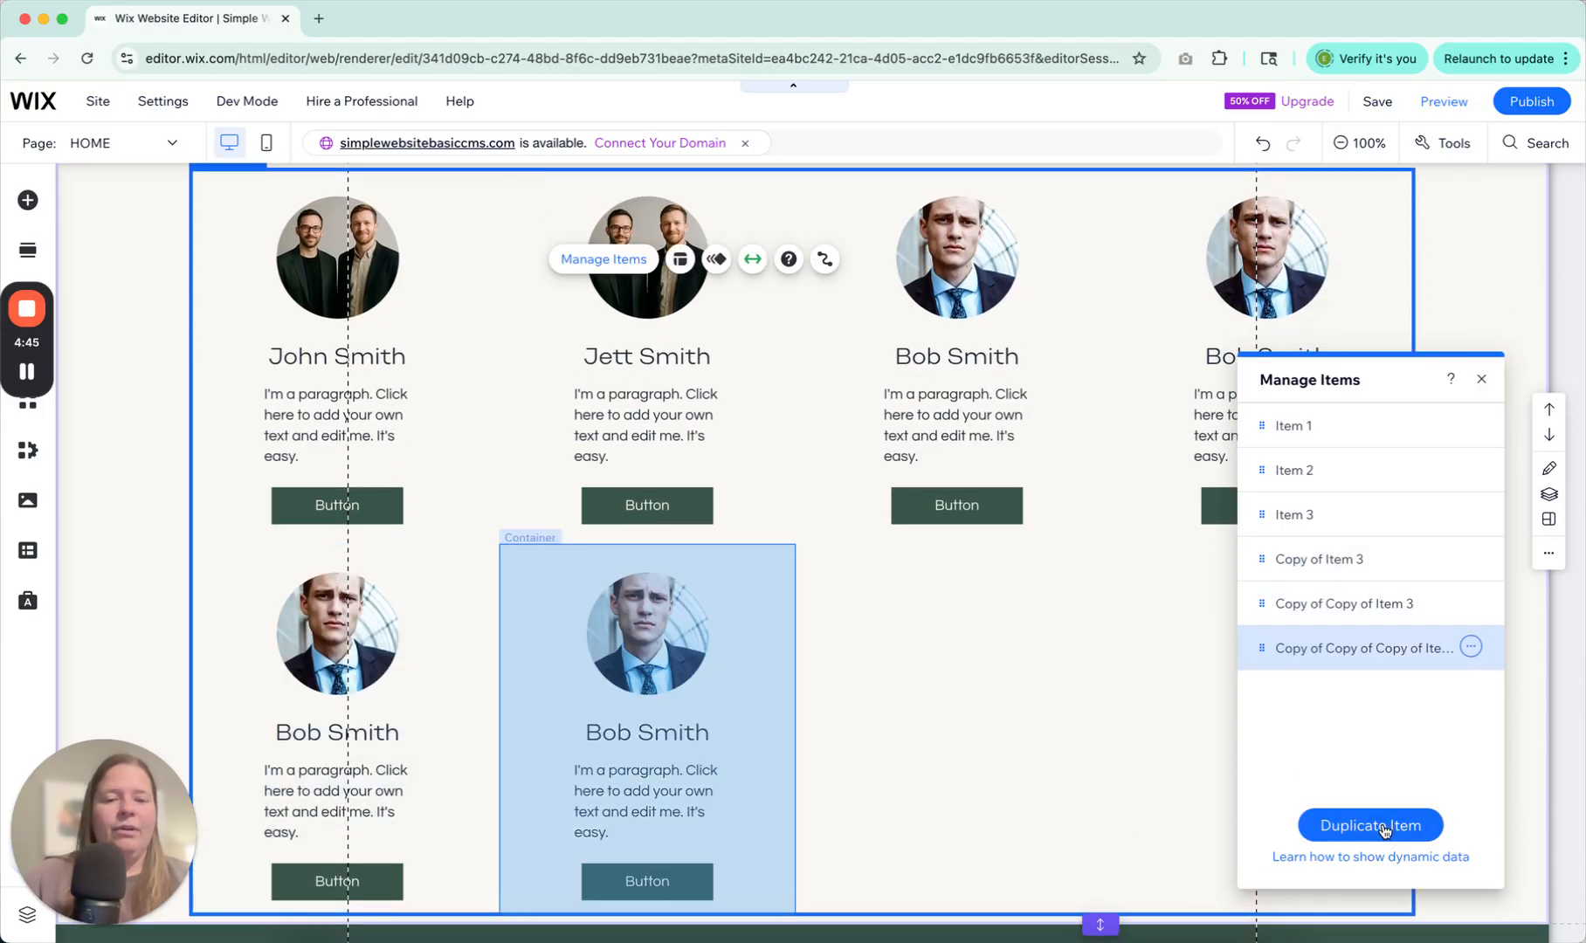
pyautogui.click(1369, 825)
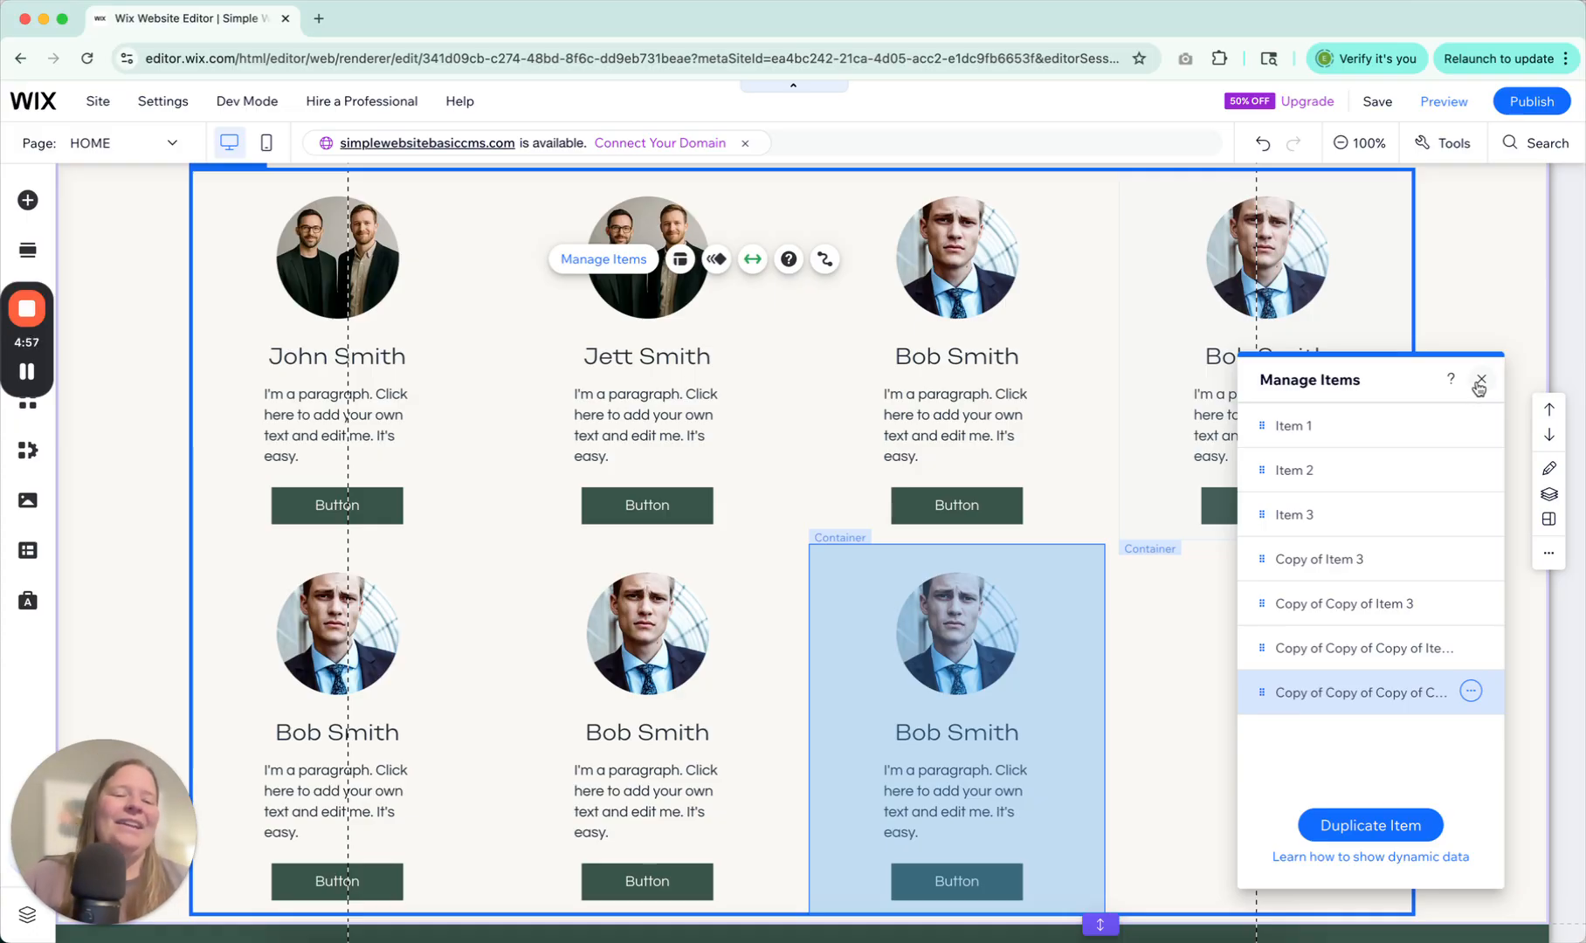
pyautogui.click(1478, 384)
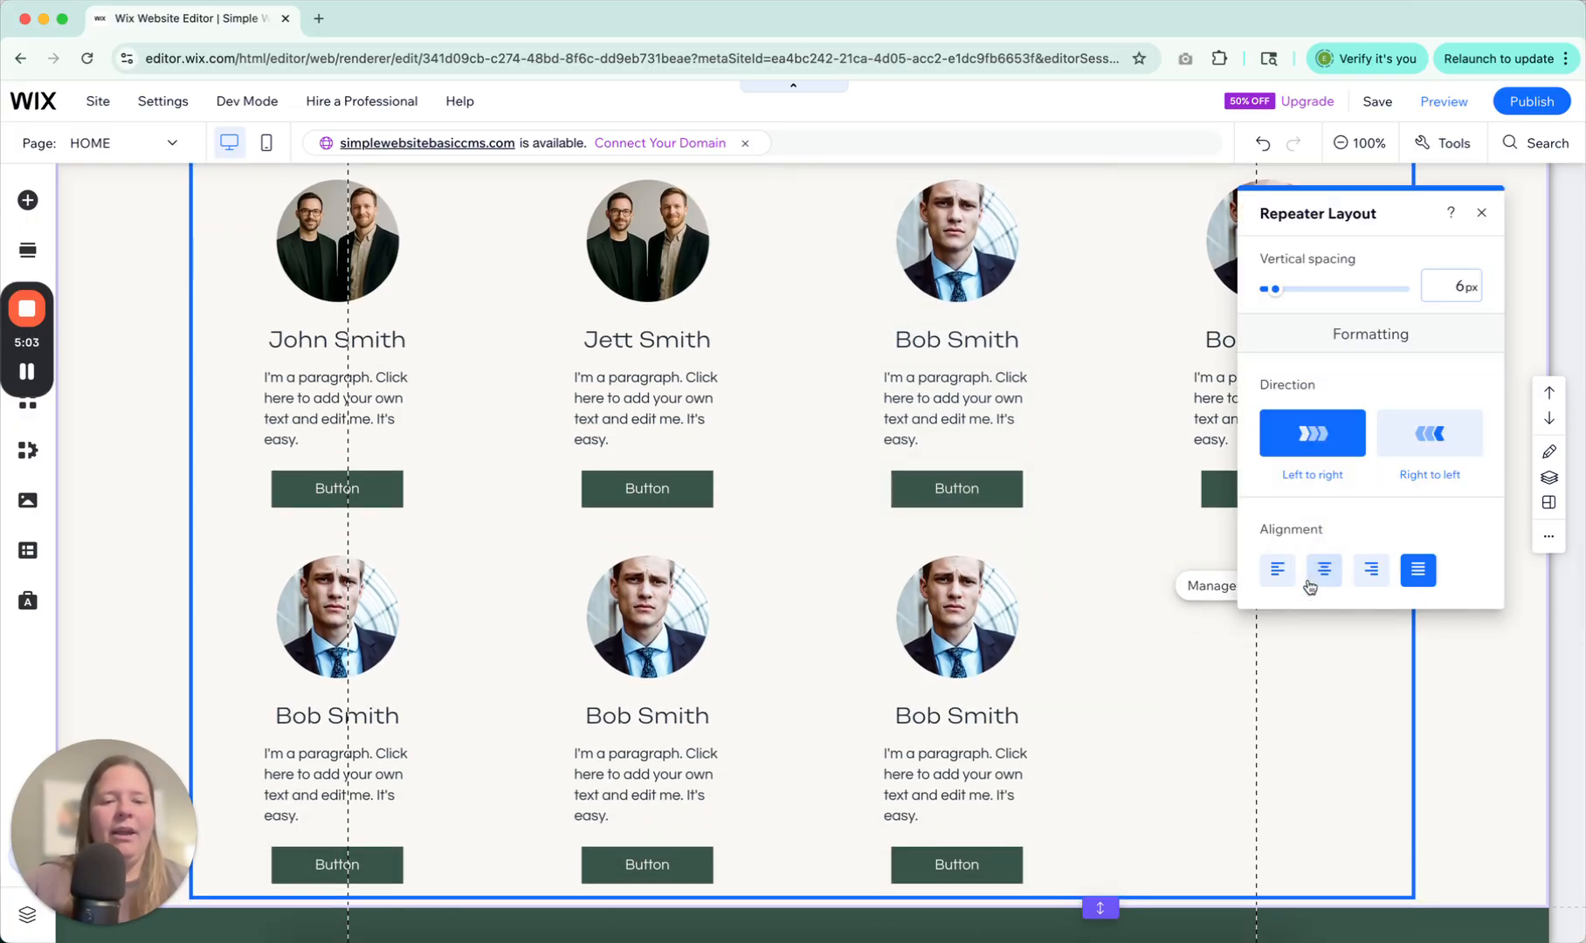
# - Centre the cards within the repeater and return to its layout settings
pyautogui.click(1323, 571)
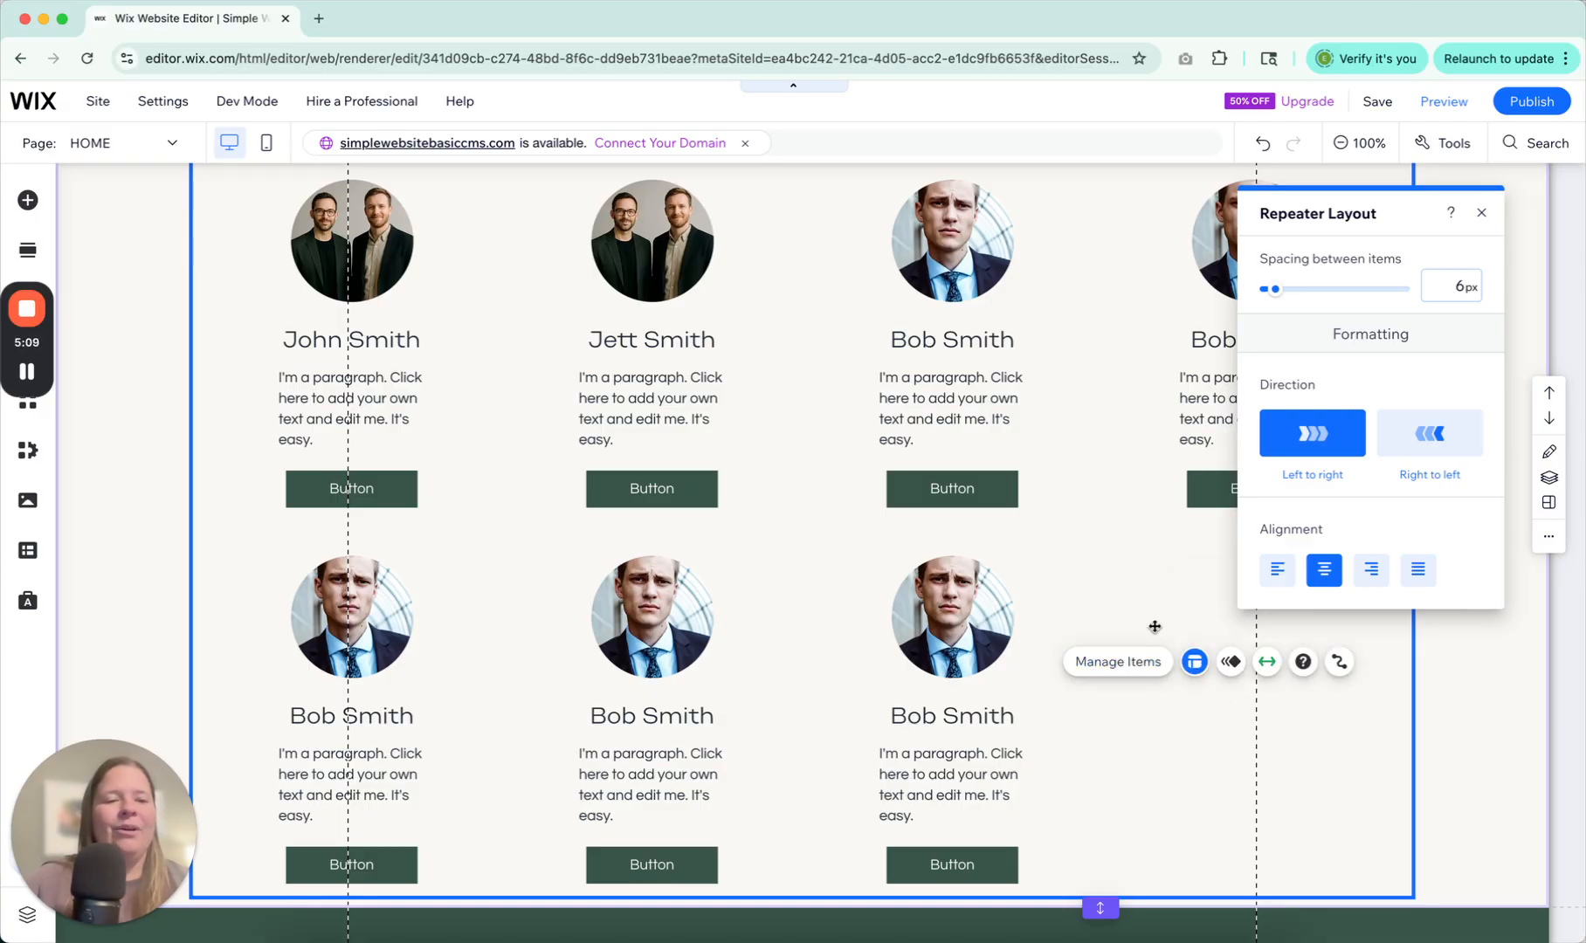
pyautogui.click(1481, 212)
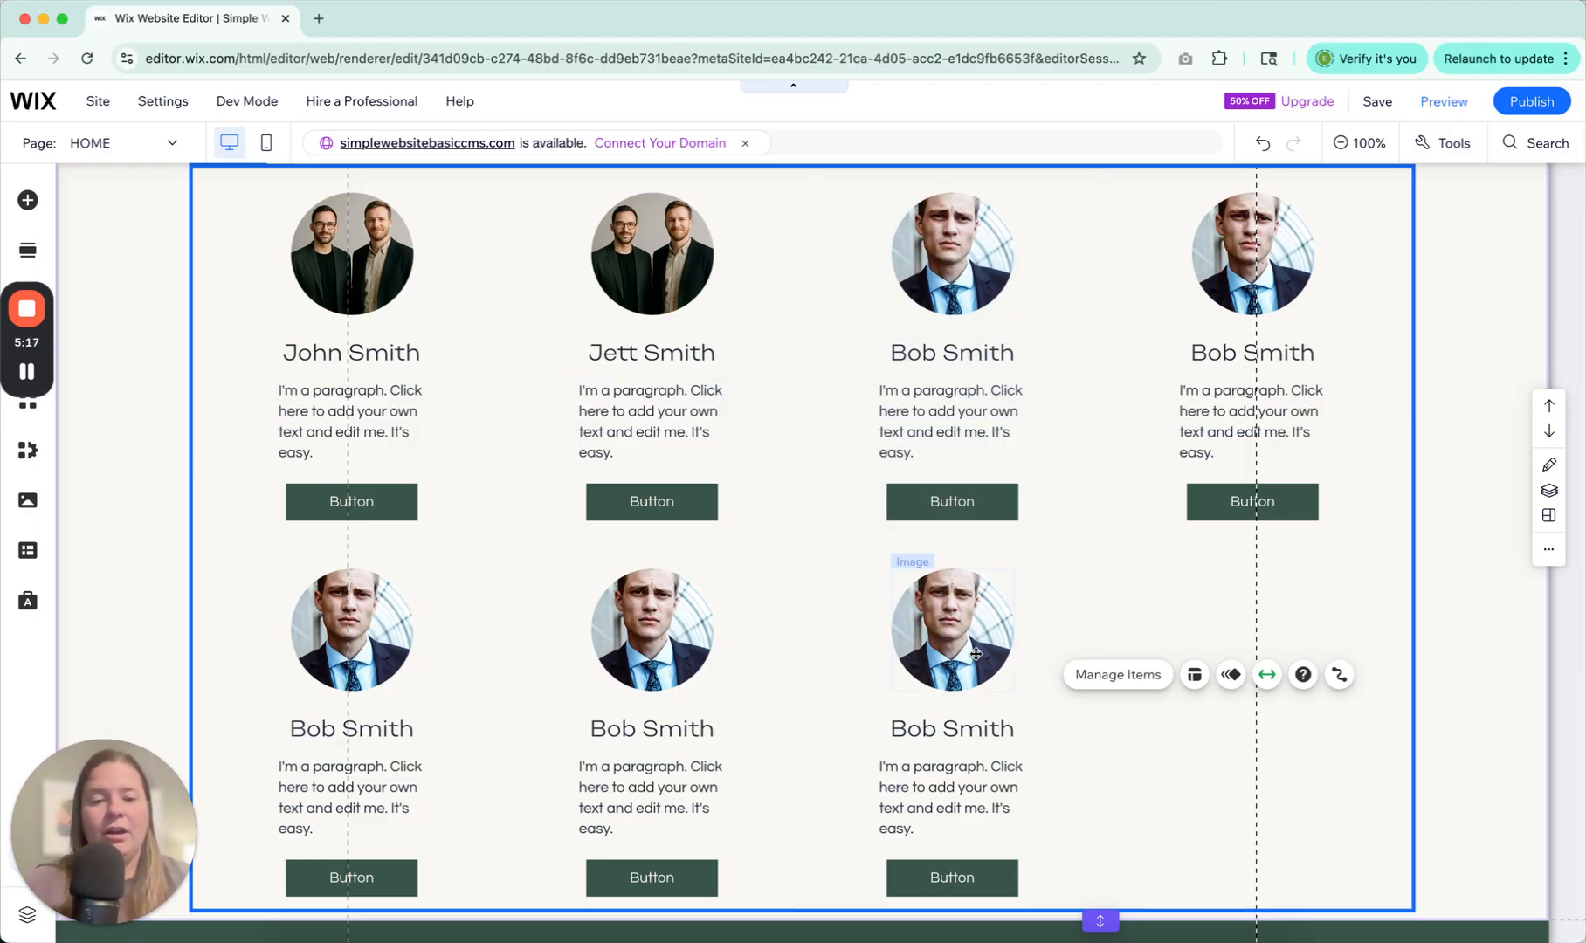
pyautogui.moveTo(473, 543)
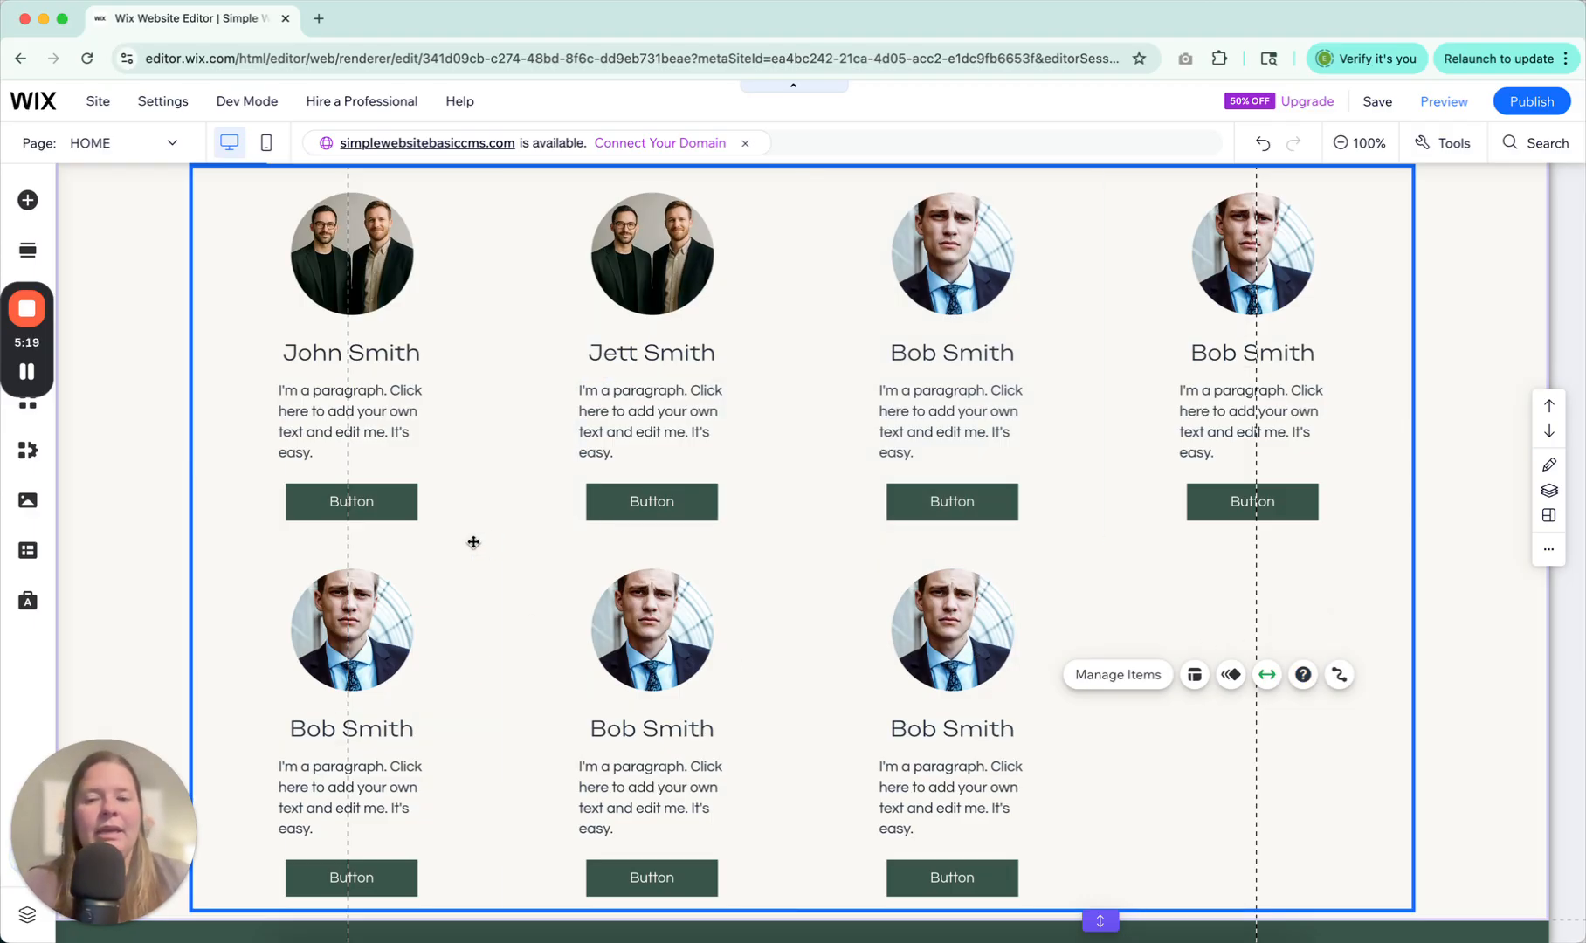
pyautogui.moveTo(1183, 611)
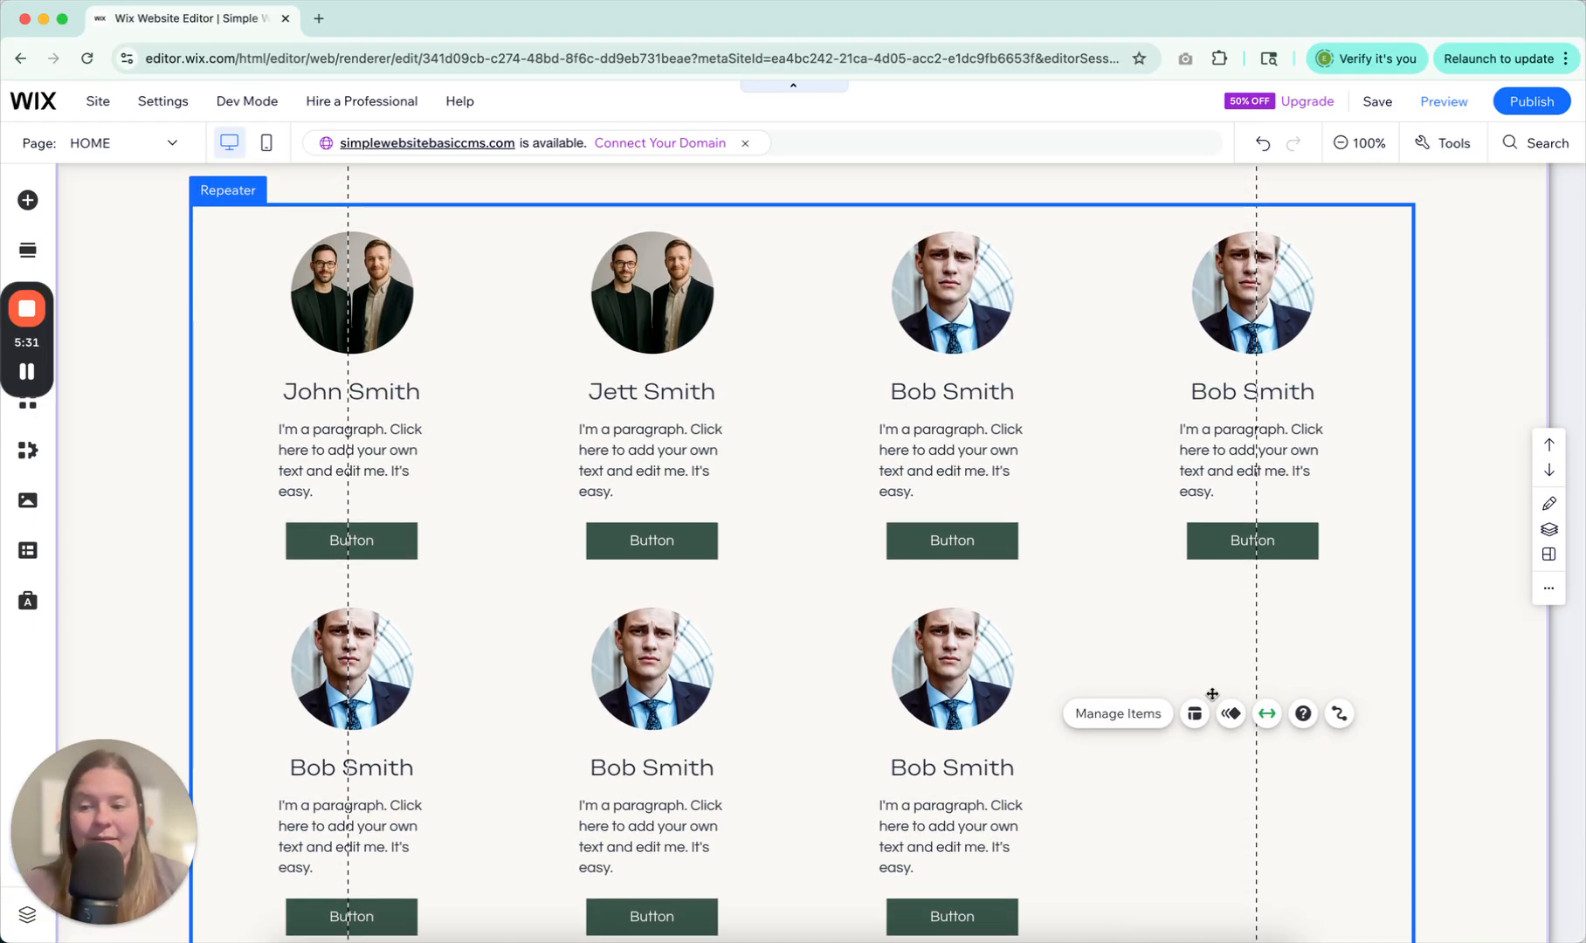
pyautogui.click(1194, 714)
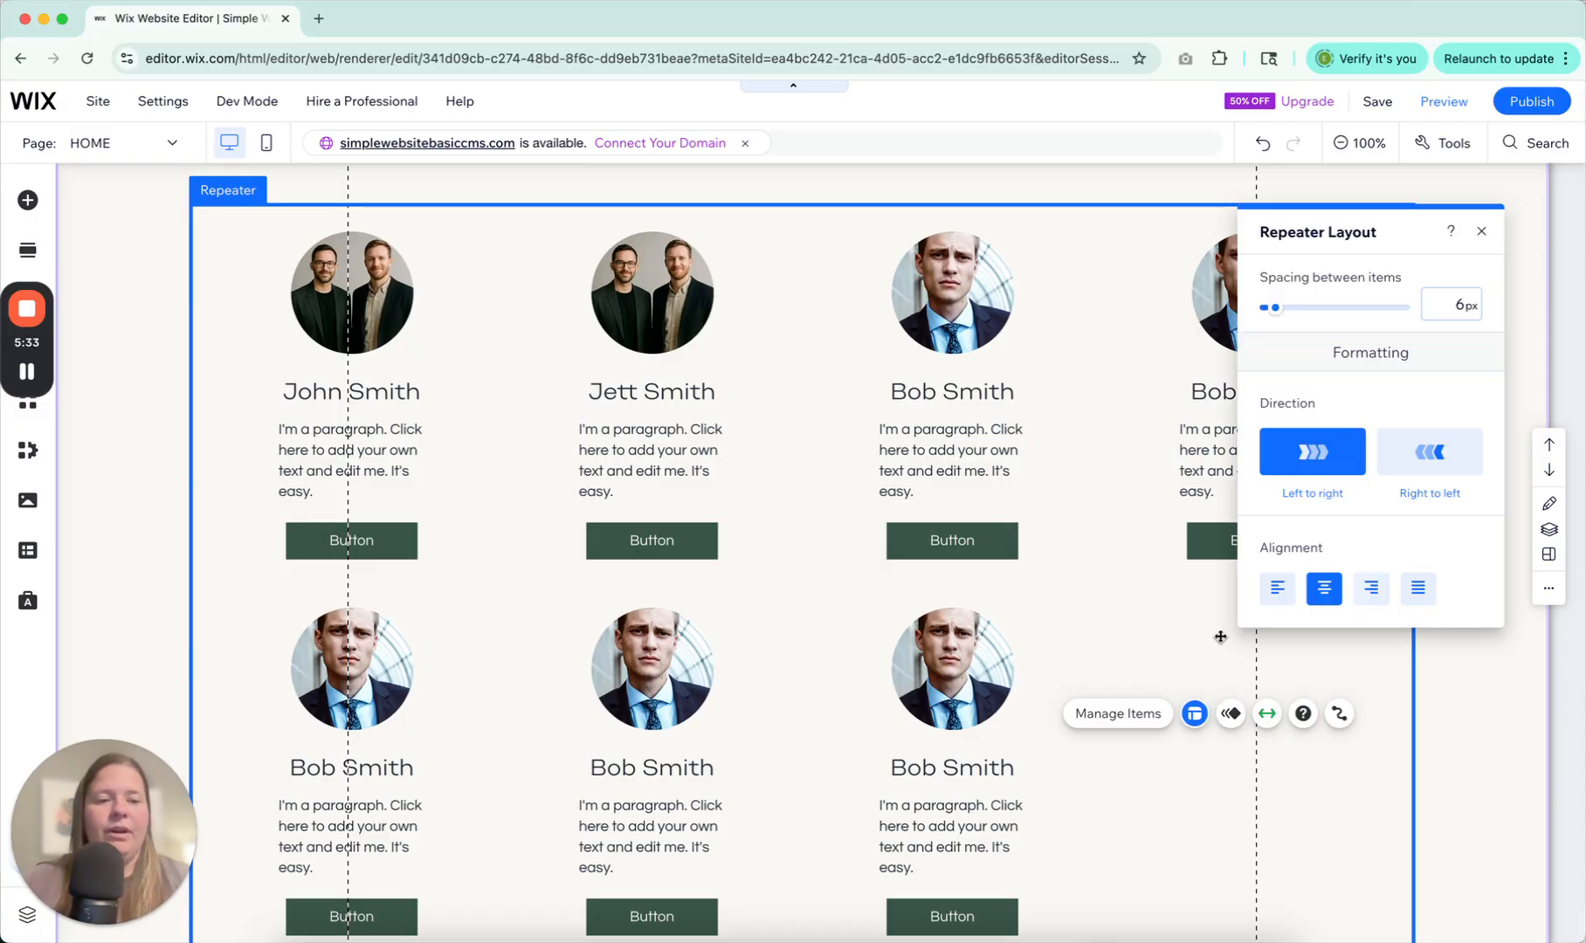
# - Try wider spacing between the staff cards, then settle it at 7 px
pyautogui.moveTo(1277, 307); pyautogui.dragTo(1317, 308)
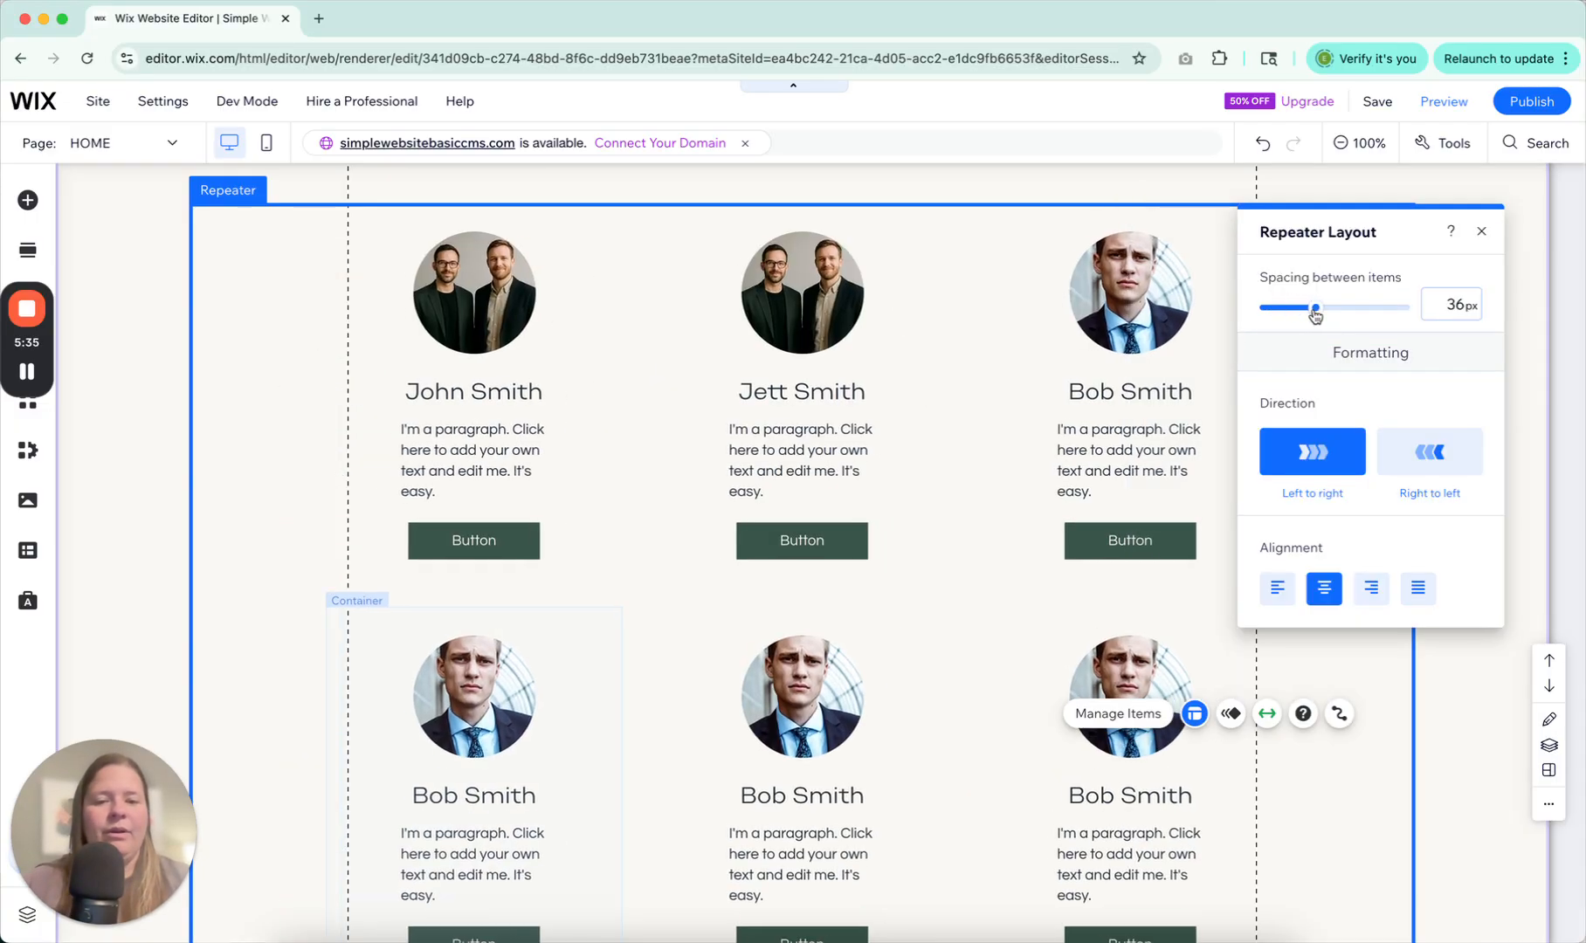
pyautogui.moveTo(1316, 308); pyautogui.dragTo(1302, 308)
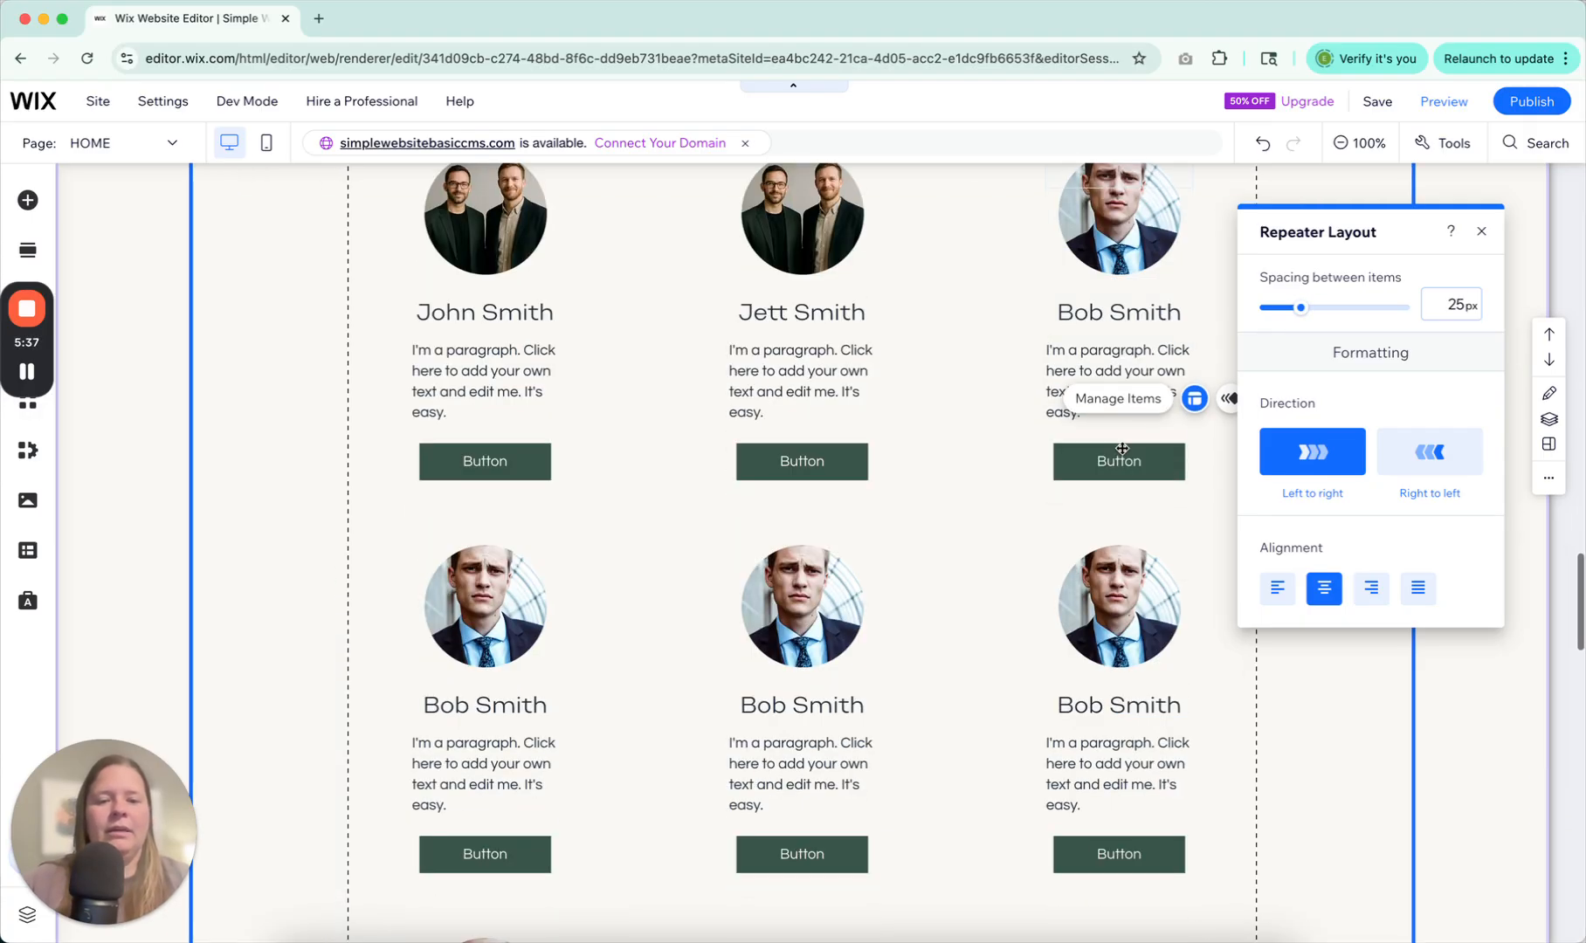
pyautogui.scroll(-3)
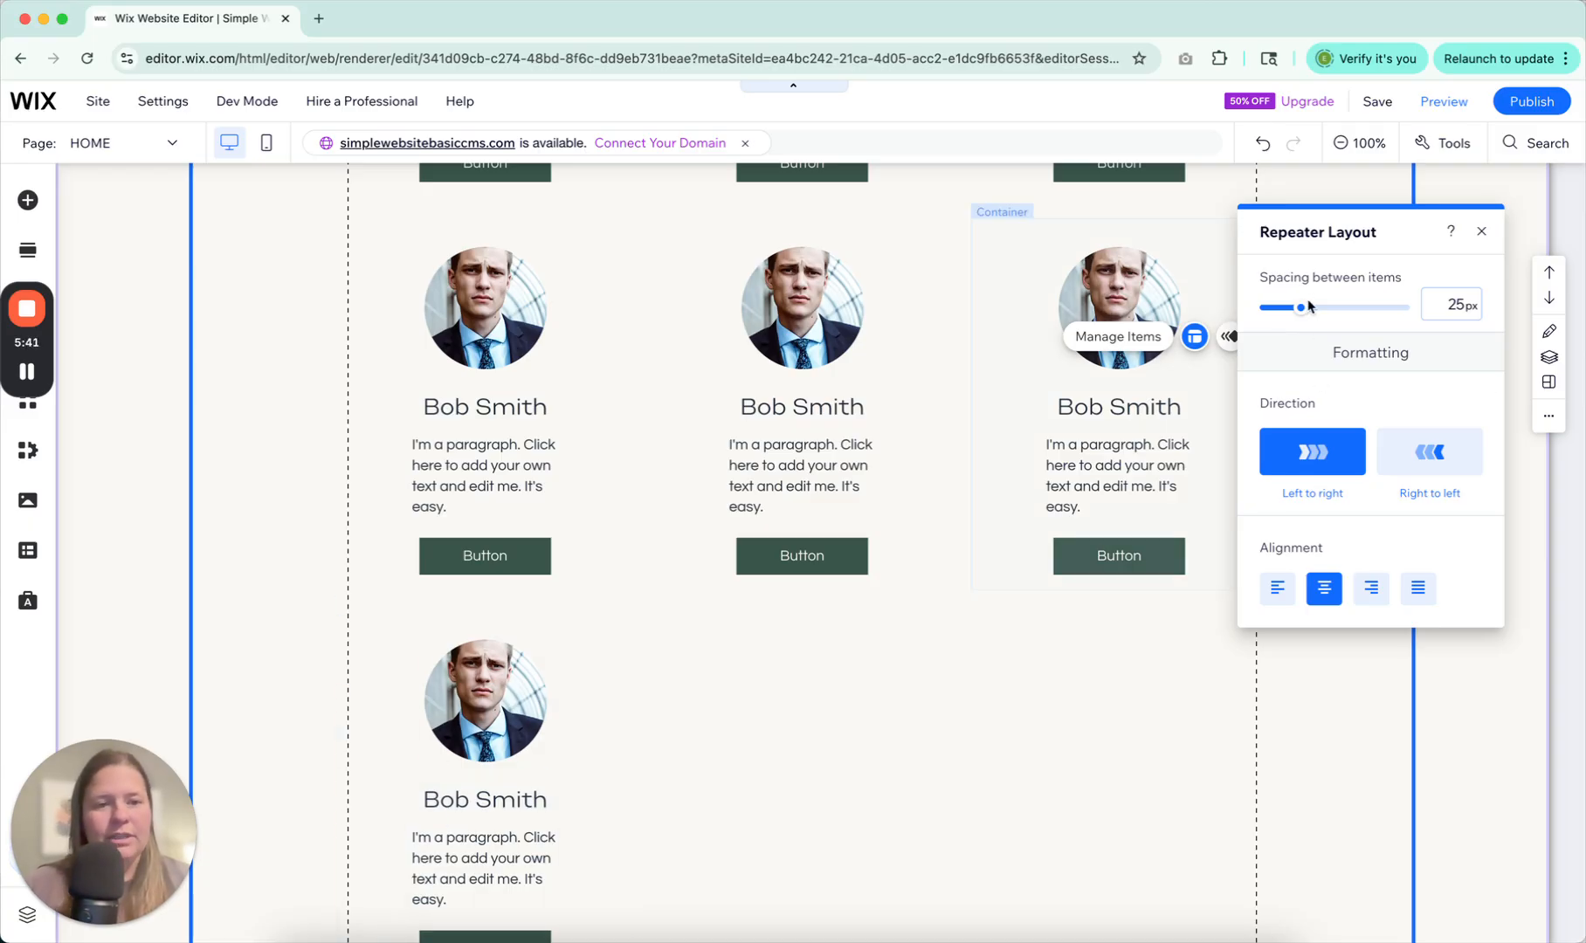
pyautogui.moveTo(1302, 307); pyautogui.dragTo(1275, 308)
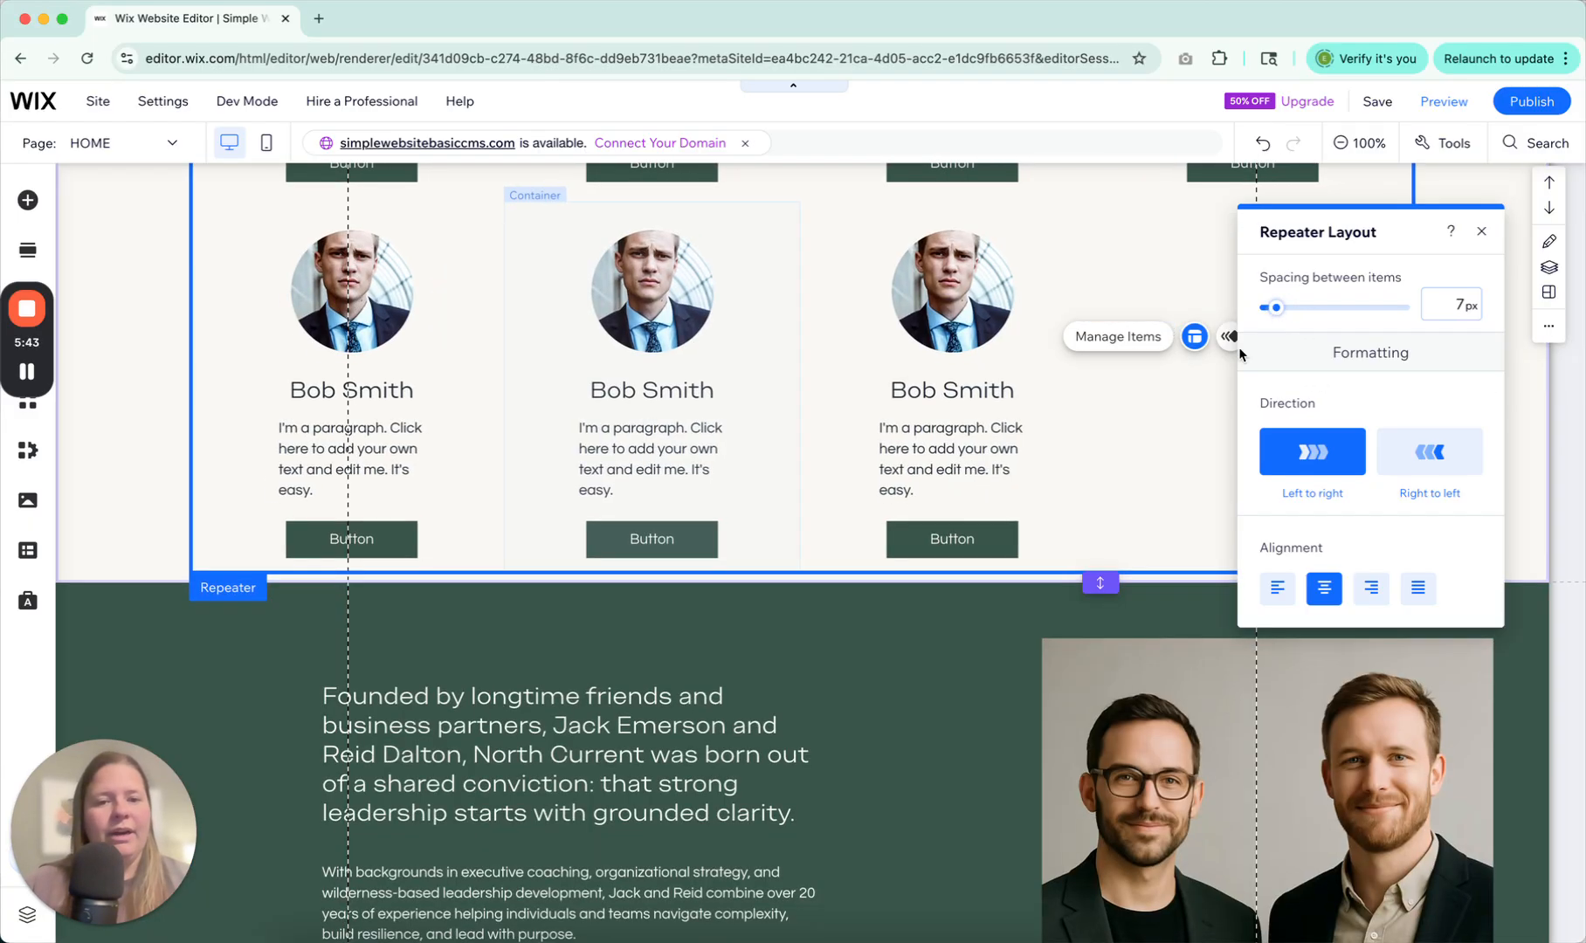
pyautogui.scroll(-3)
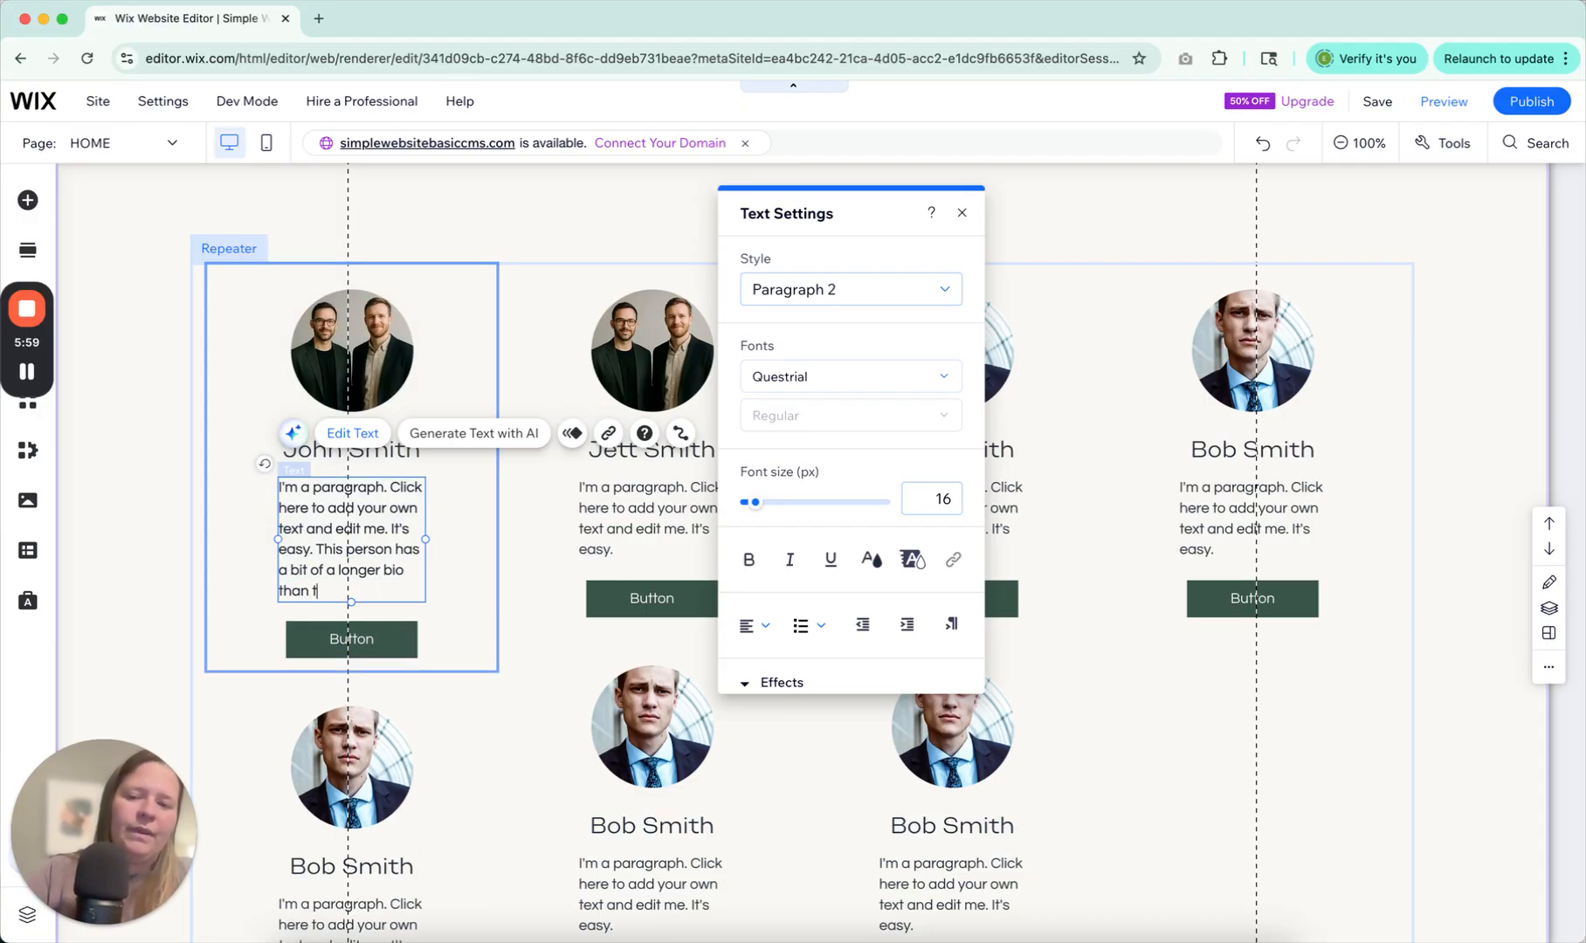
# - Extend John Smith's bio with text ending 'the others do.', then select a Bob Smith card's paragraph
pyautogui.write('he others do.')
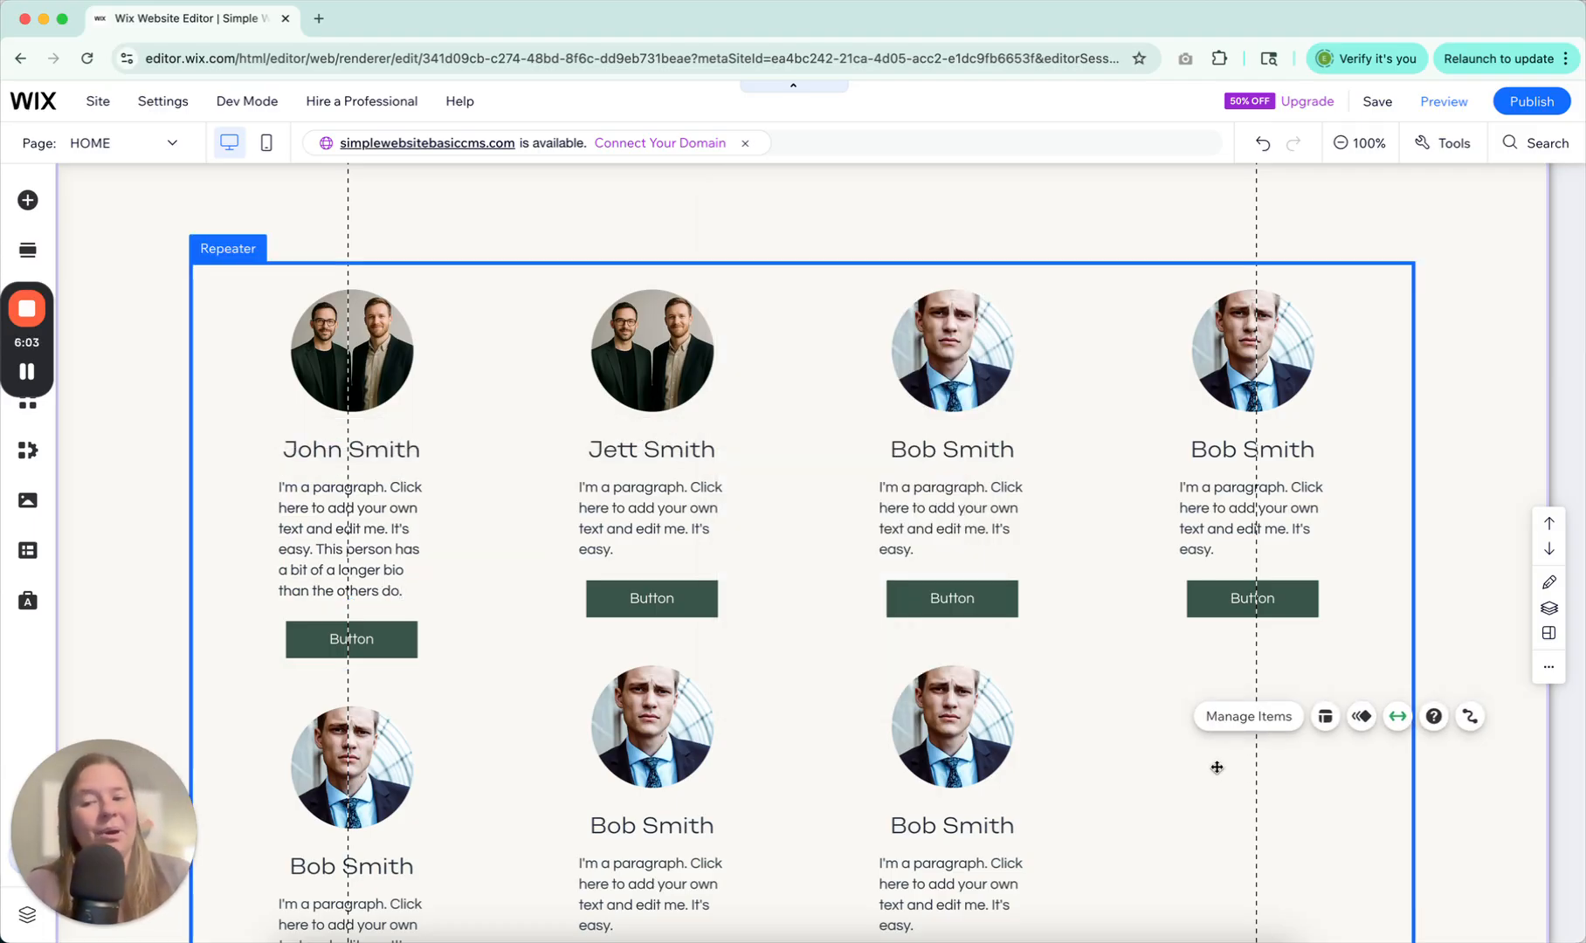
pyautogui.click(351, 639)
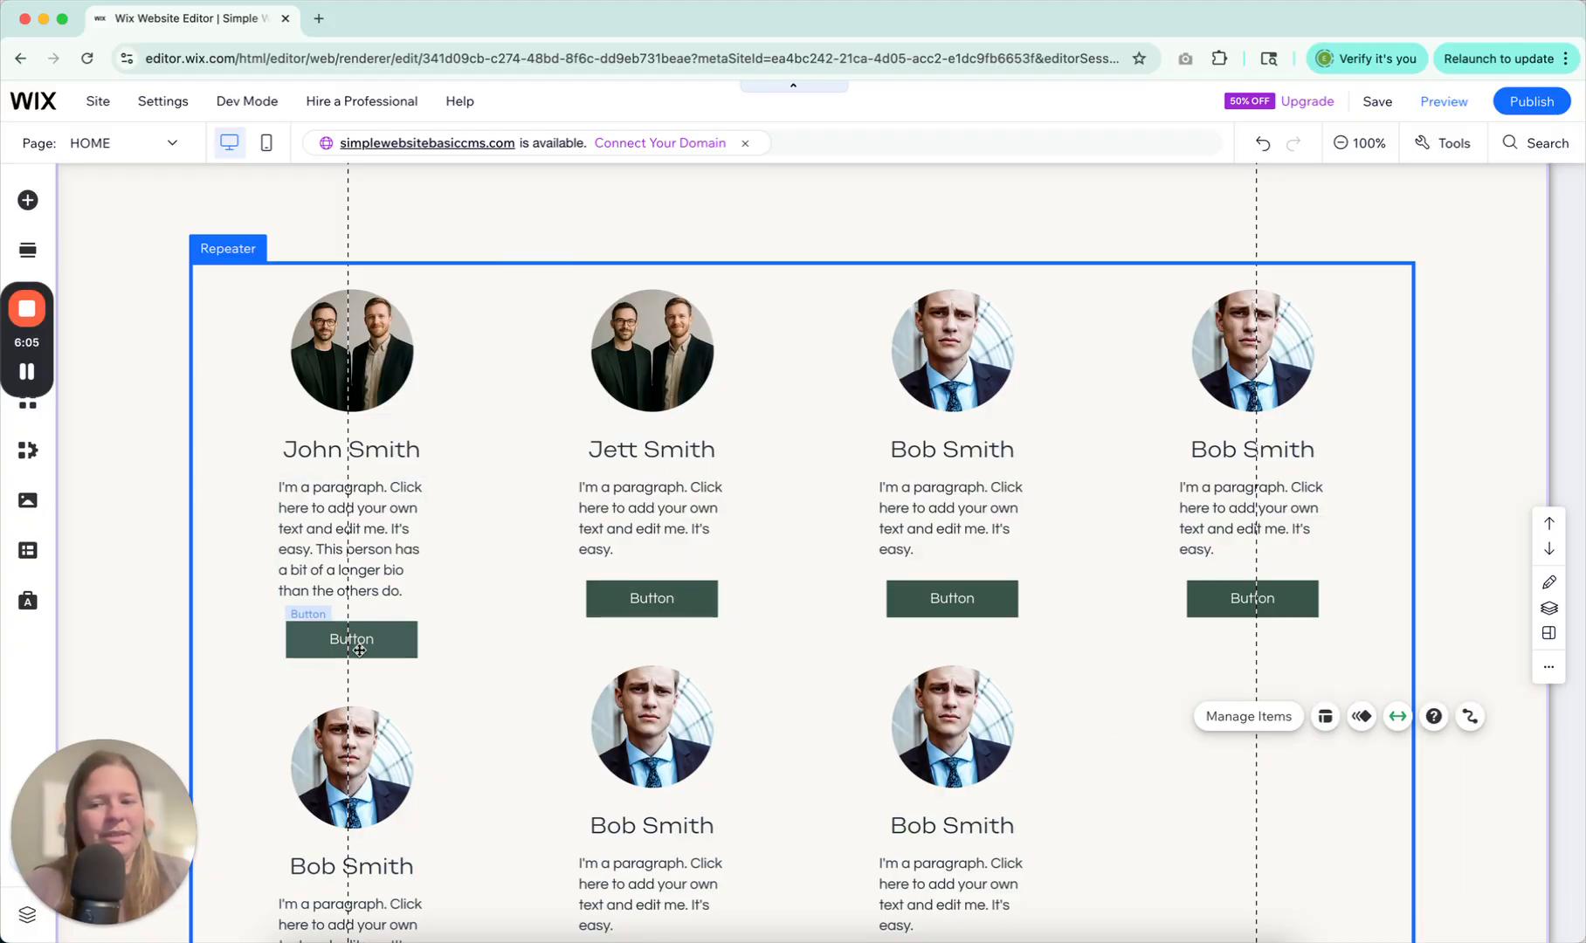
pyautogui.scroll(-3)
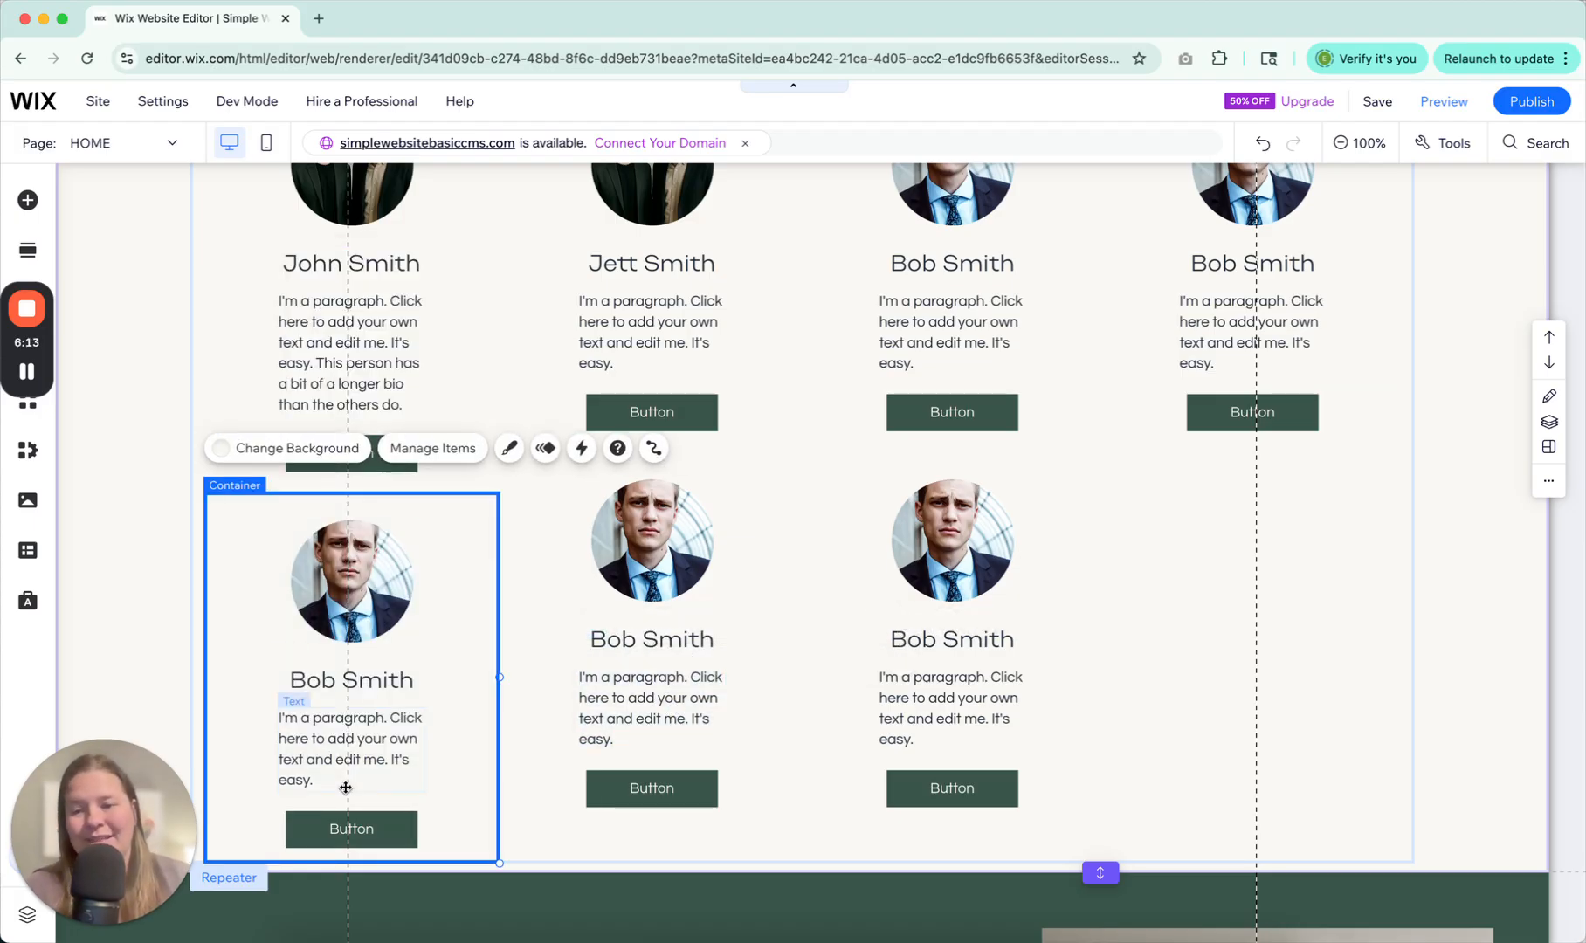
pyautogui.click(650, 707)
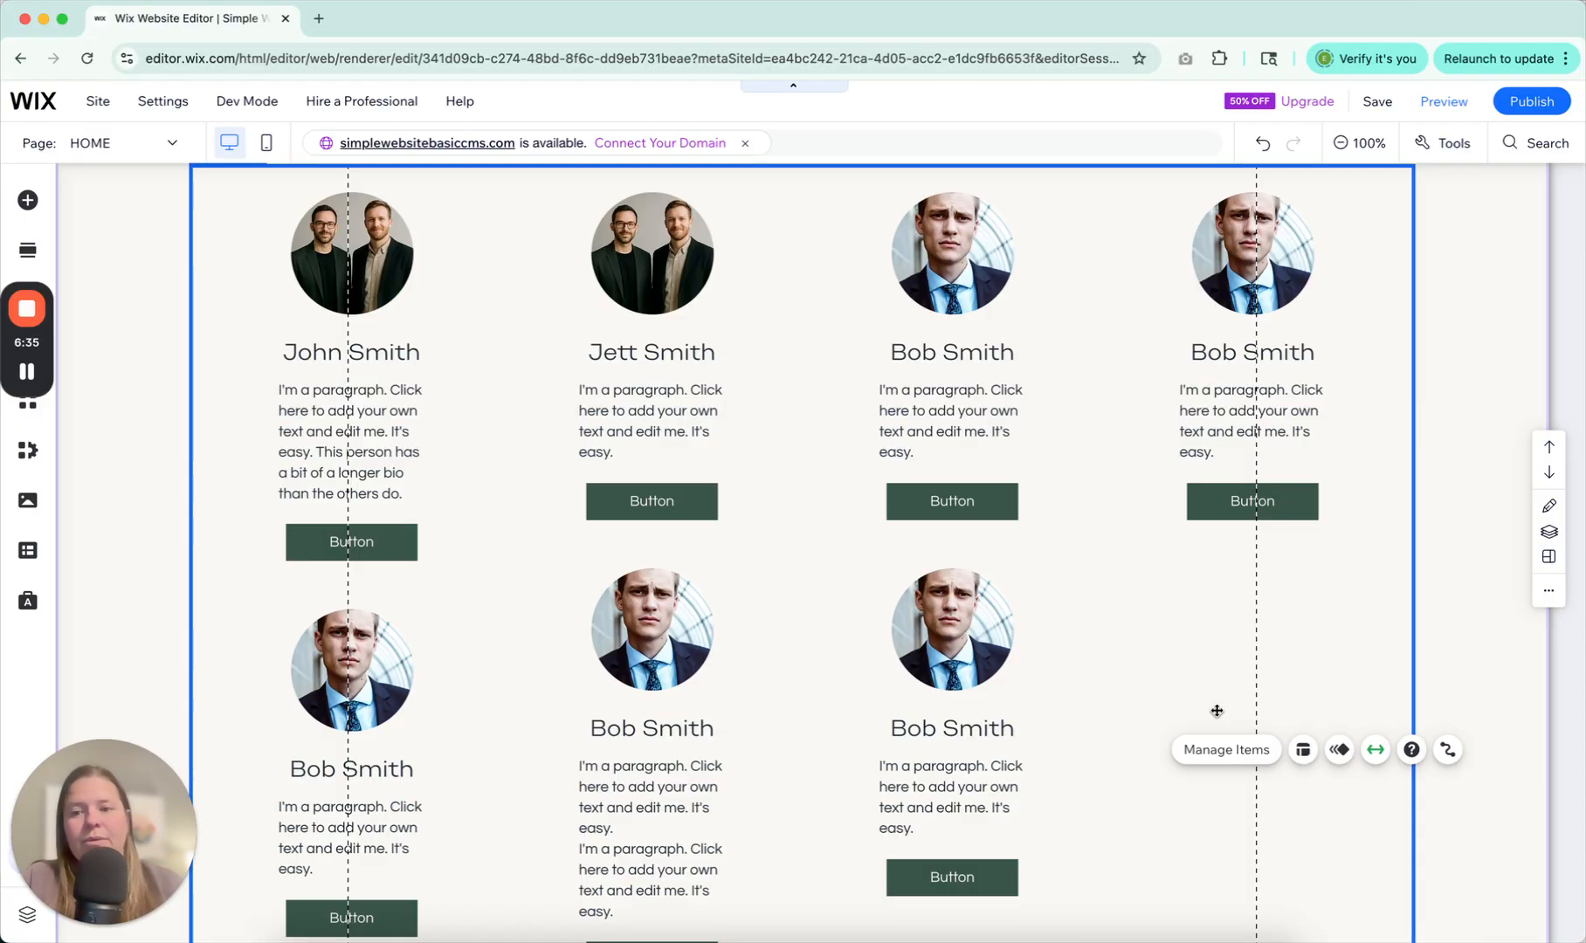
# - Drag Jett Smith's card button lower so every first-row button sits below John Smith's longer bio
pyautogui.click(651, 421)
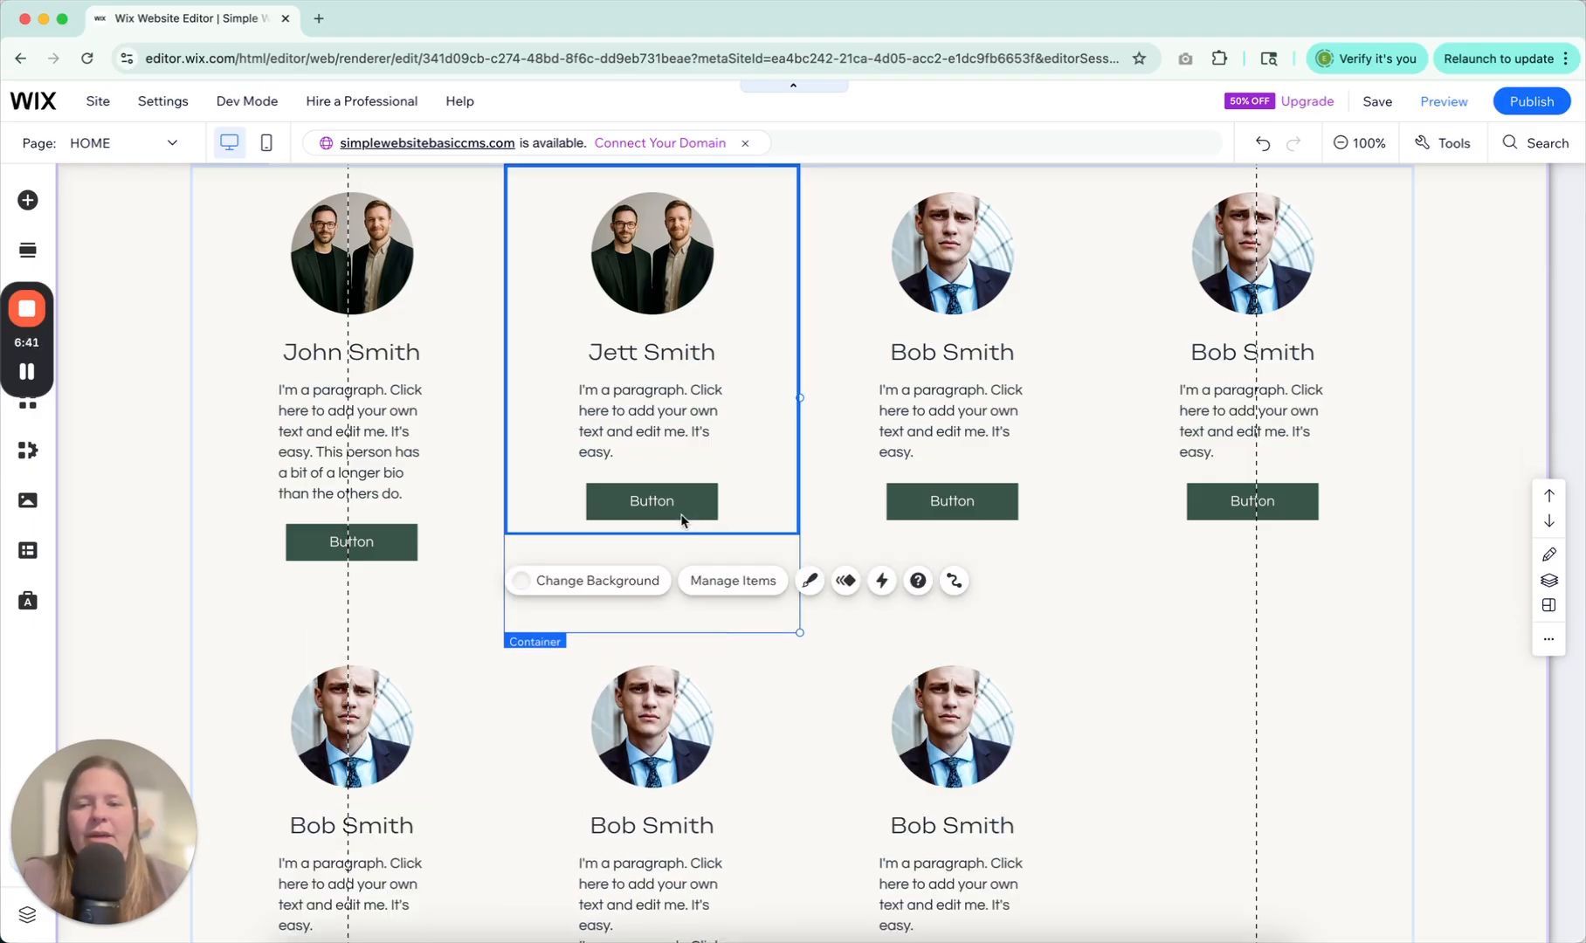
pyautogui.moveTo(651, 501); pyautogui.dragTo(651, 538)
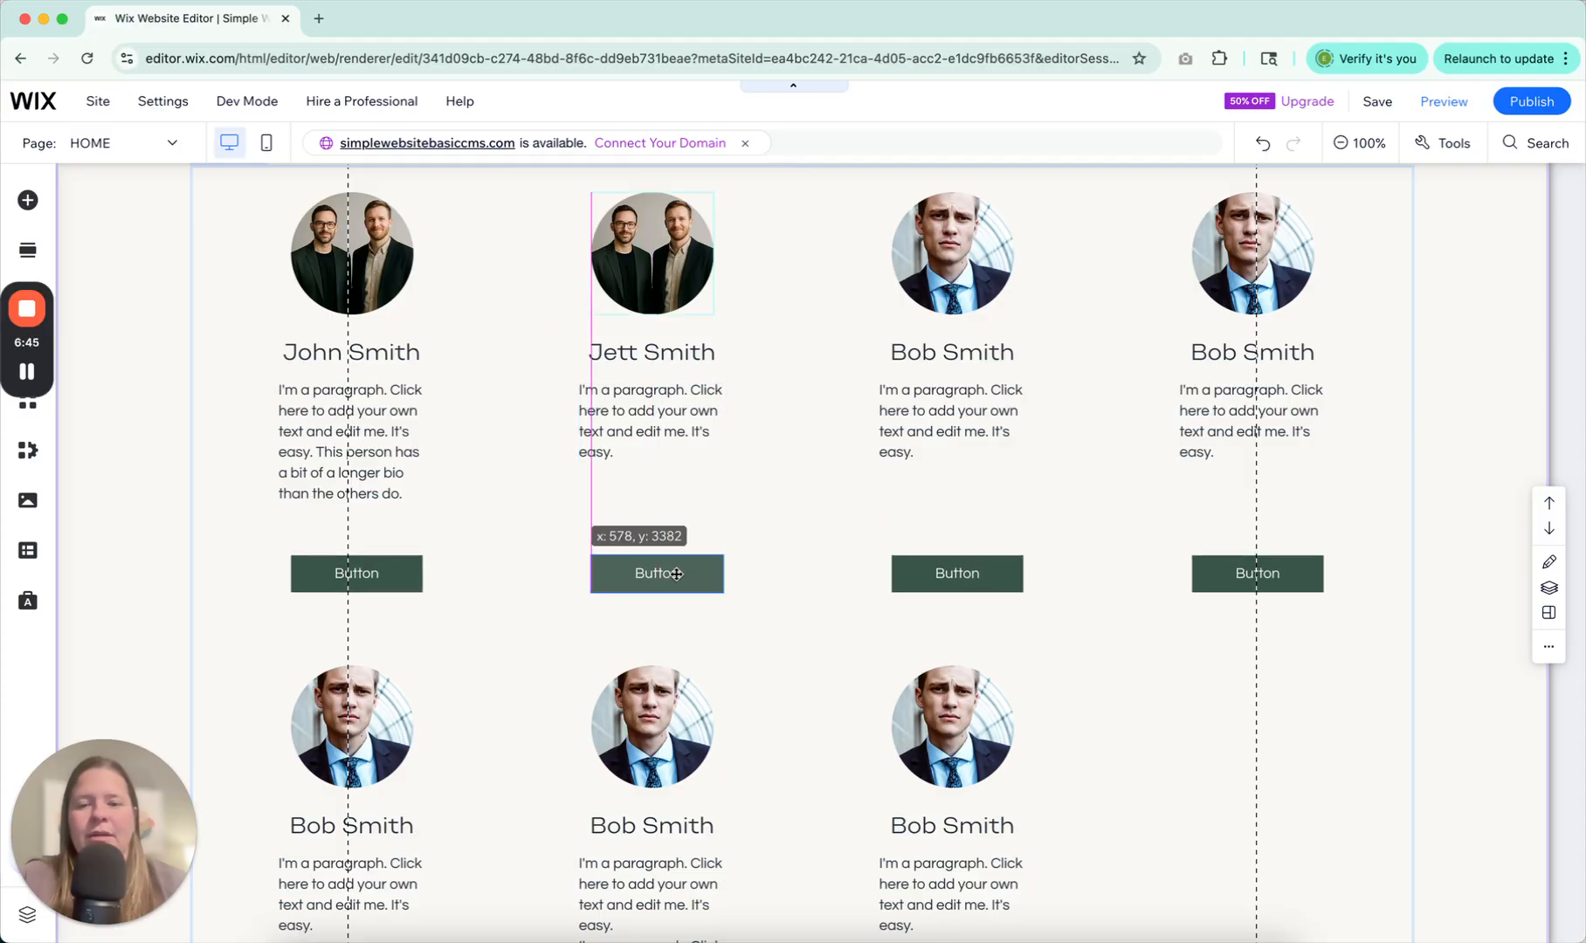
pyautogui.scroll(-3)
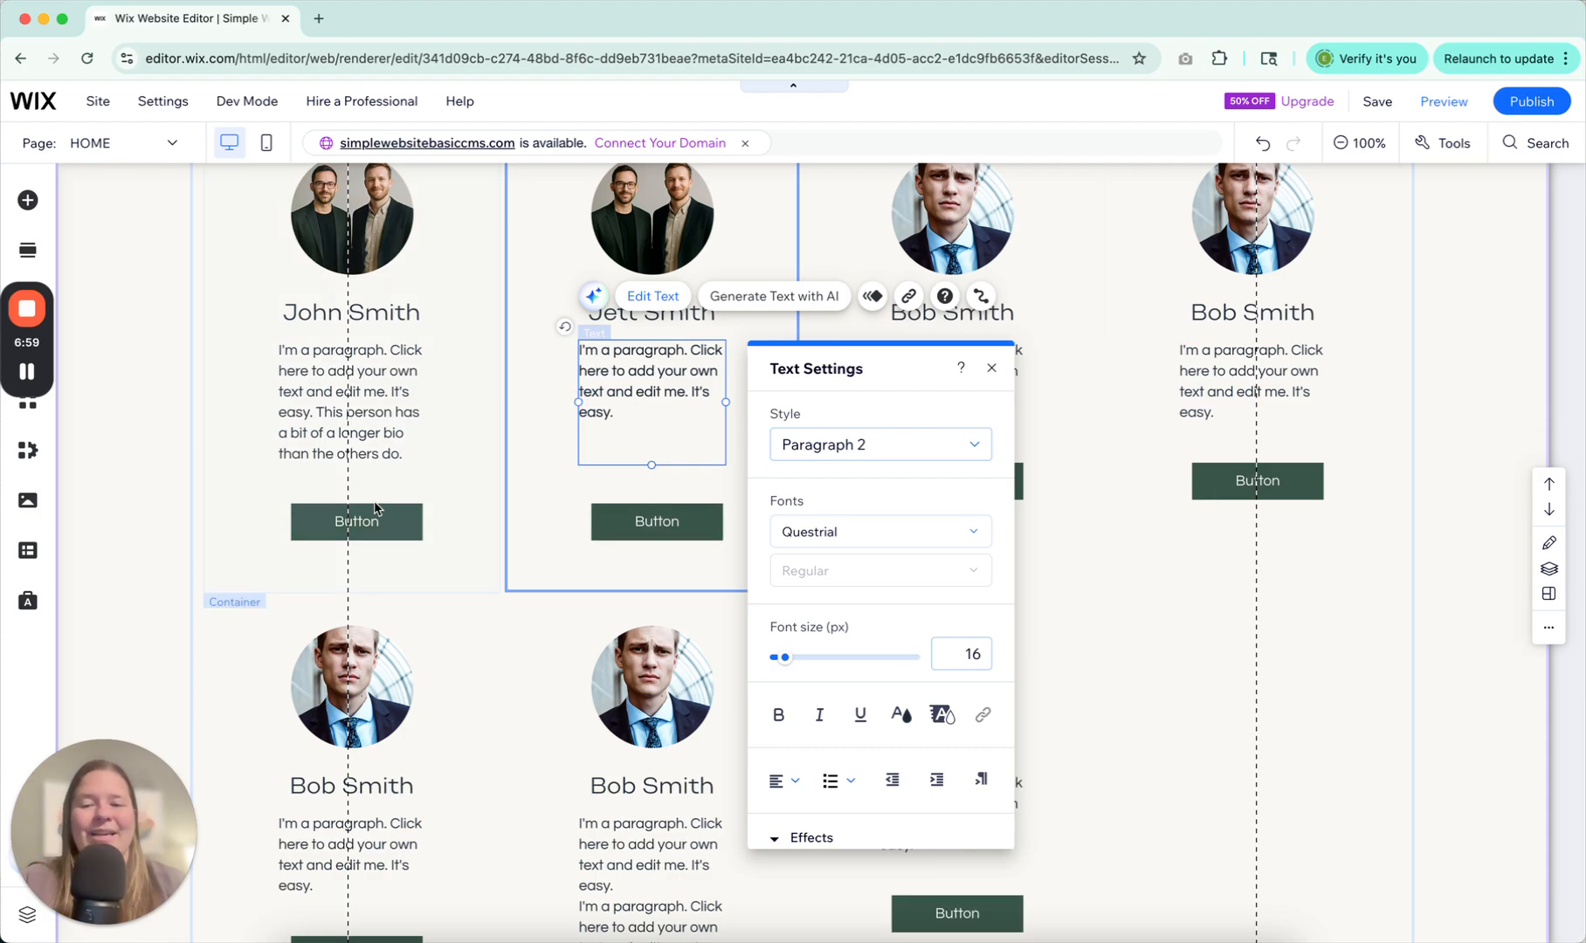
pyautogui.scroll(-3)
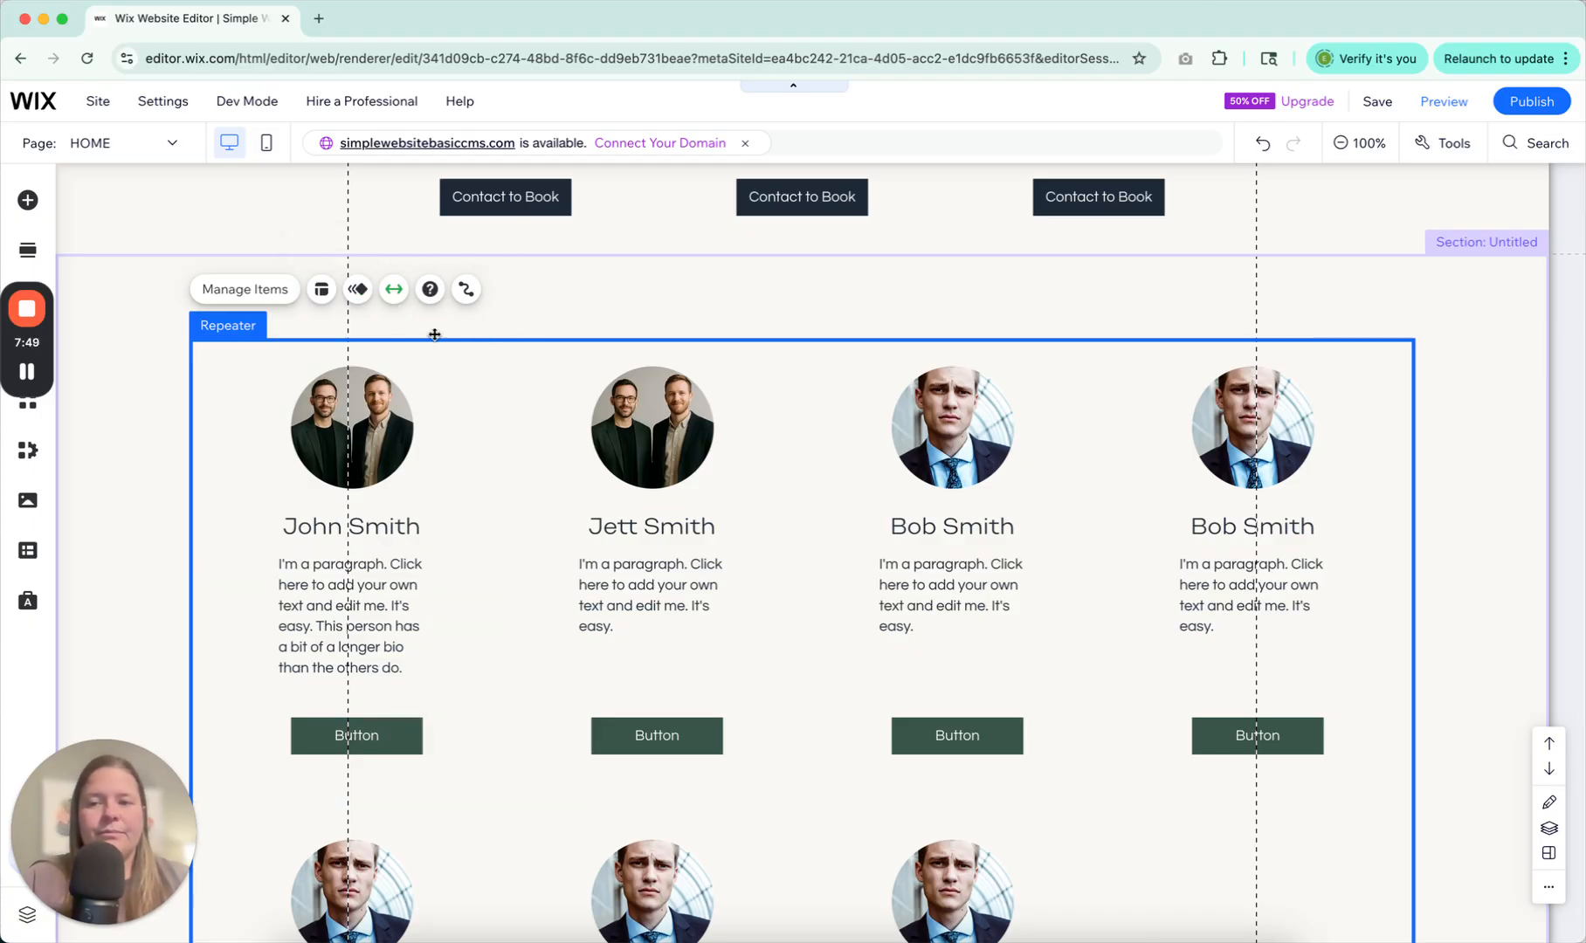
pyautogui.click(320, 289)
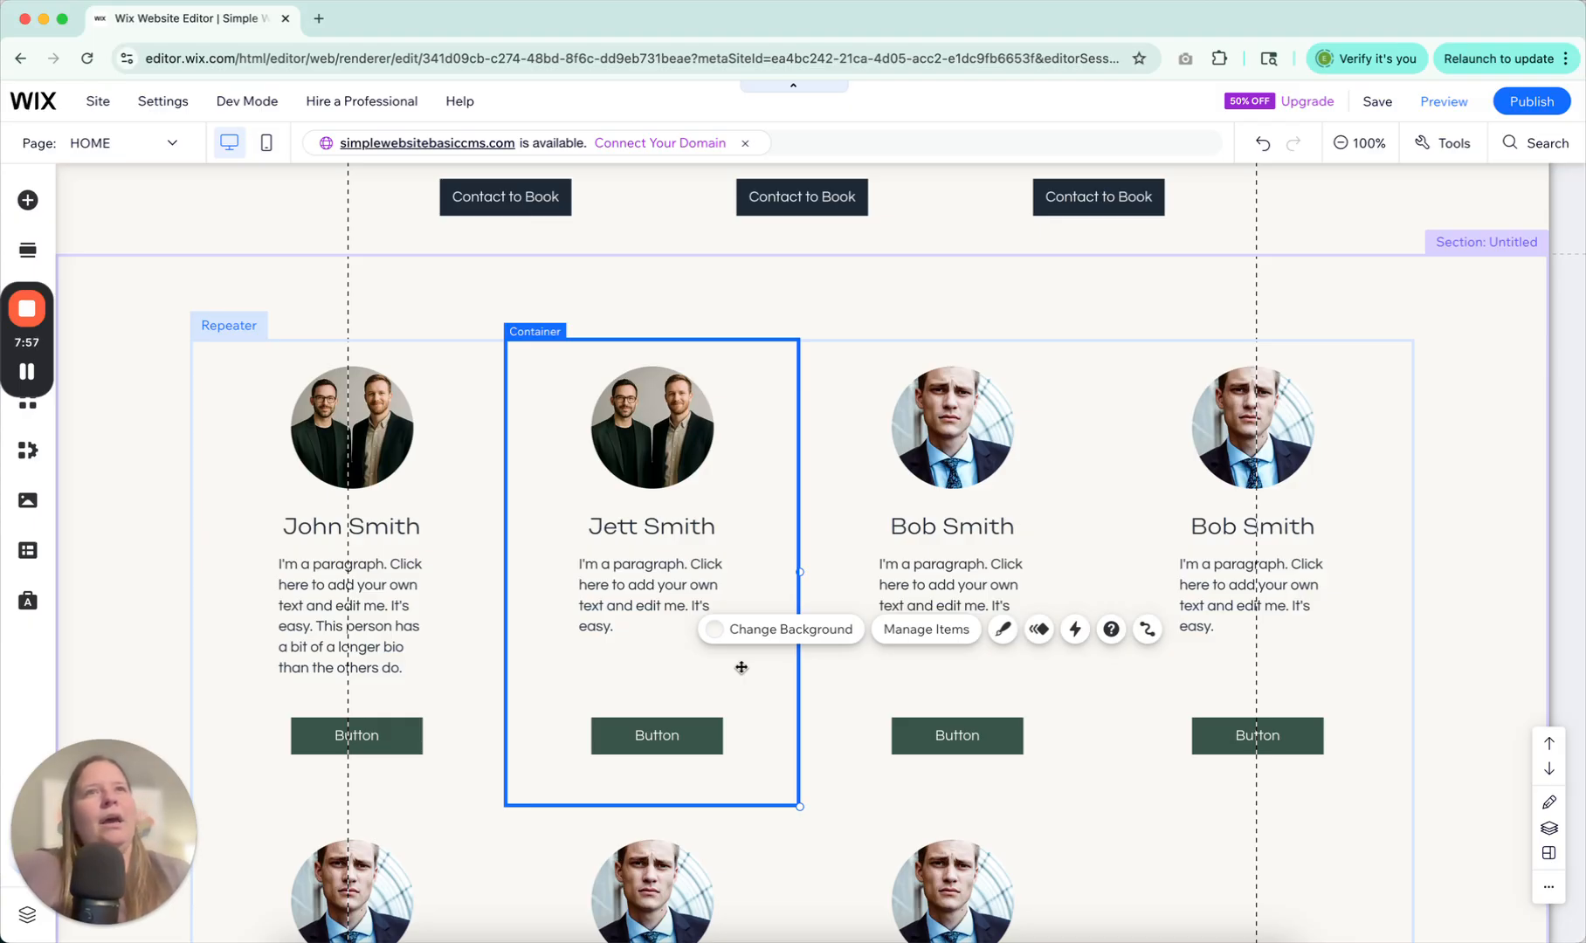
pyautogui.moveTo(733, 650)
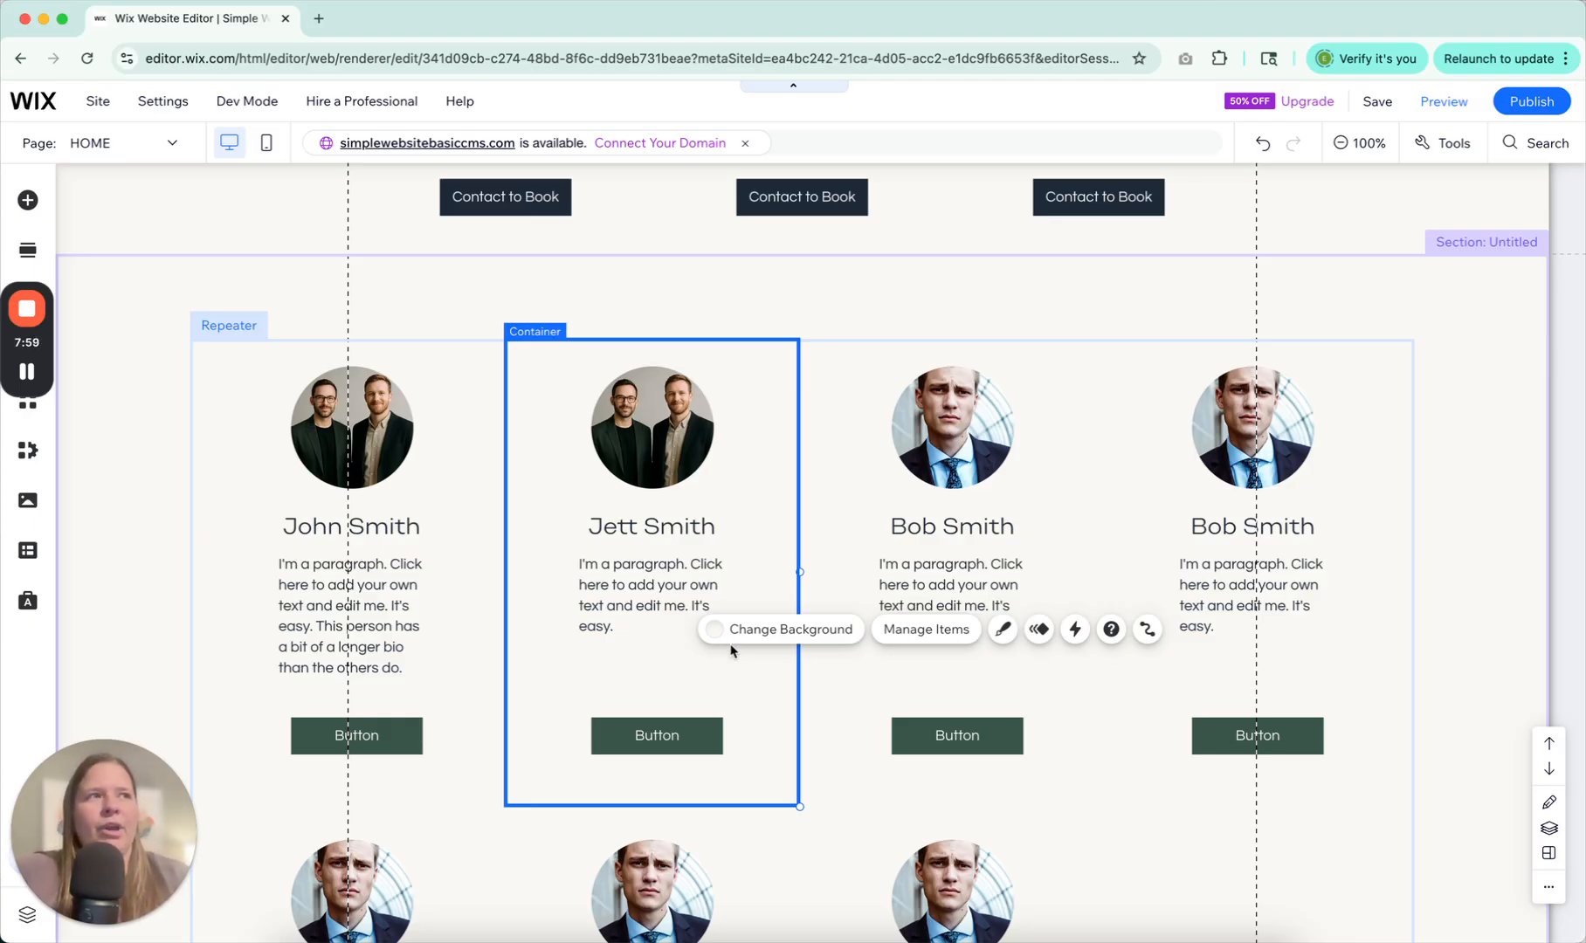
pyautogui.moveTo(731, 648)
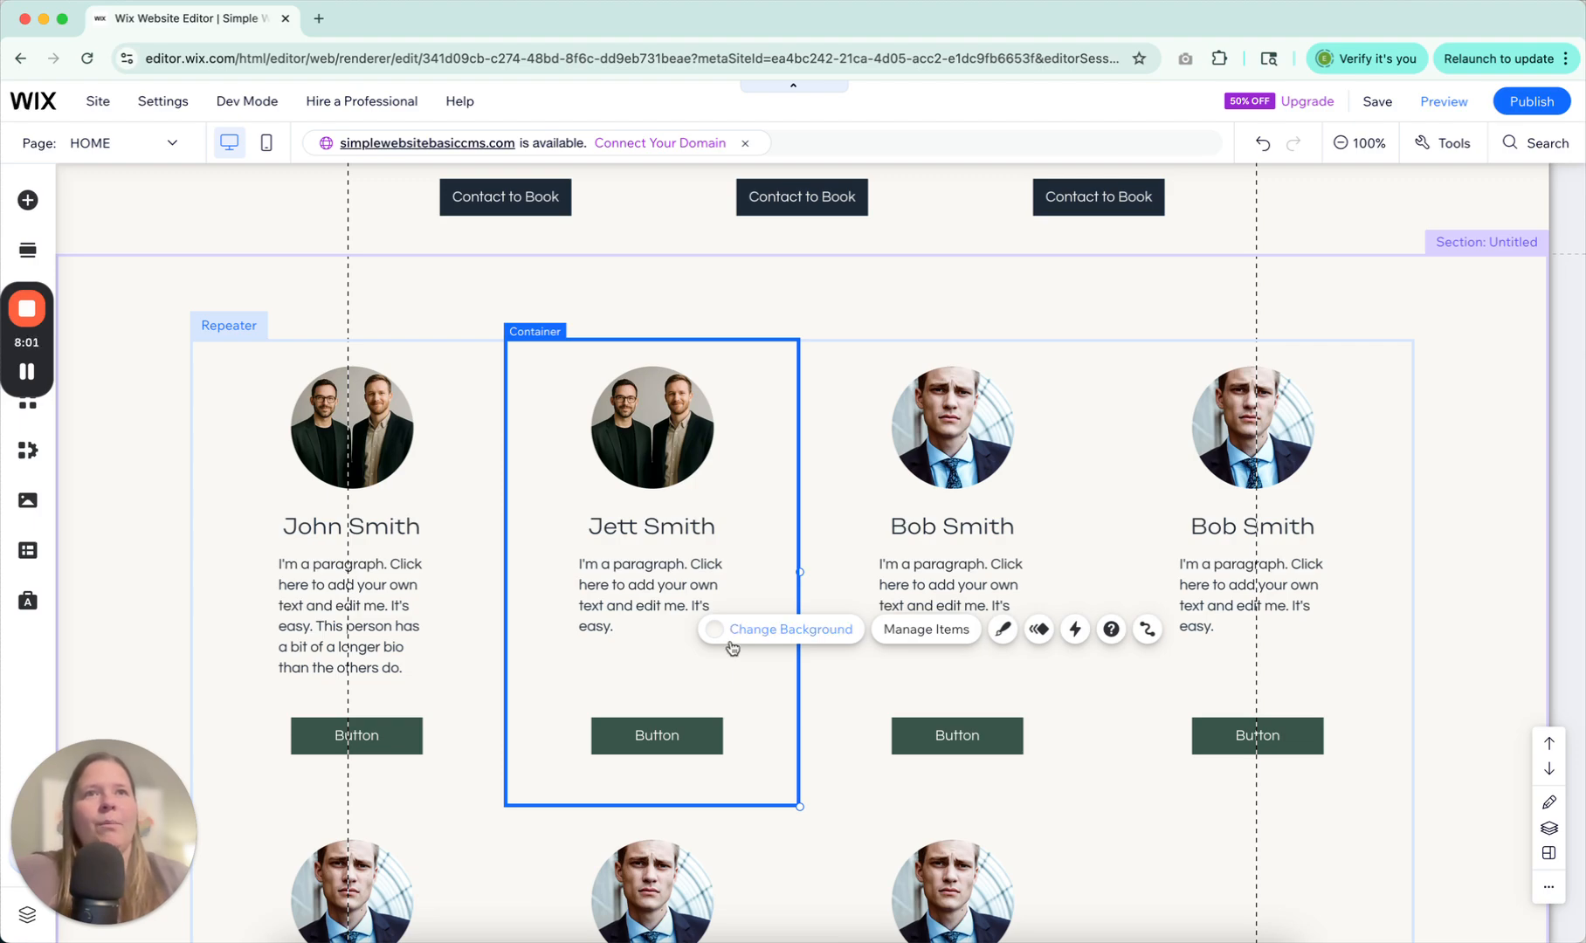
pyautogui.click(651, 597)
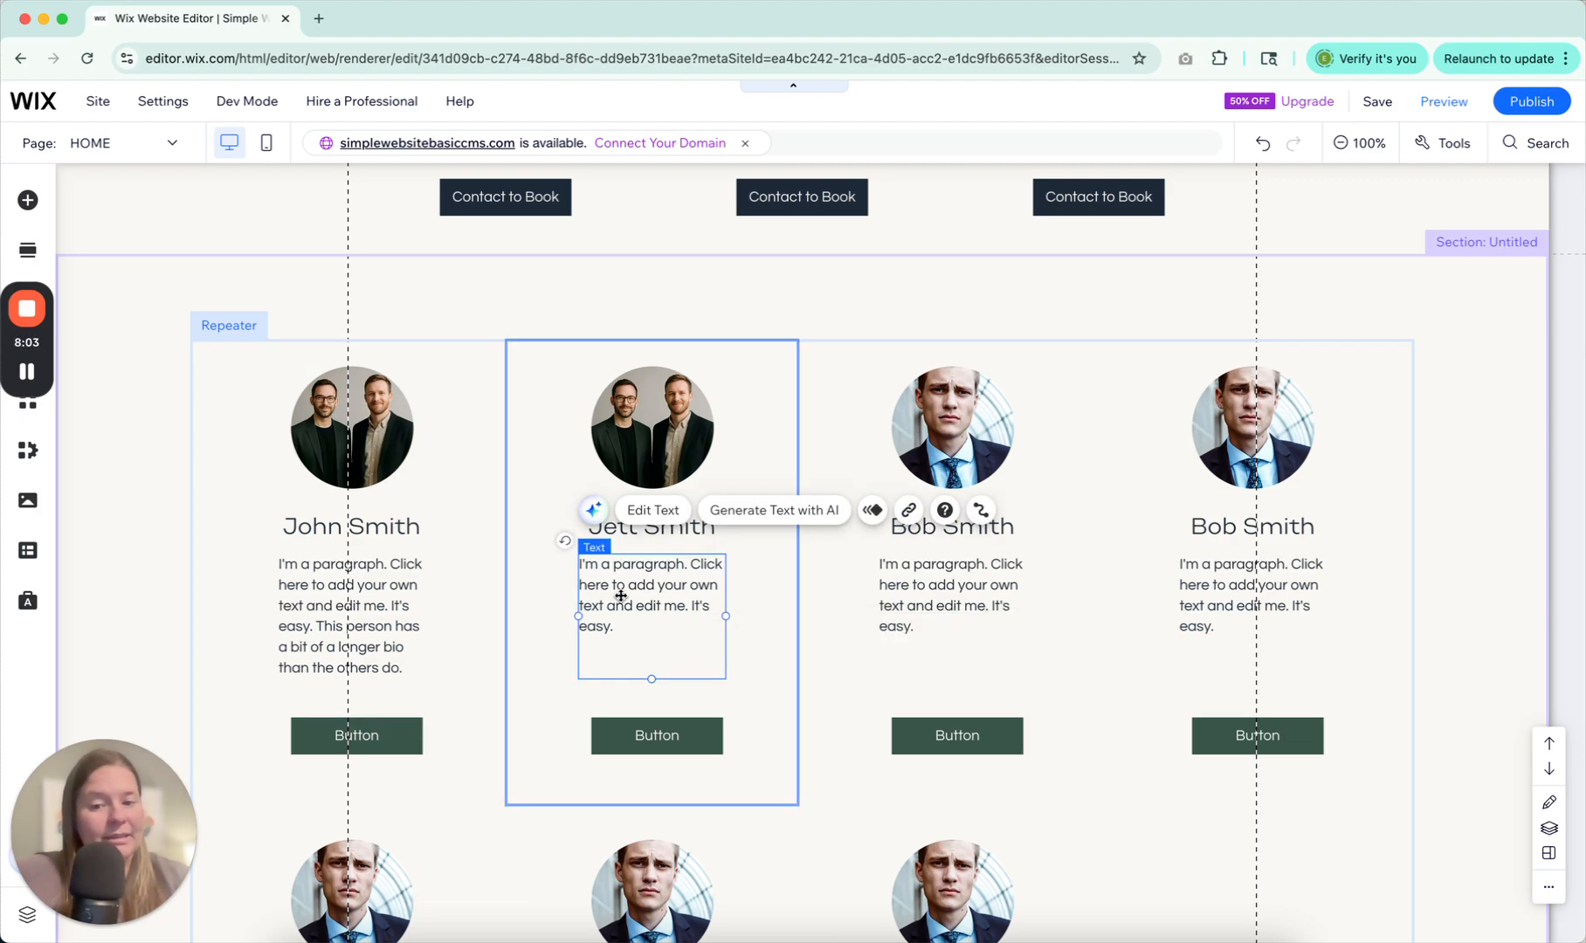
pyautogui.click(652, 509)
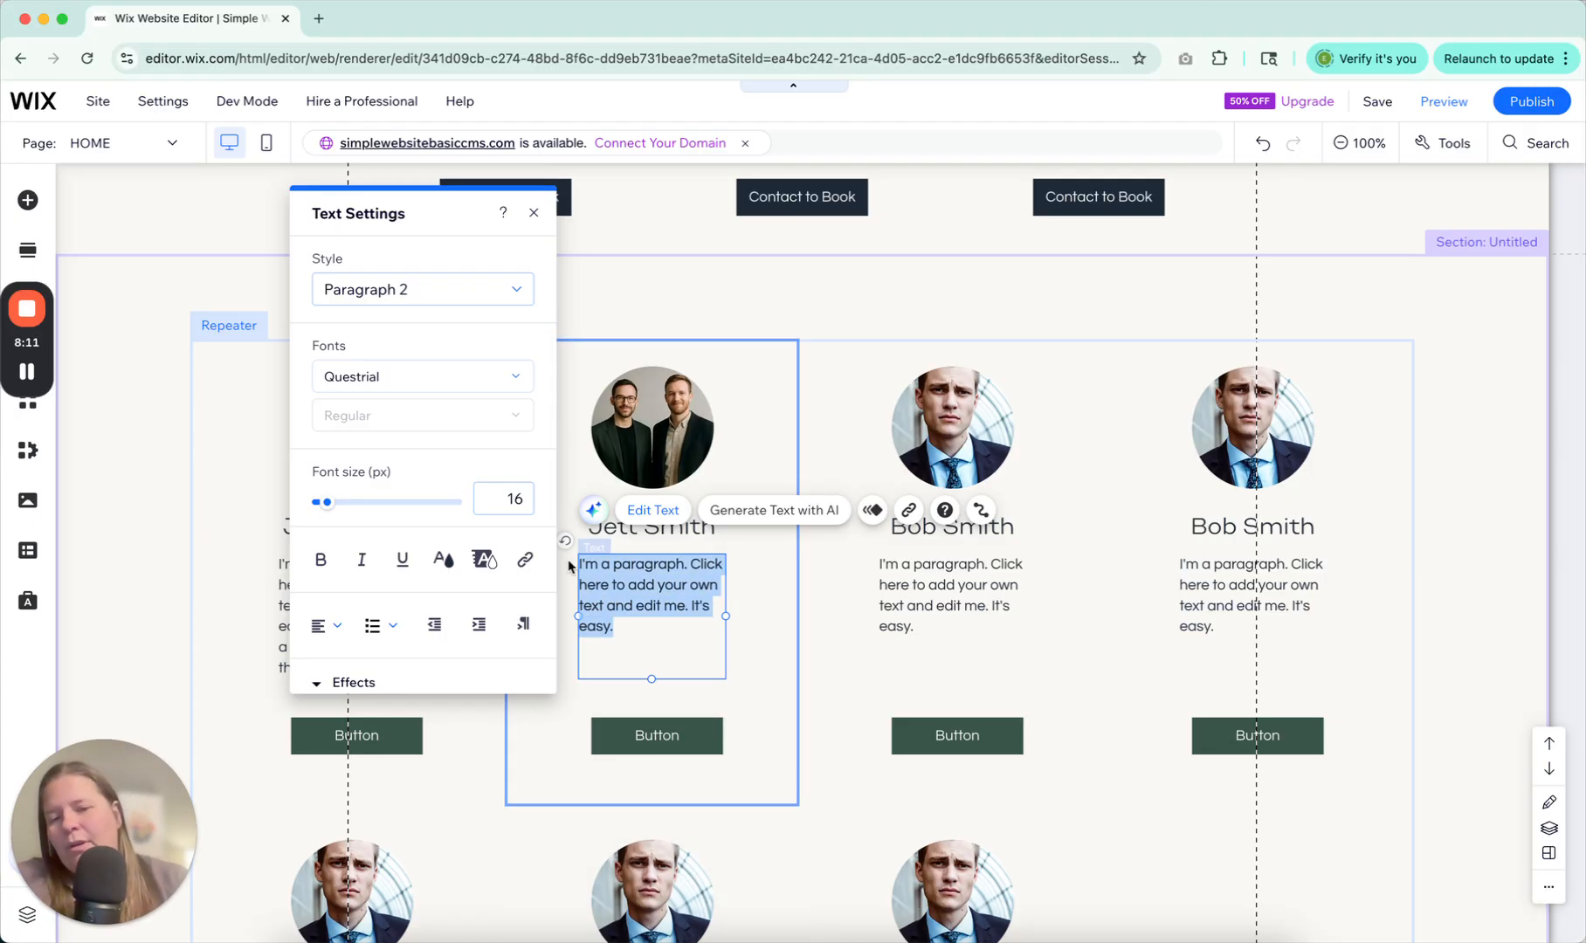
pyautogui.click(951, 596)
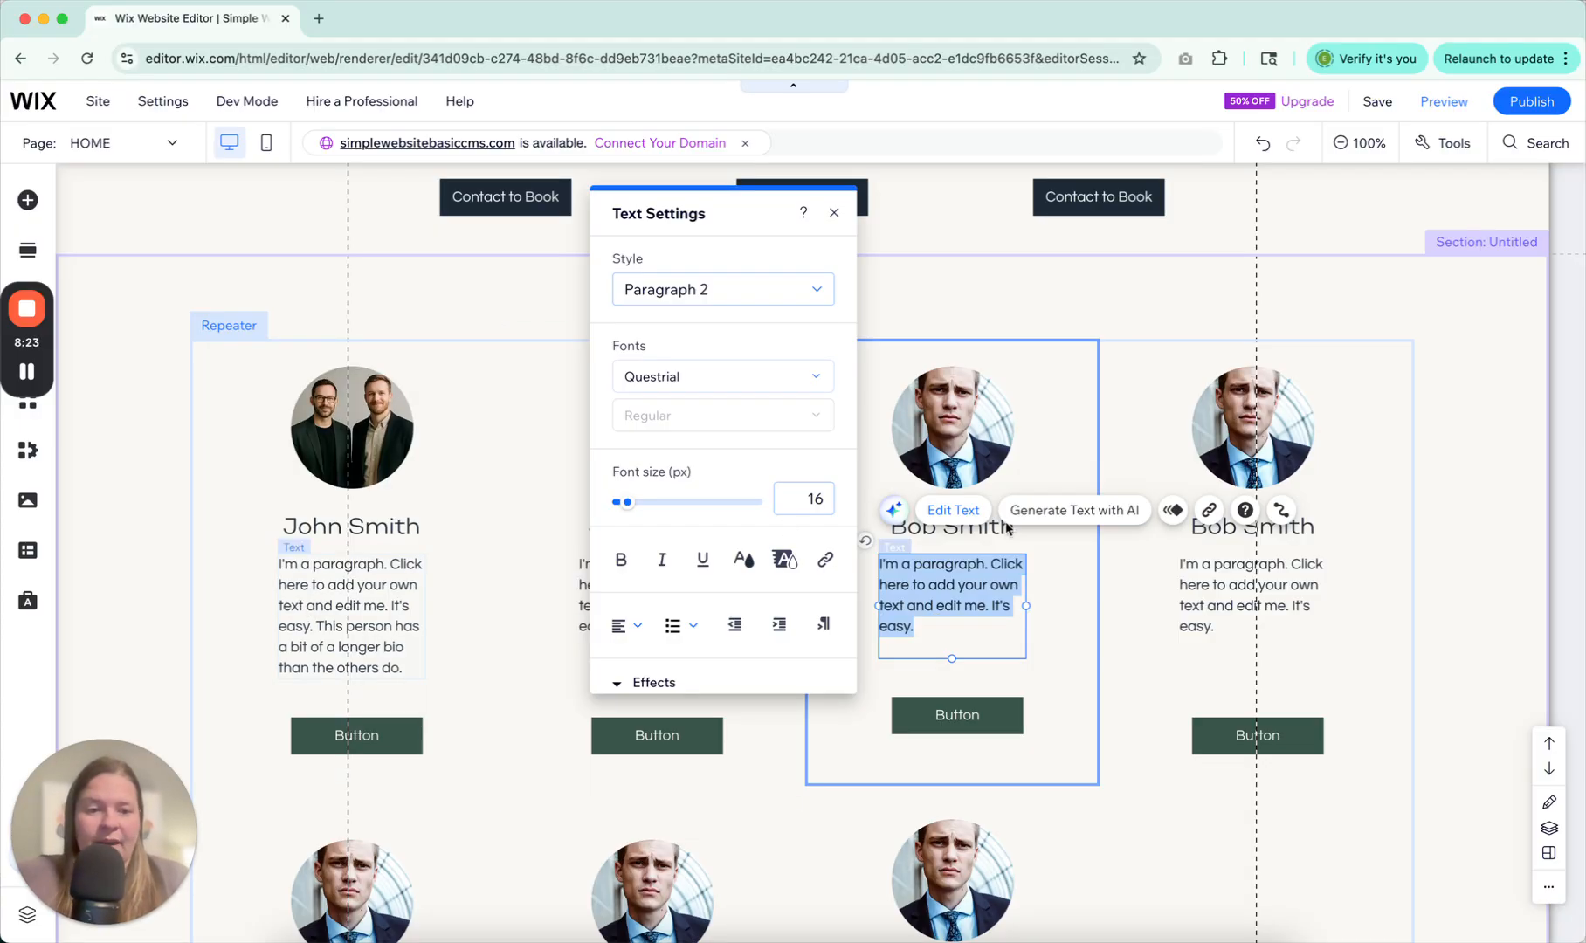
pyautogui.moveTo(1257, 599)
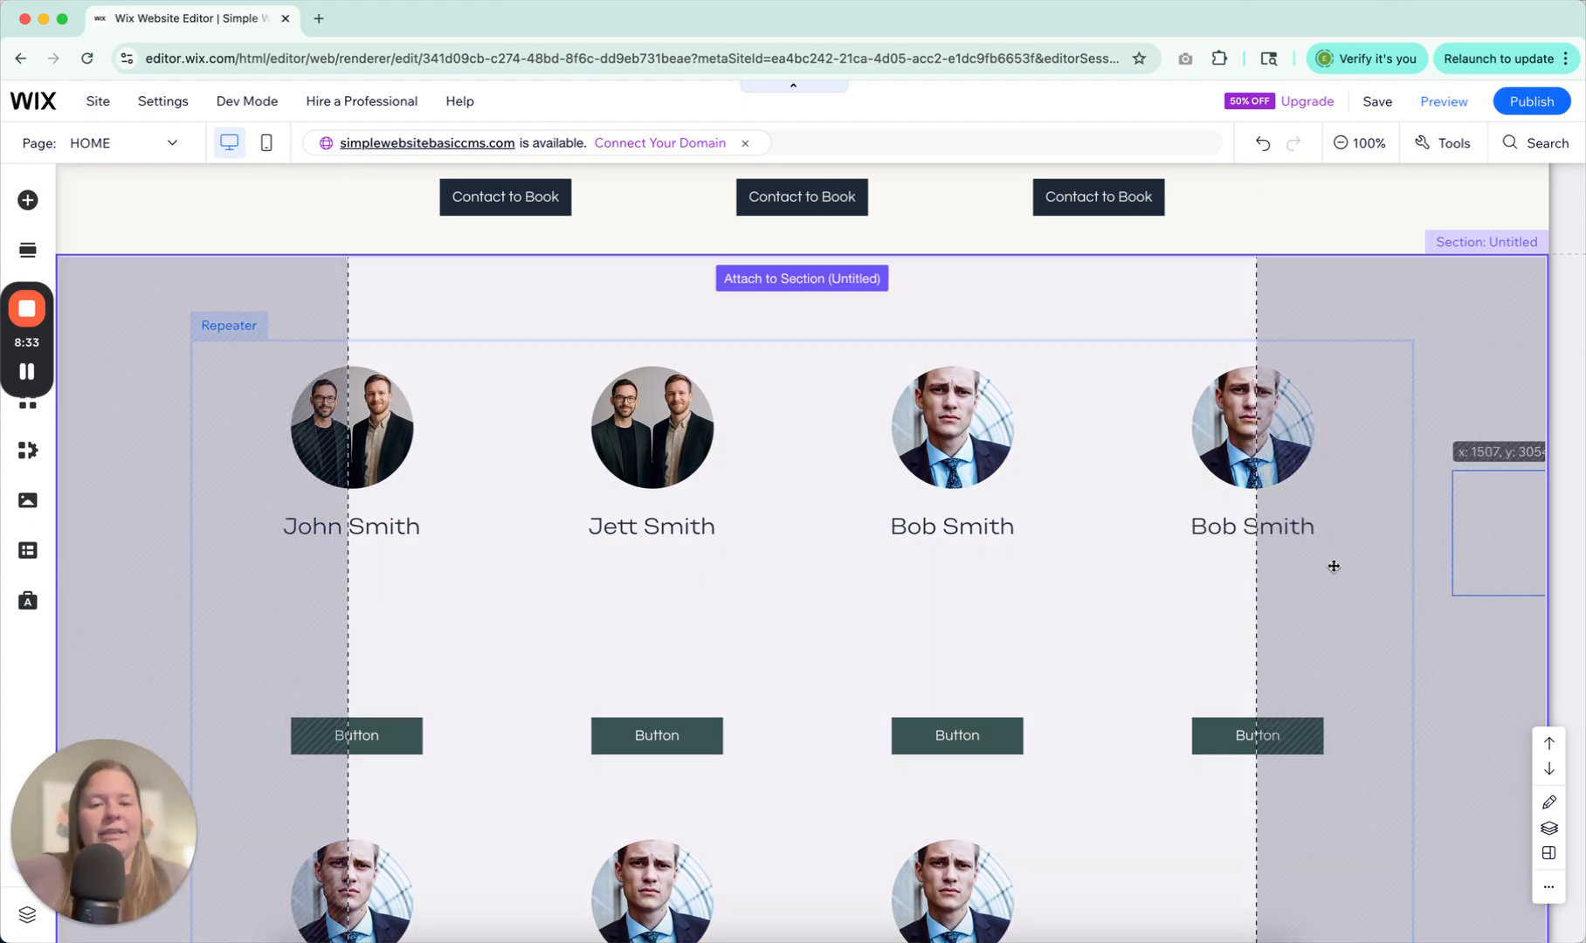
pyautogui.click(1255, 601)
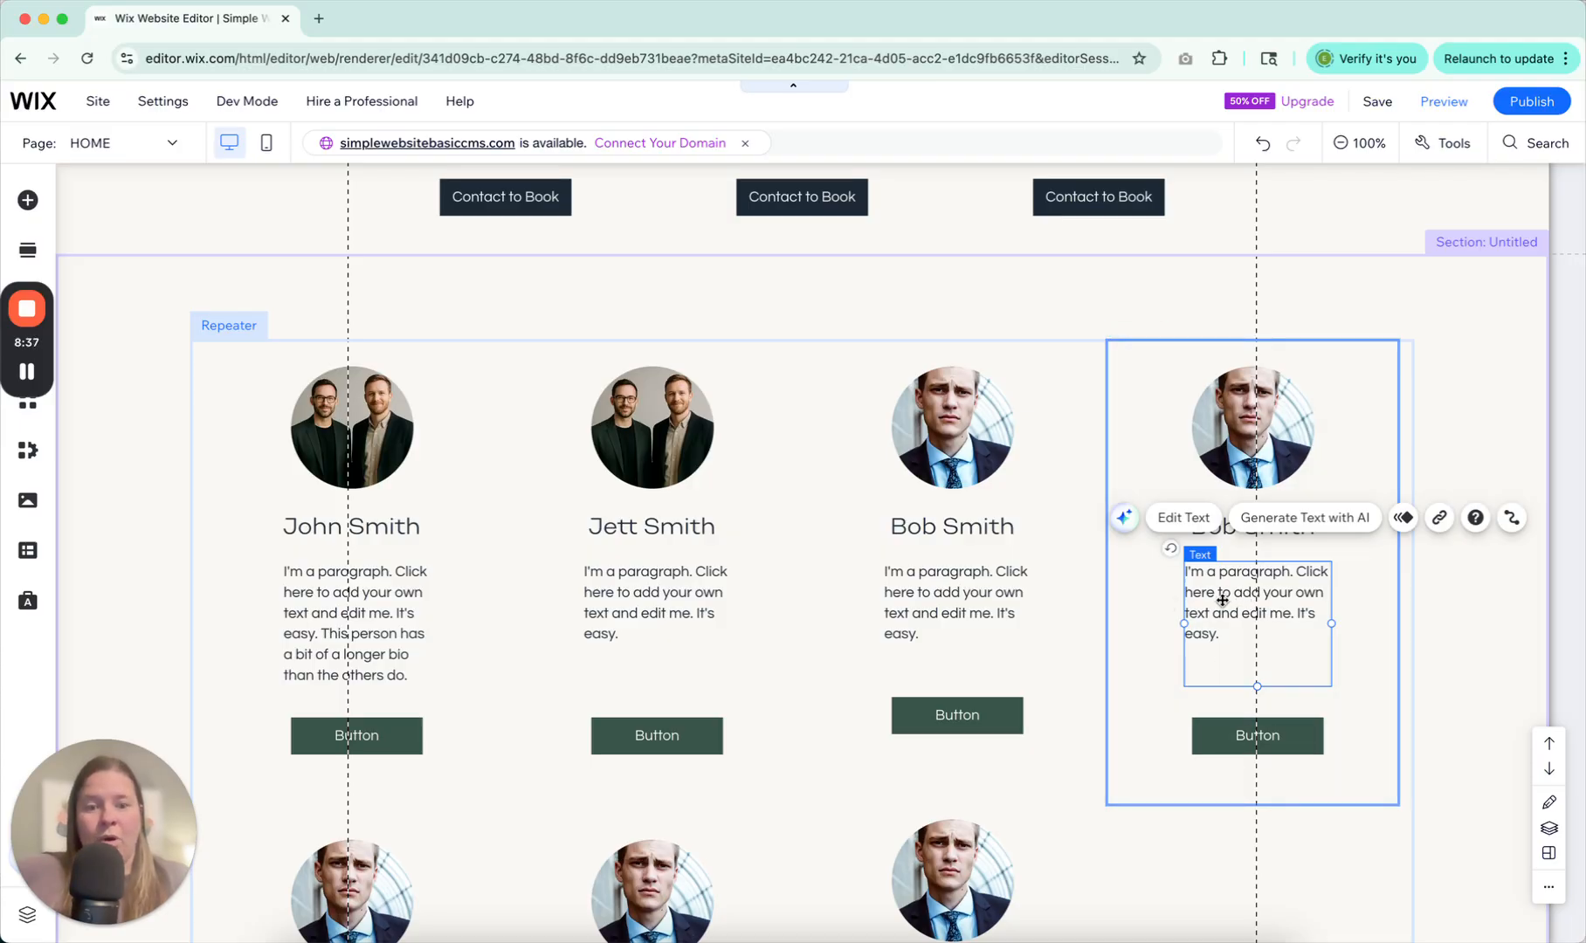
pyautogui.click(1182, 518)
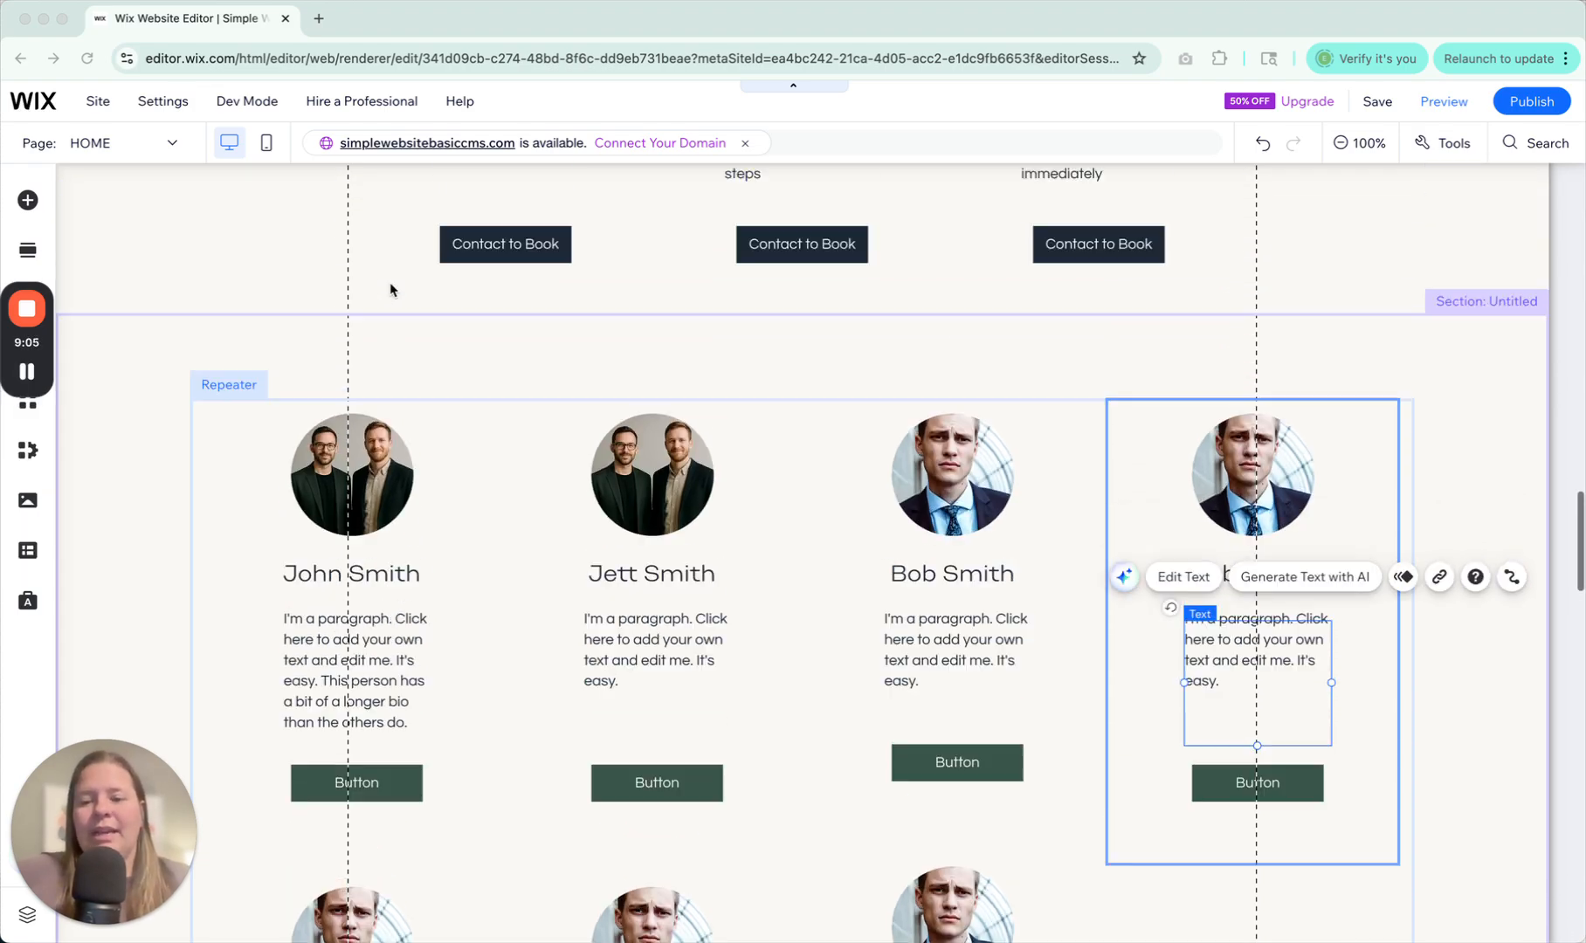
# - Group the Who We Are heading, its paragraph and the More About Us button into one element
pyautogui.scroll(-3)
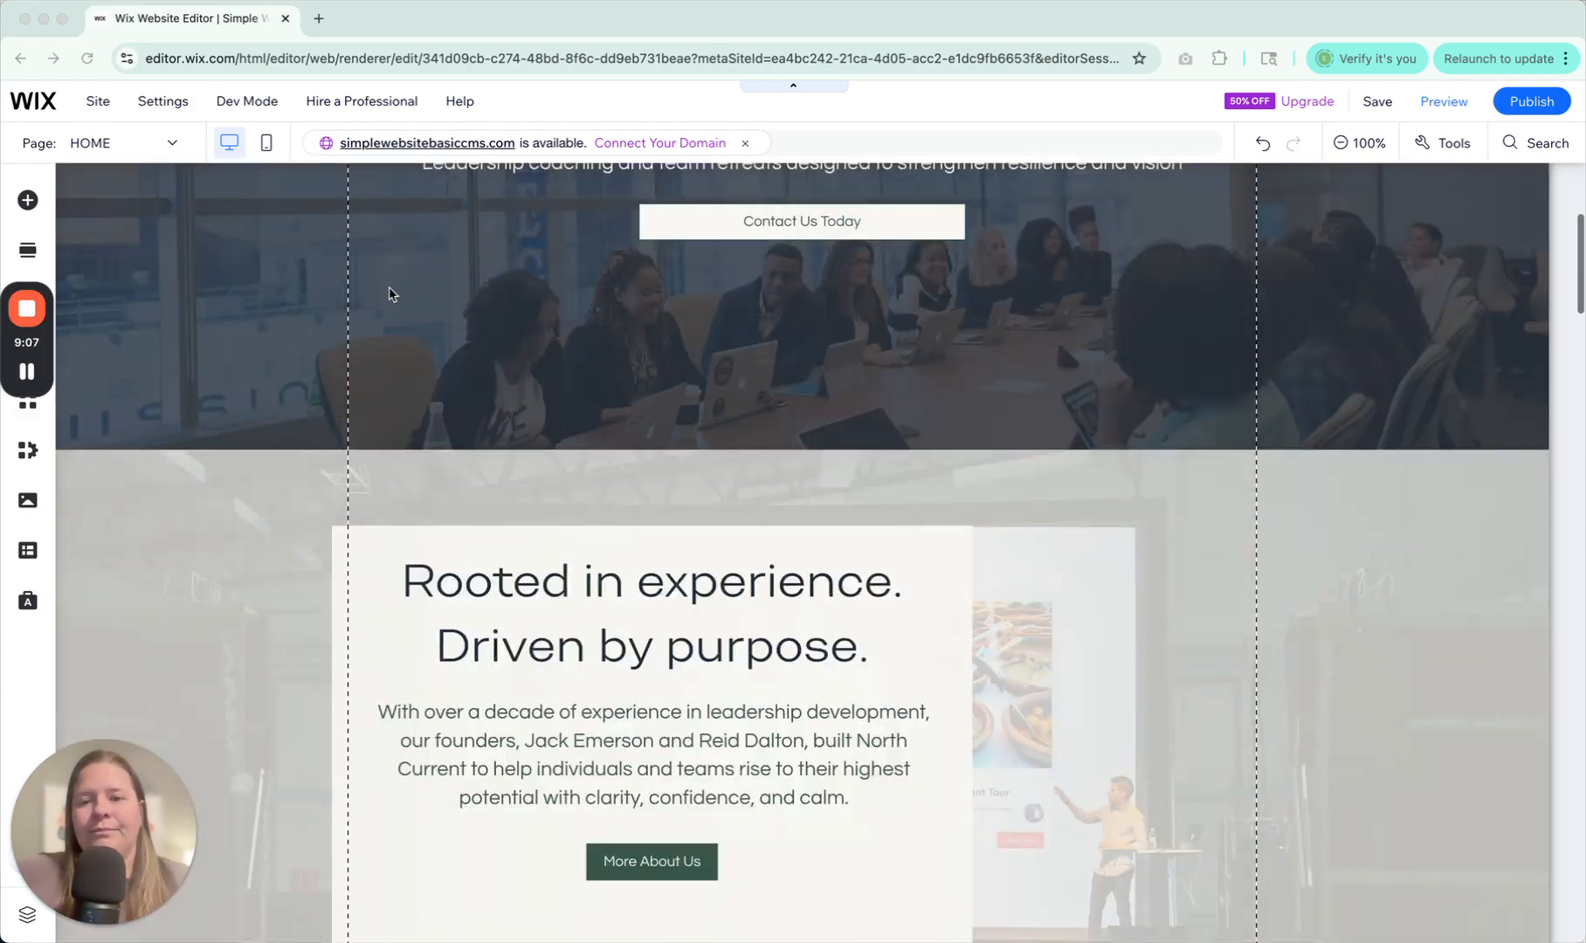
pyautogui.click(647, 607)
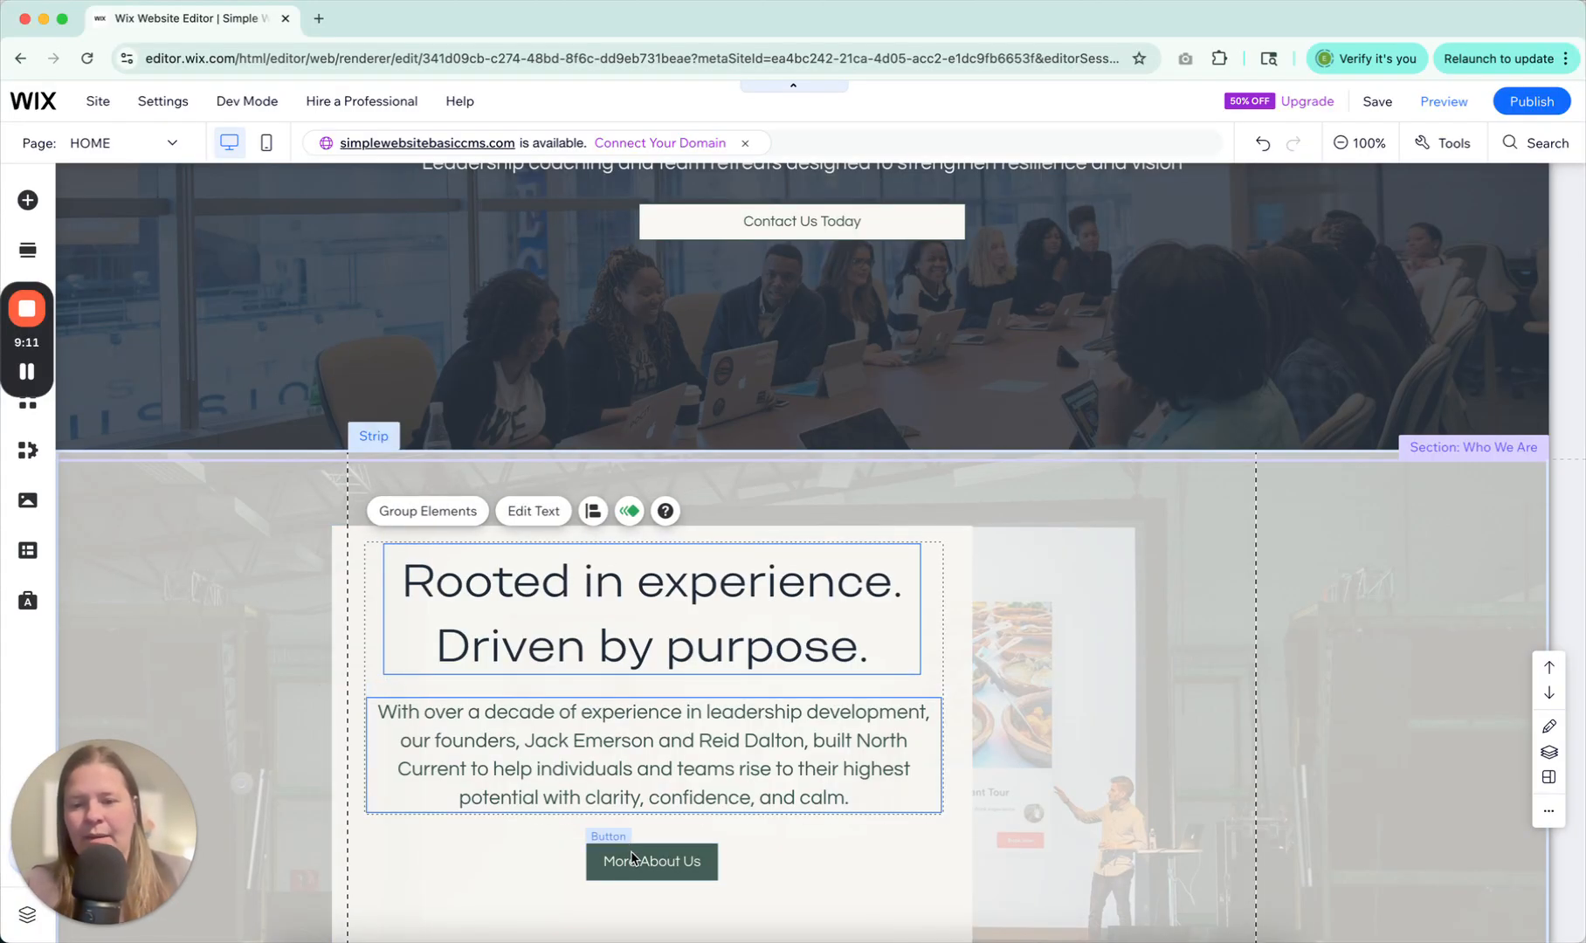
pyautogui.click(427, 511)
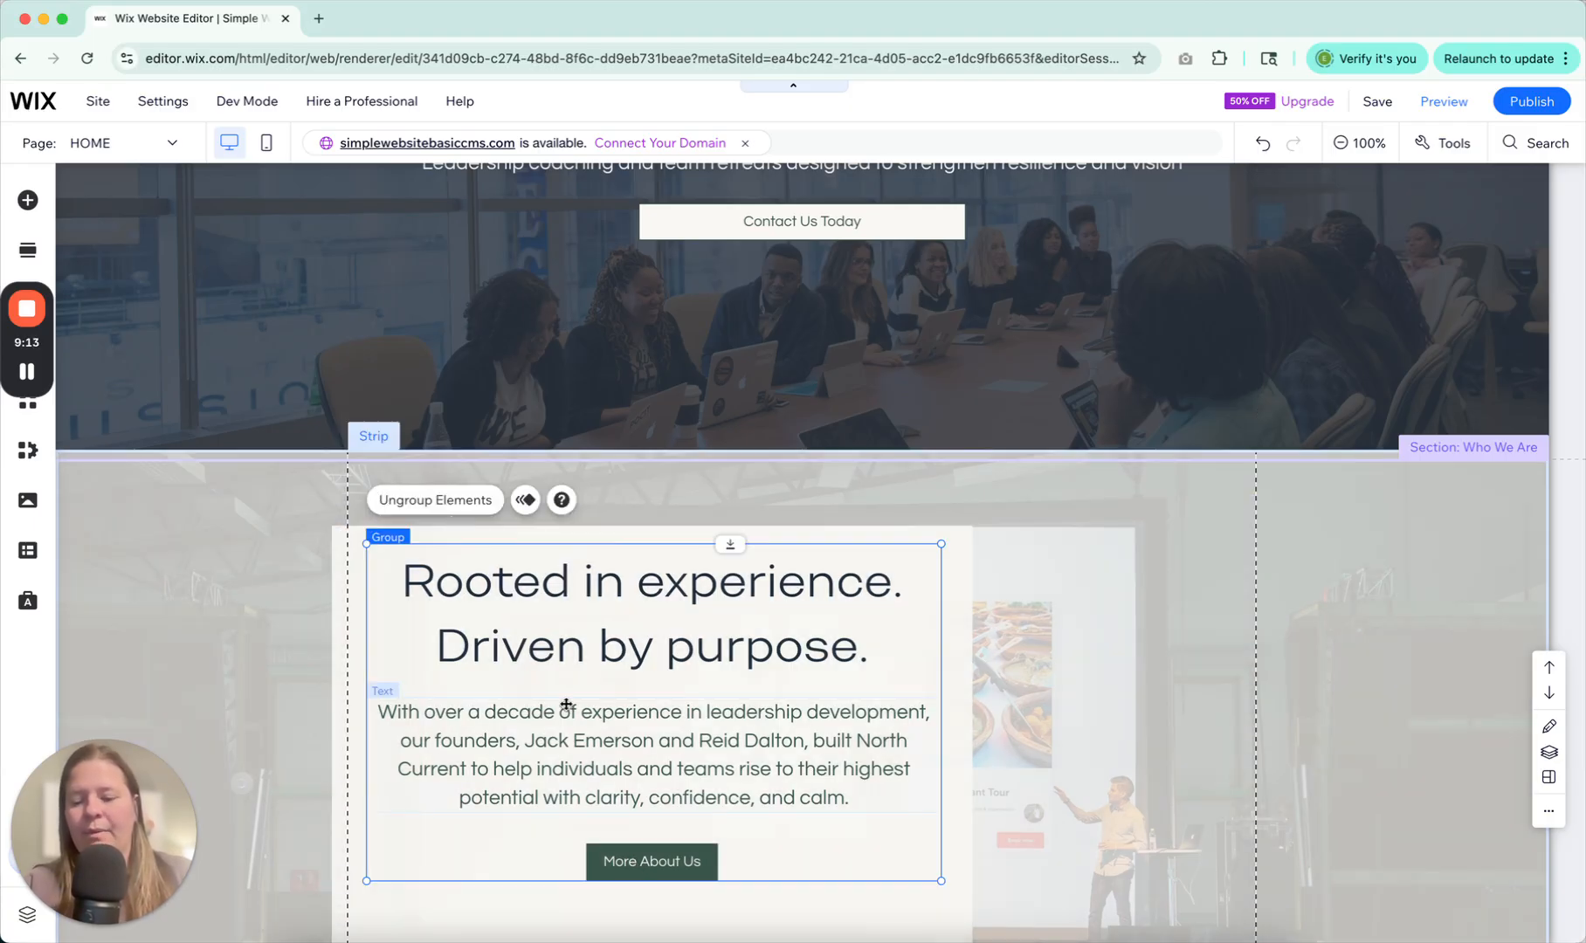